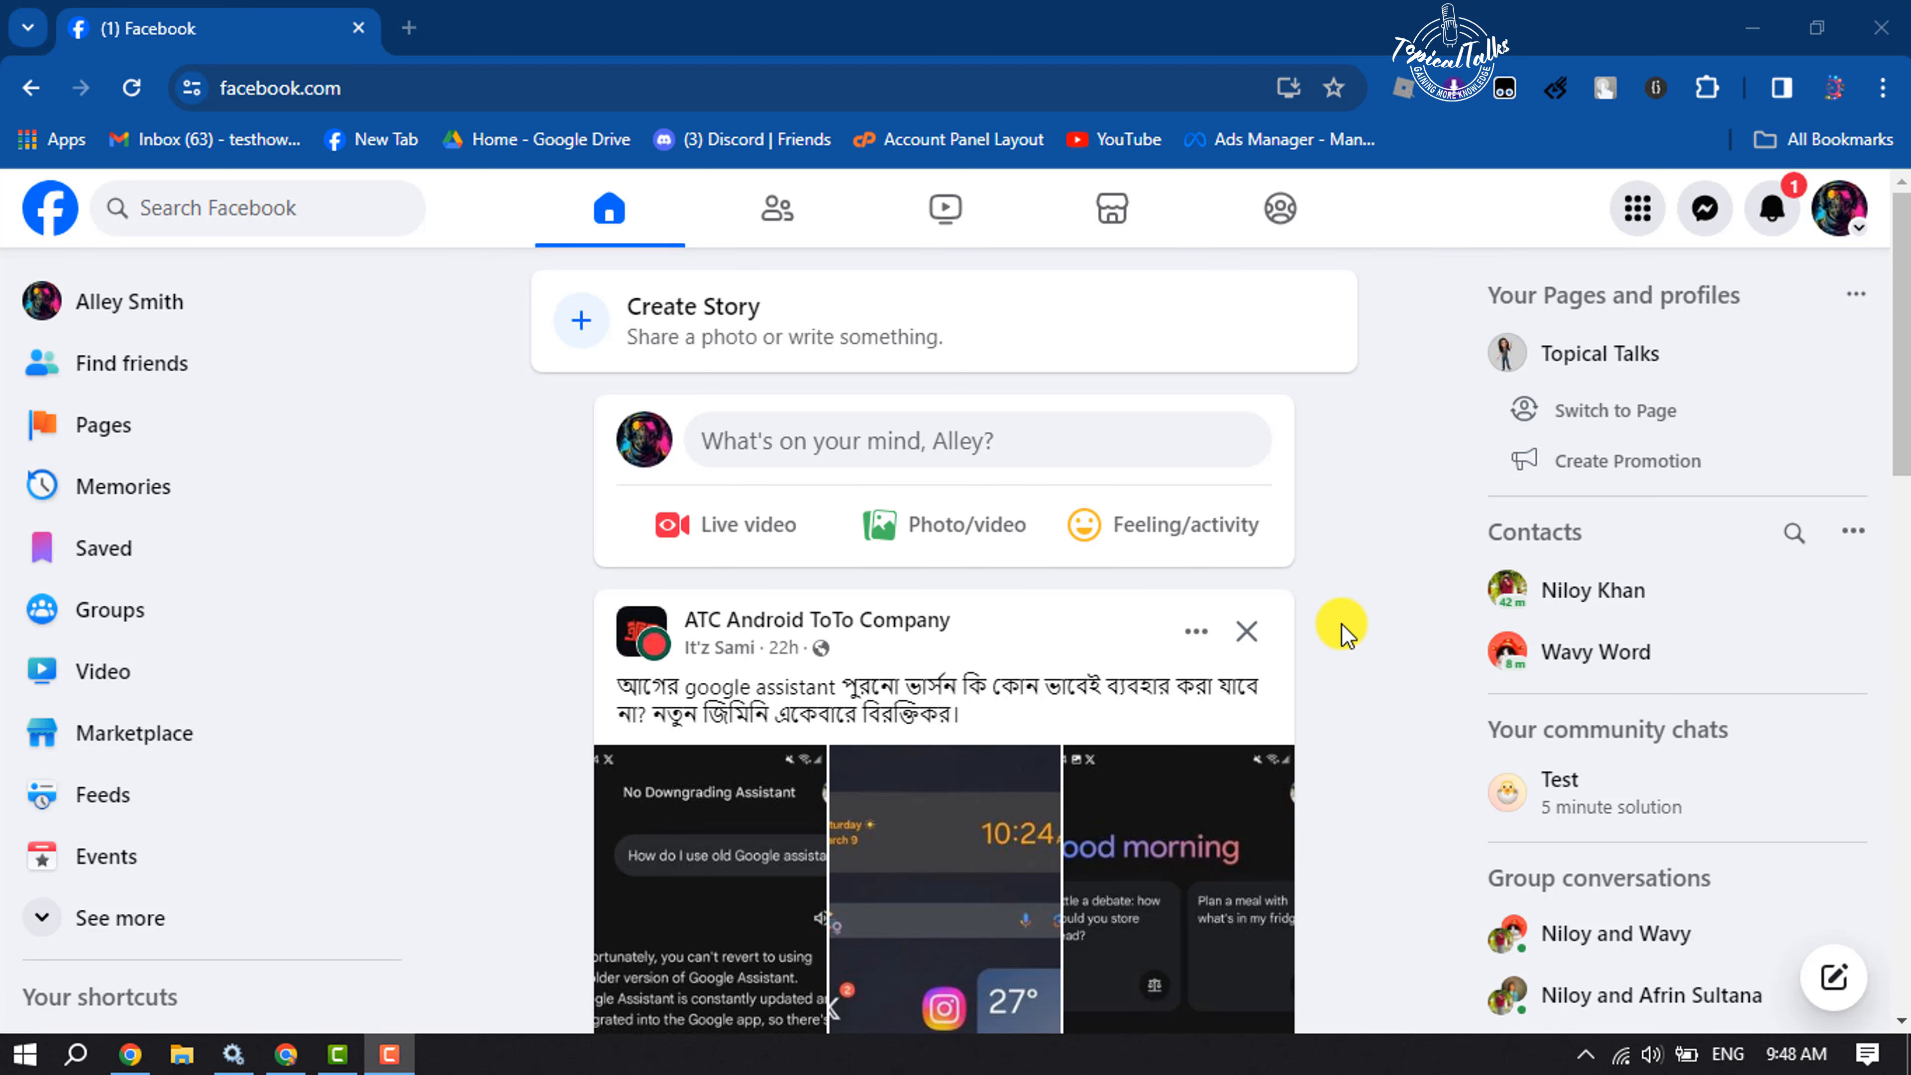
{"action": "mouse_move", "coordinate": [1885, 213]}
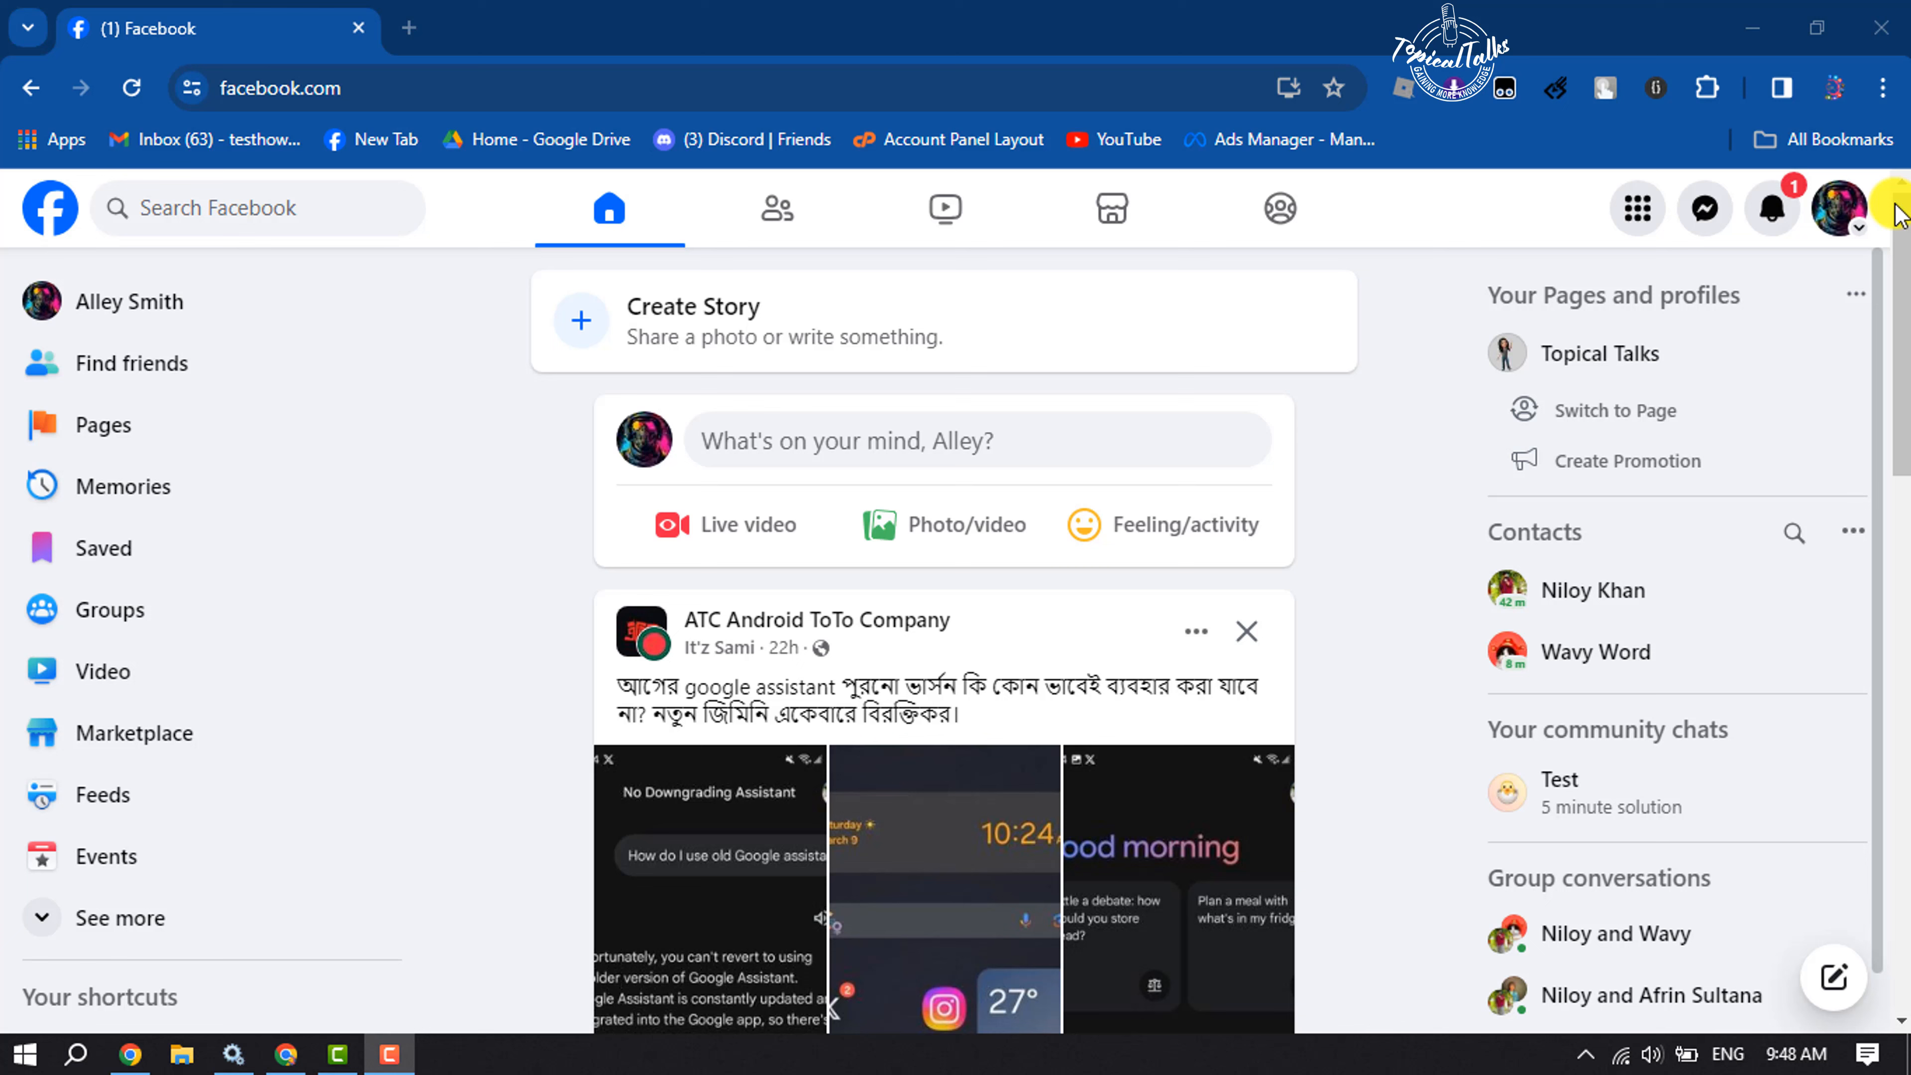
Switch from the personal profile to acting as the Topical Talks Page
{"action": "left_click", "coordinate": [1841, 207]}
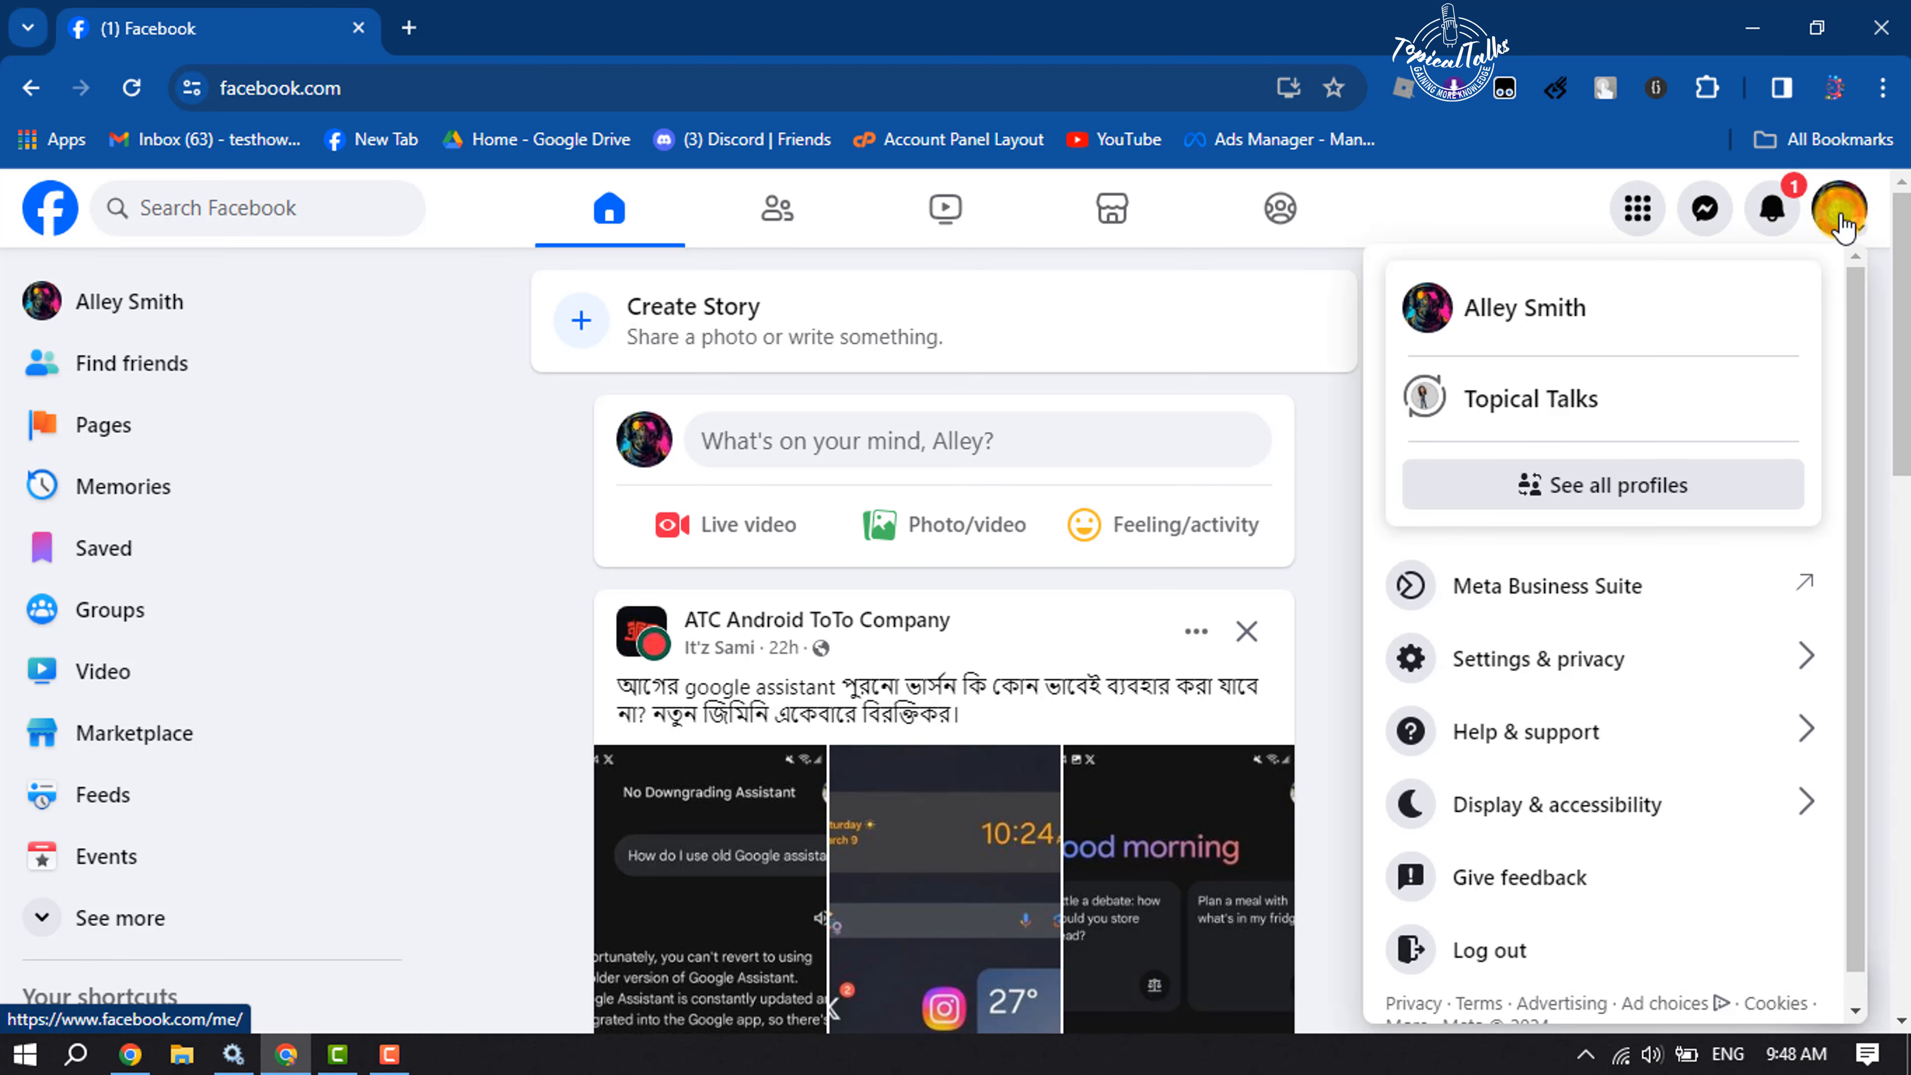
{"action": "mouse_move", "coordinate": [1559, 398]}
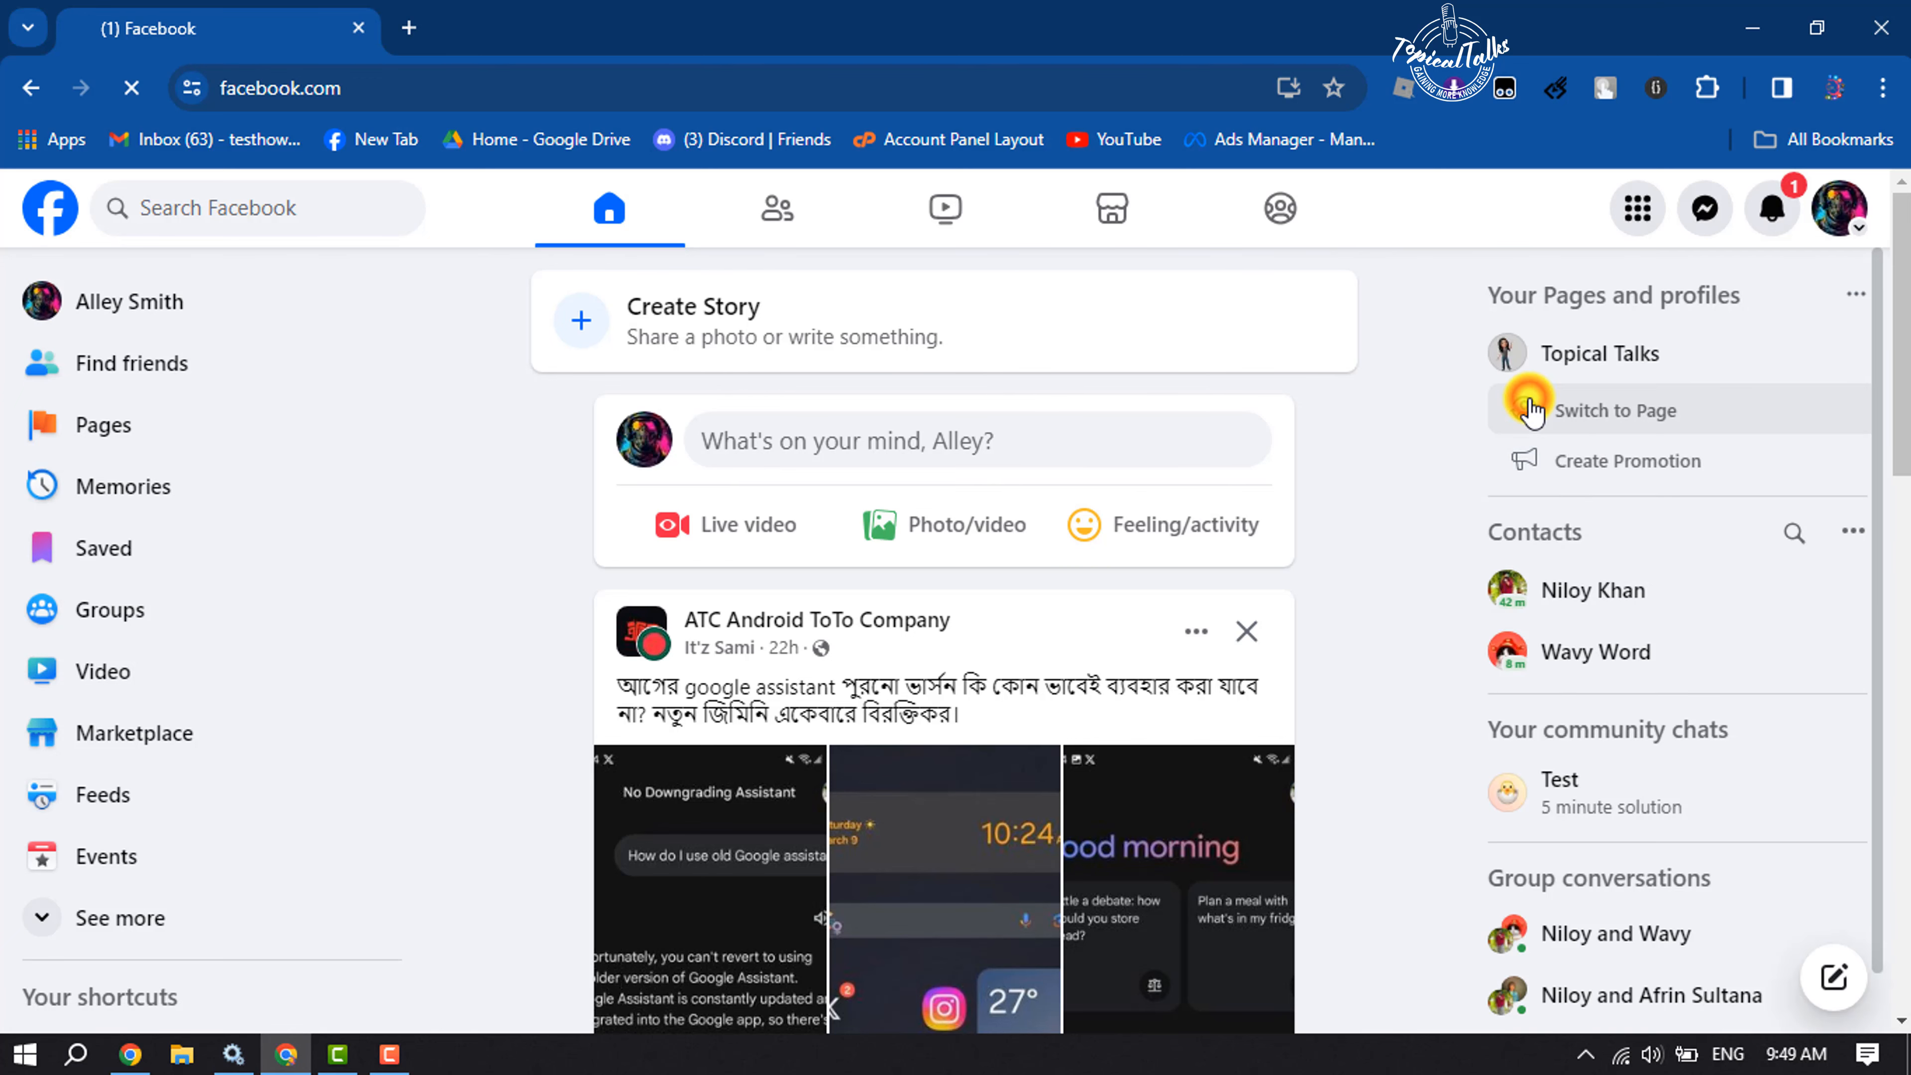
{"action": "left_click", "coordinate": [1616, 409]}
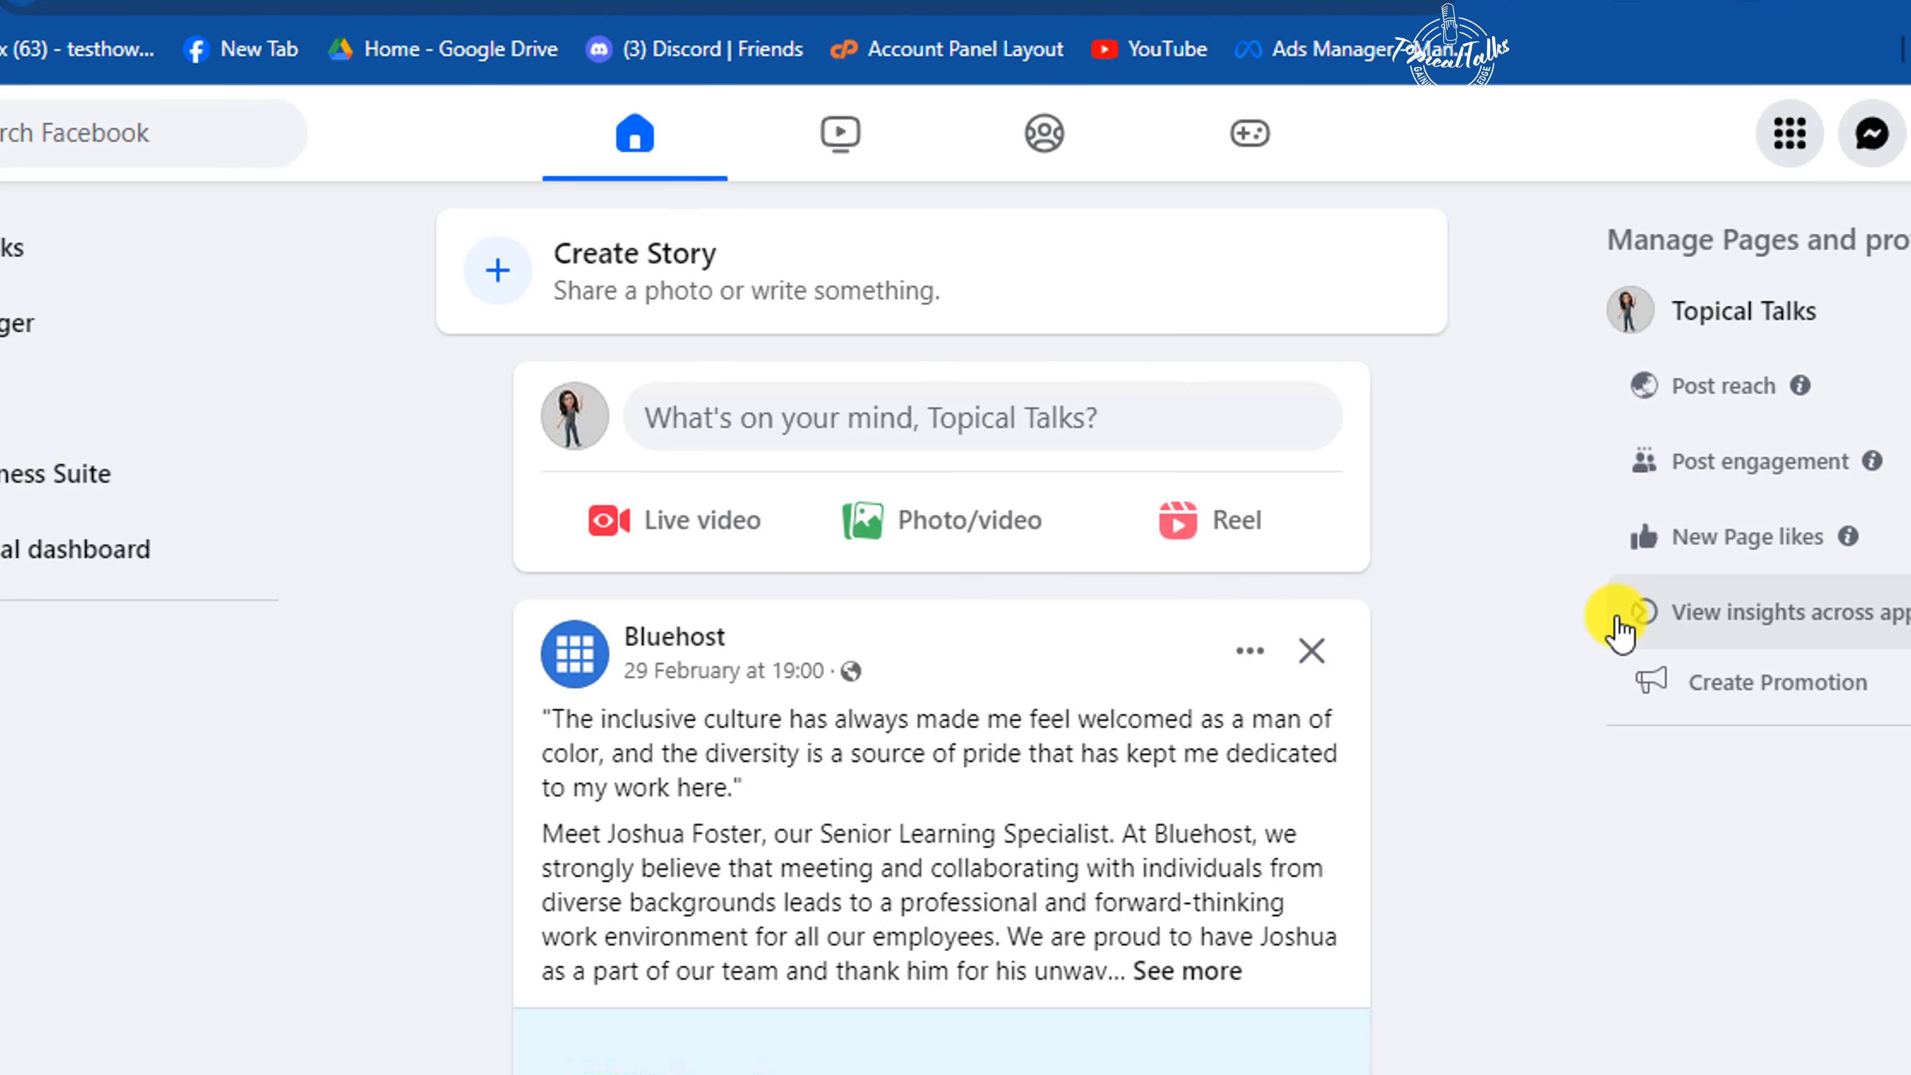
{"action": "mouse_move", "coordinate": [1544, 753]}
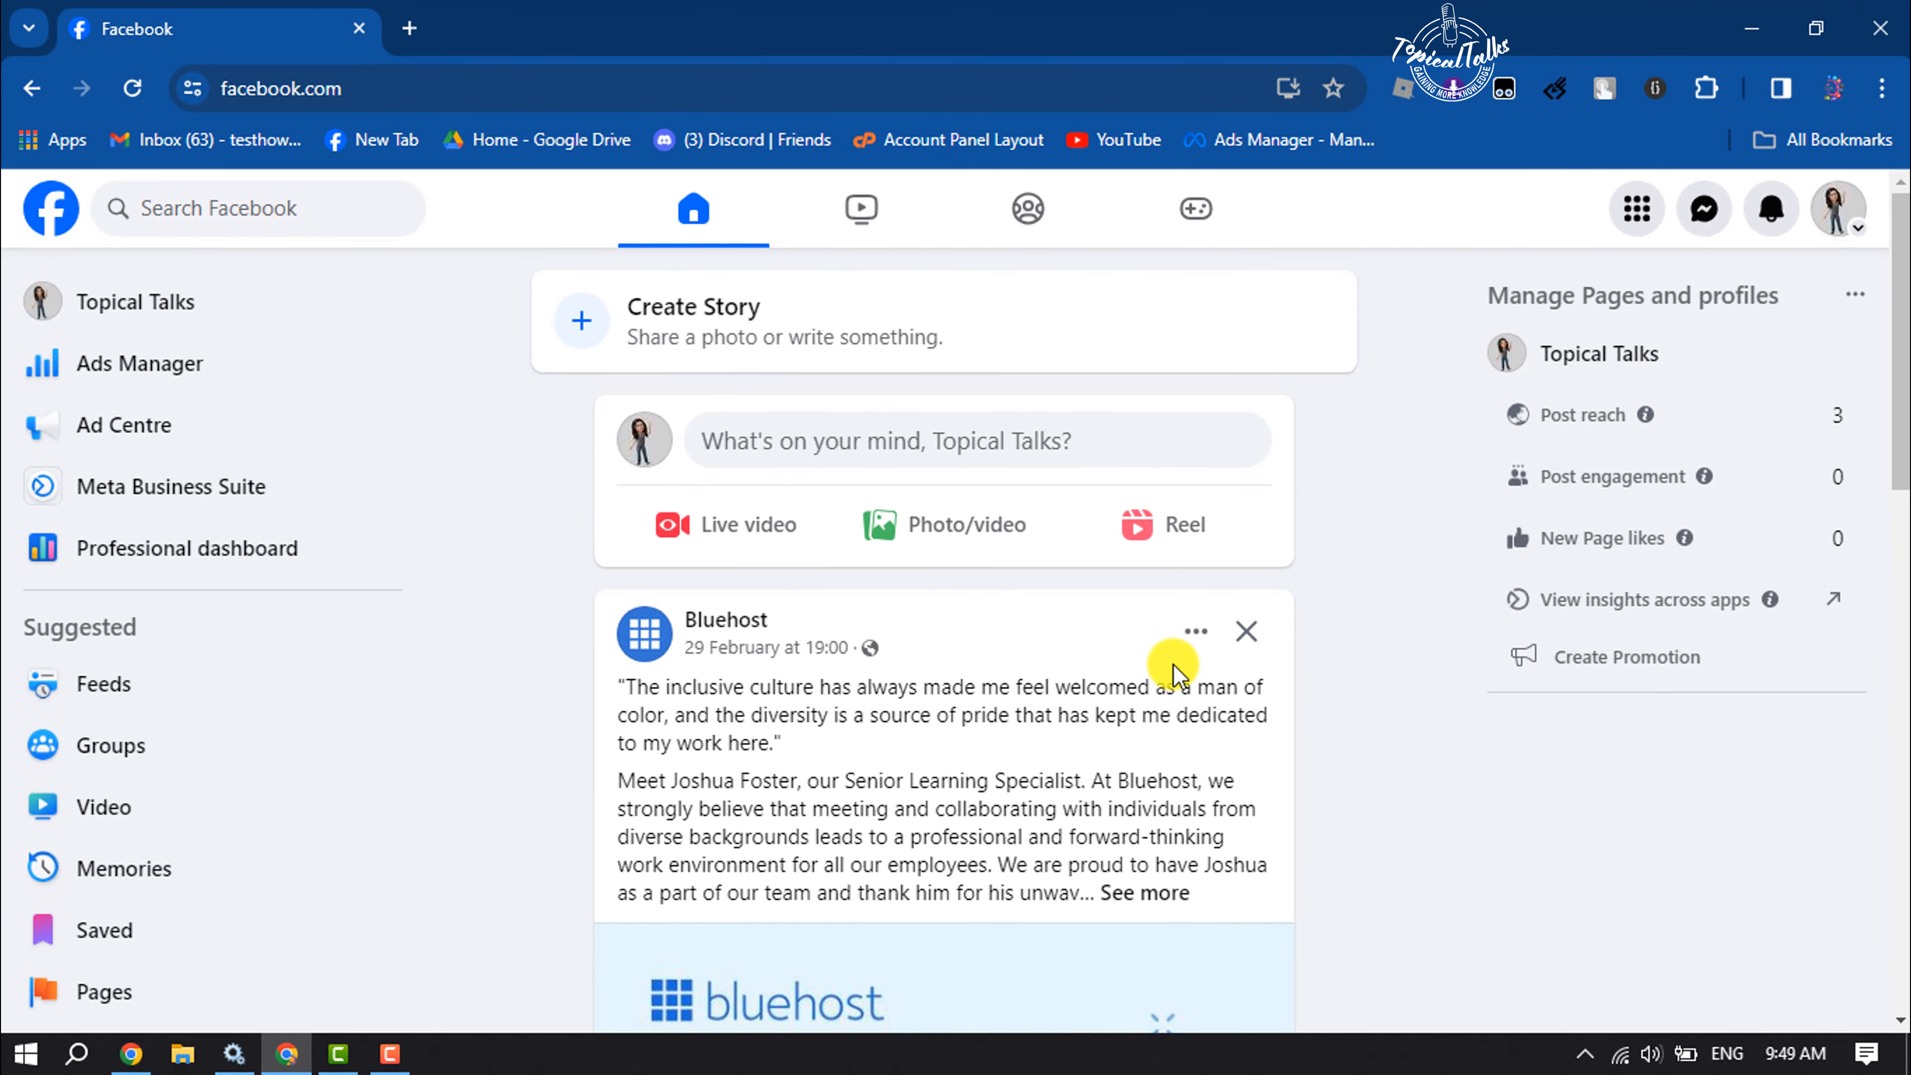
{"action": "mouse_move", "coordinate": [726, 526]}
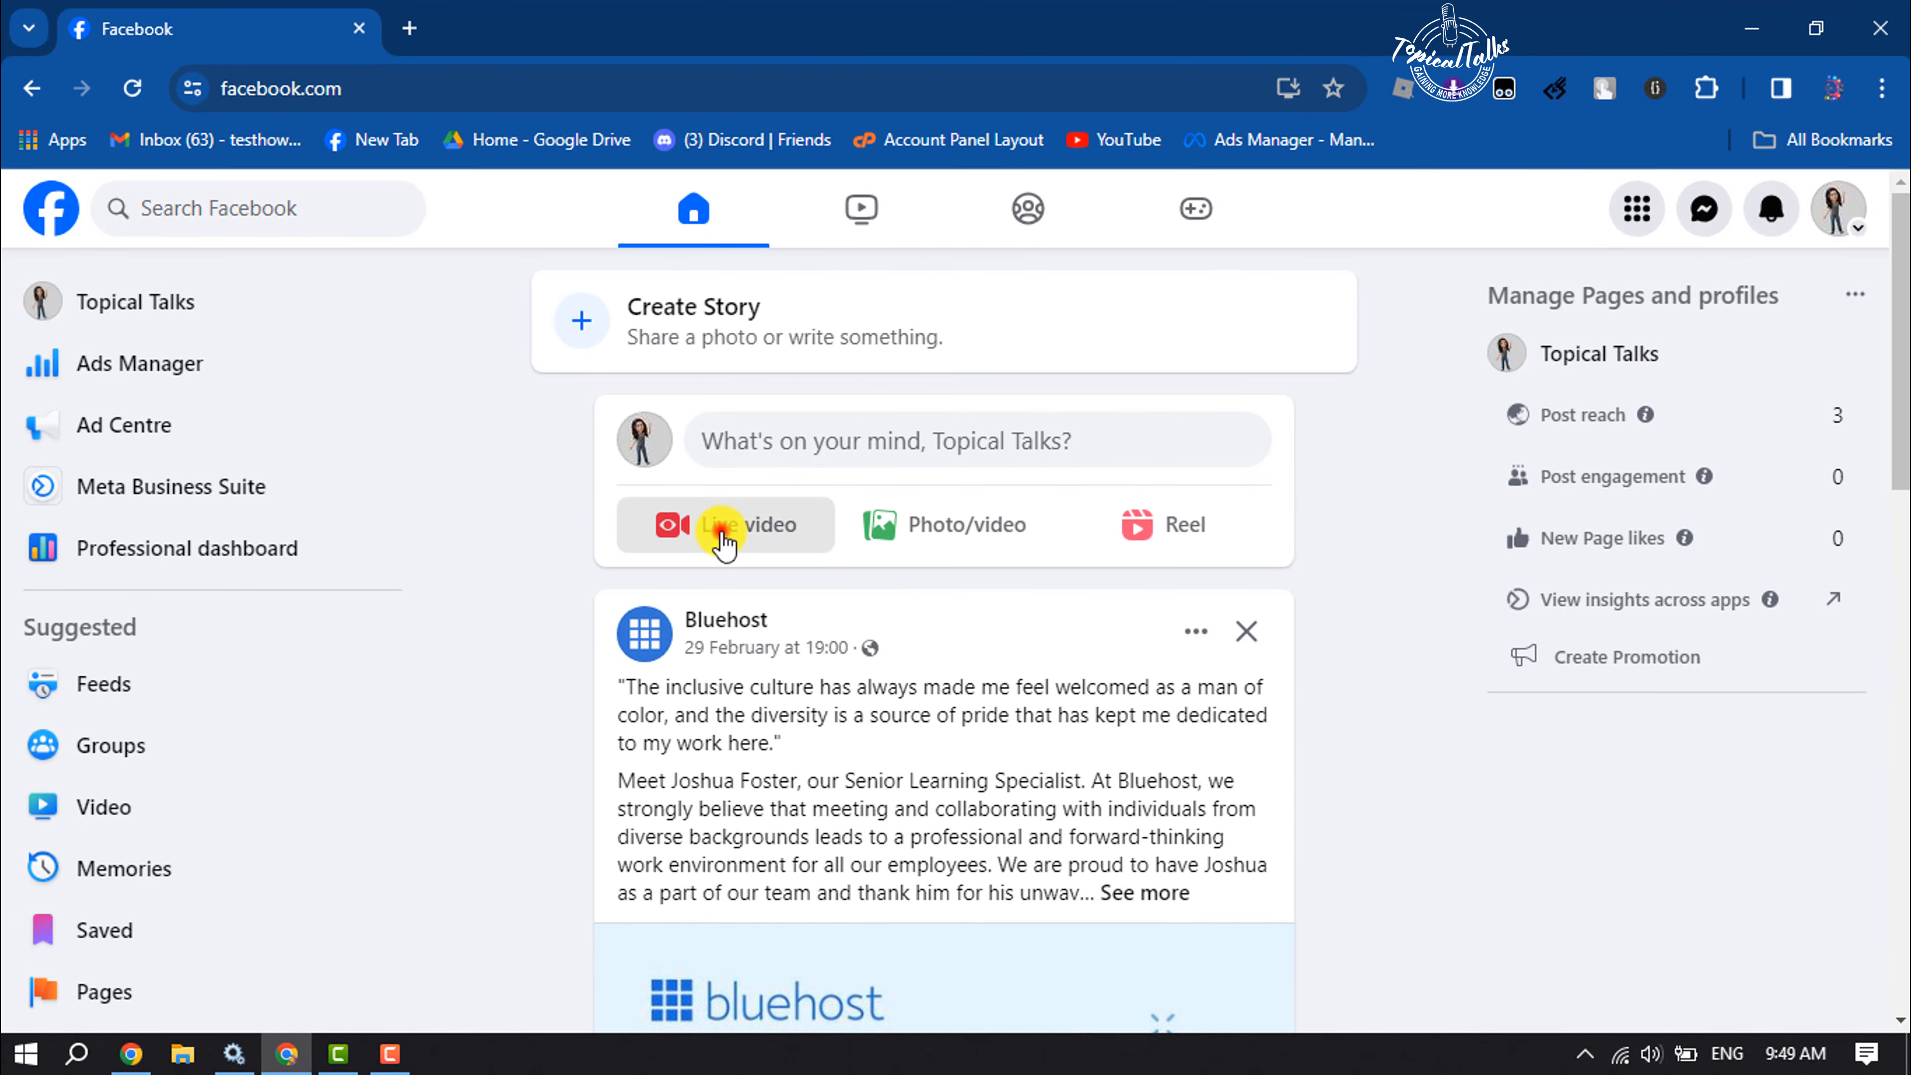
Start a live video from the post composer, reaching the Live Producer welcome page
{"action": "left_click", "coordinate": [722, 524]}
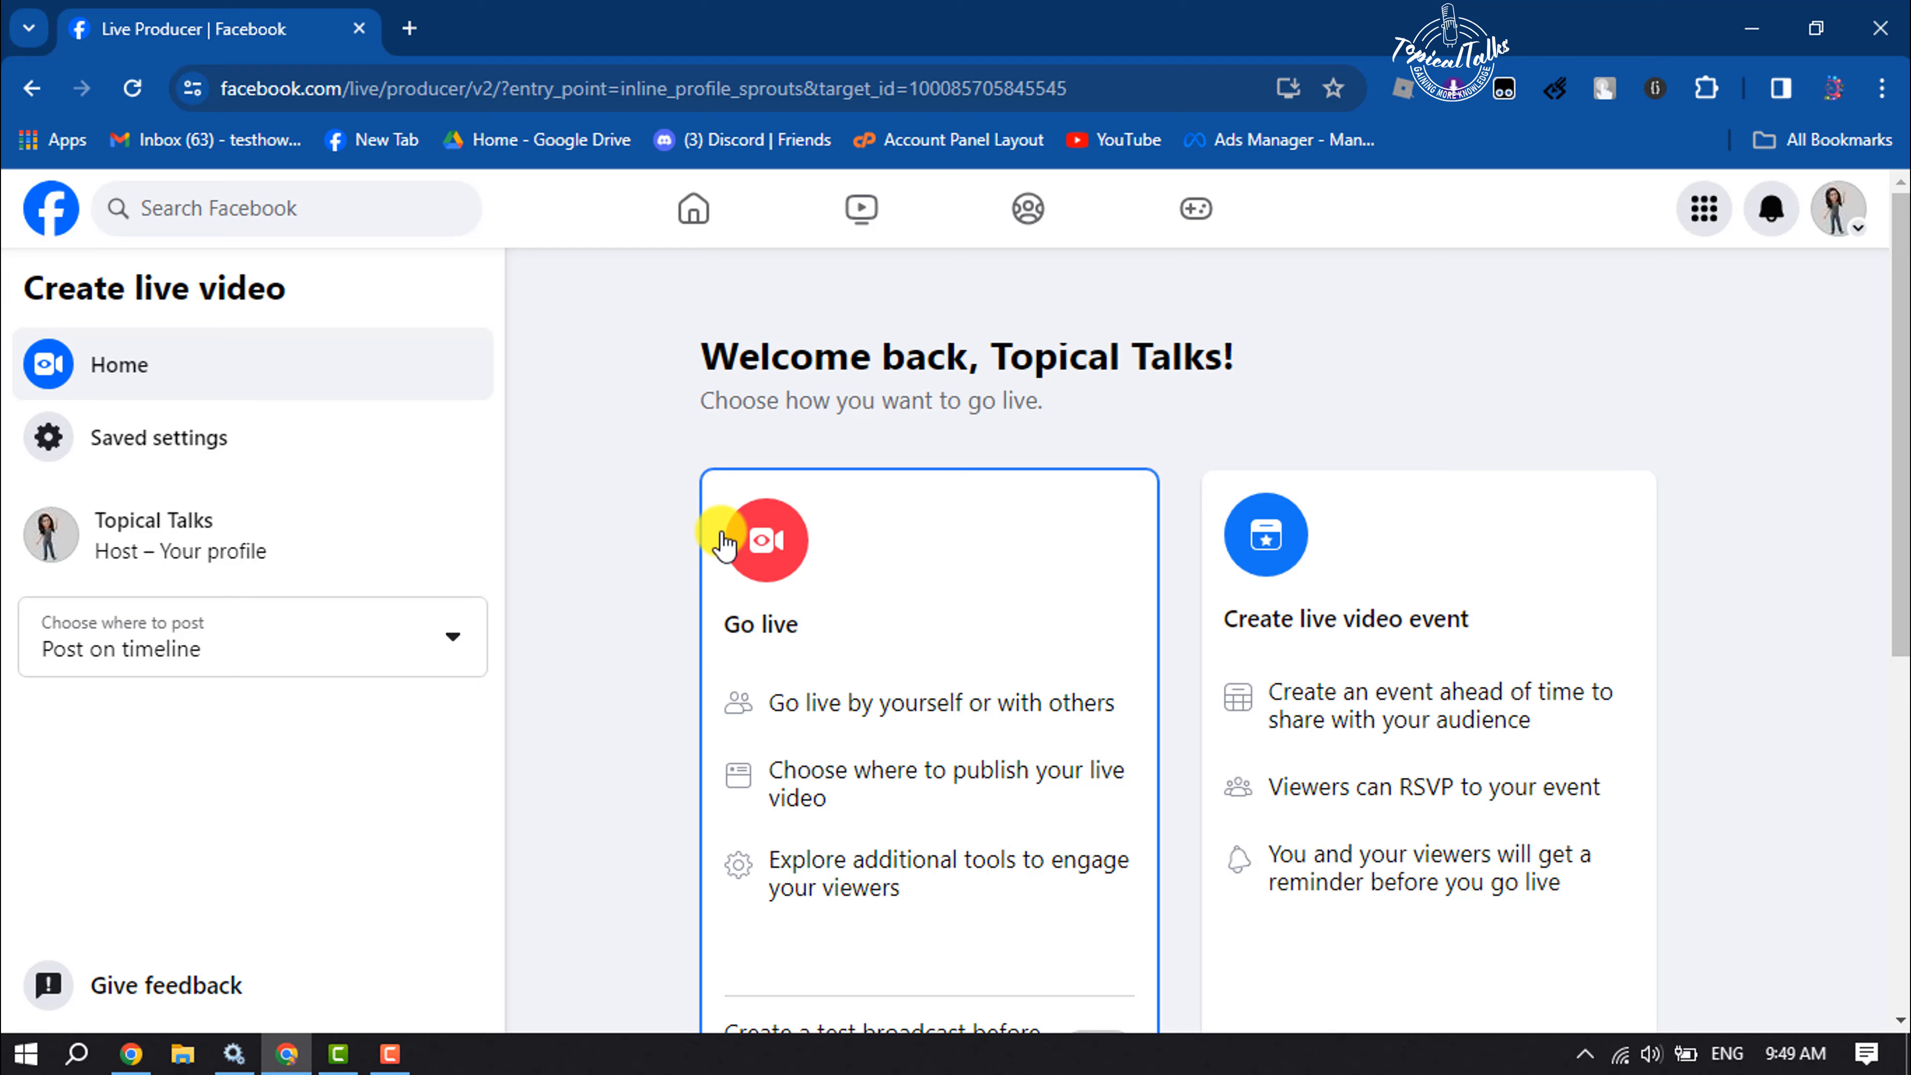
{"action": "scroll", "scroll_direction": "down", "scroll_amount": 3}
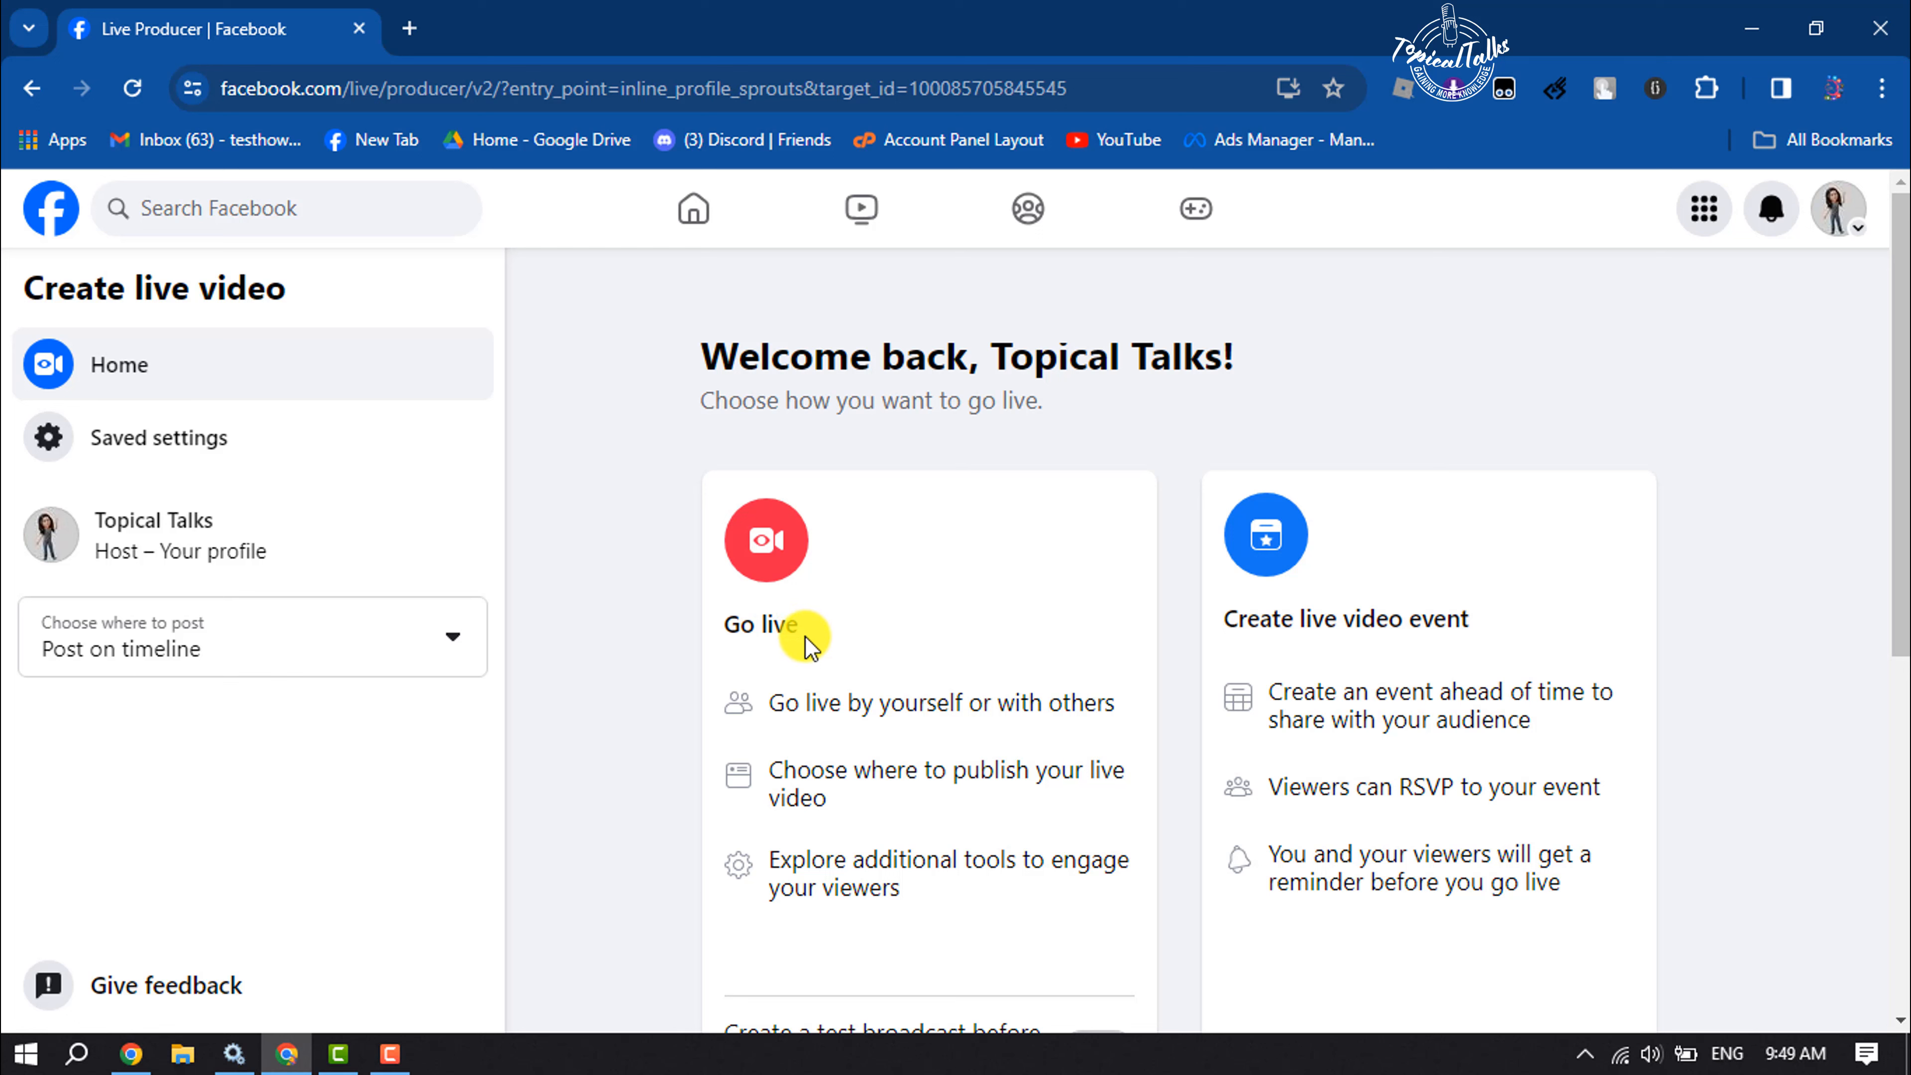
{"action": "mouse_move", "coordinate": [835, 652]}
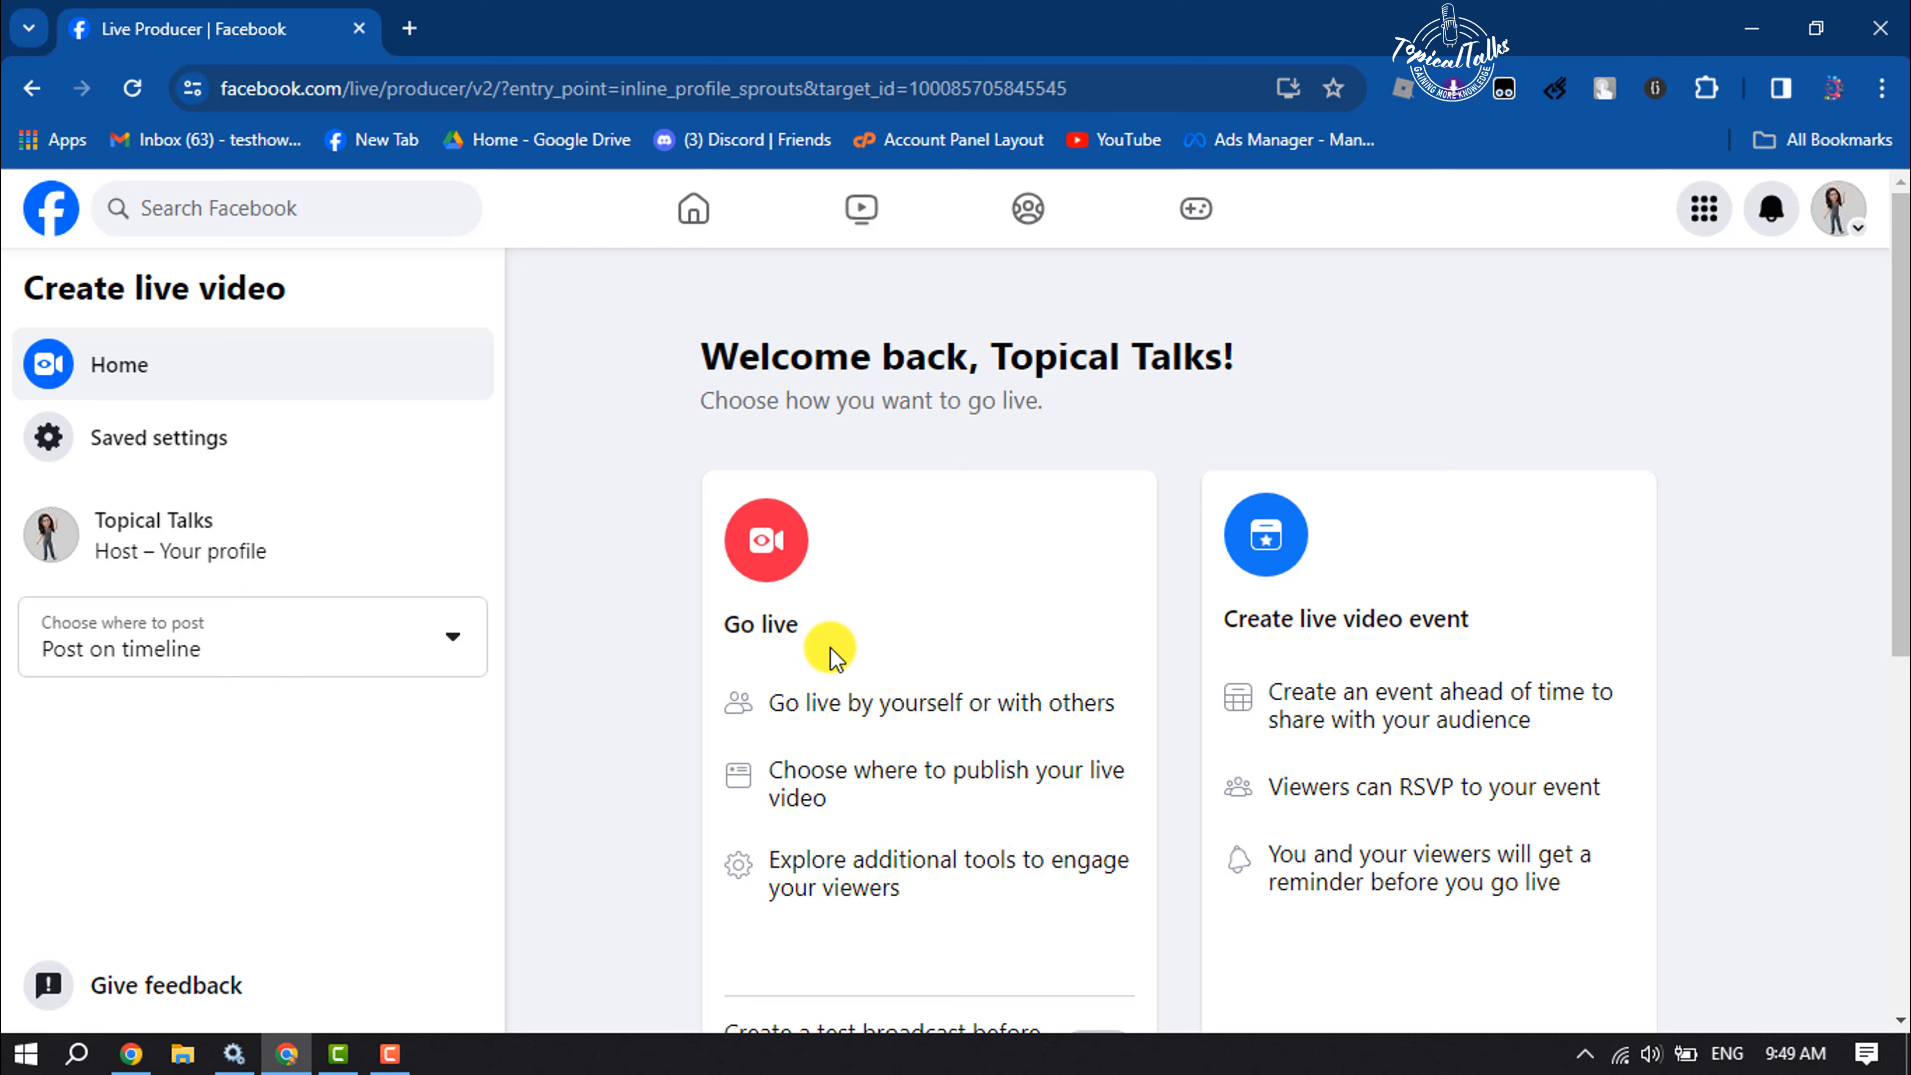
{"action": "mouse_move", "coordinate": [810, 683]}
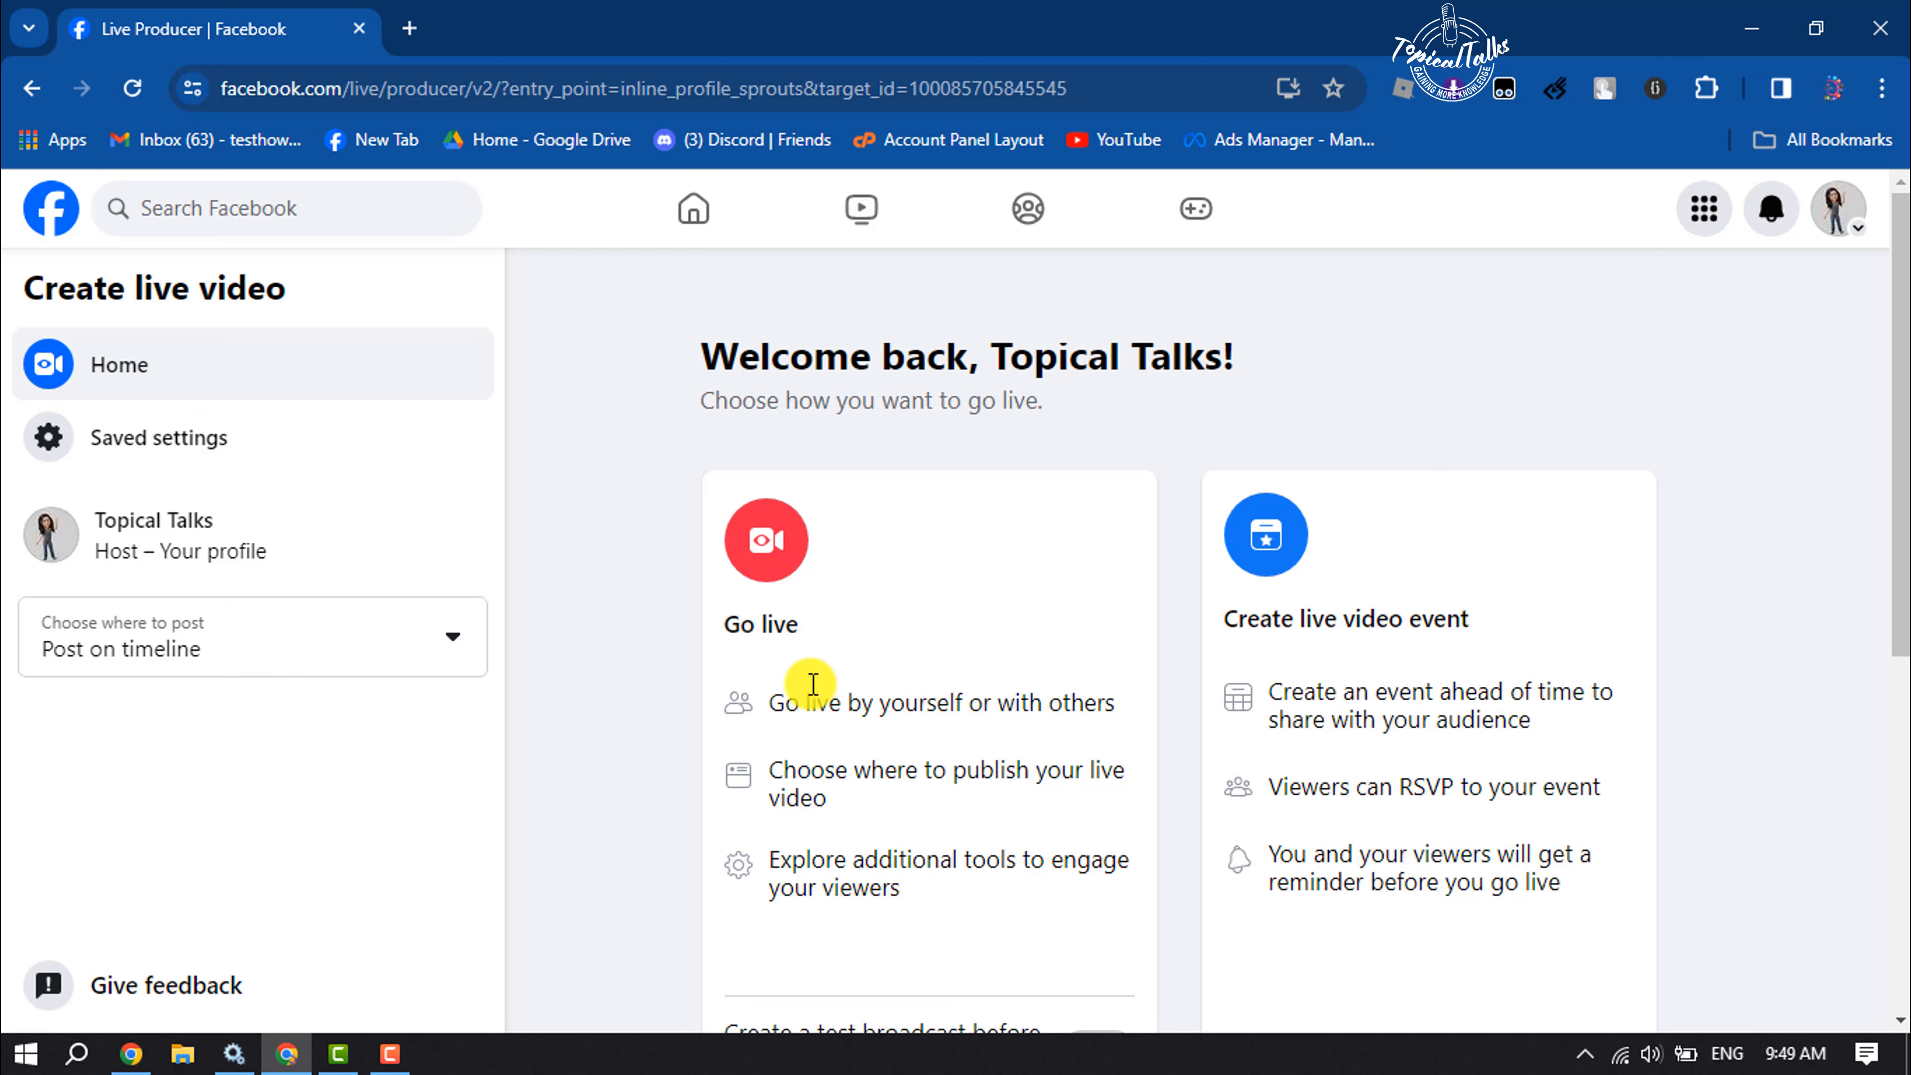
{"action": "mouse_move", "coordinate": [797, 628]}
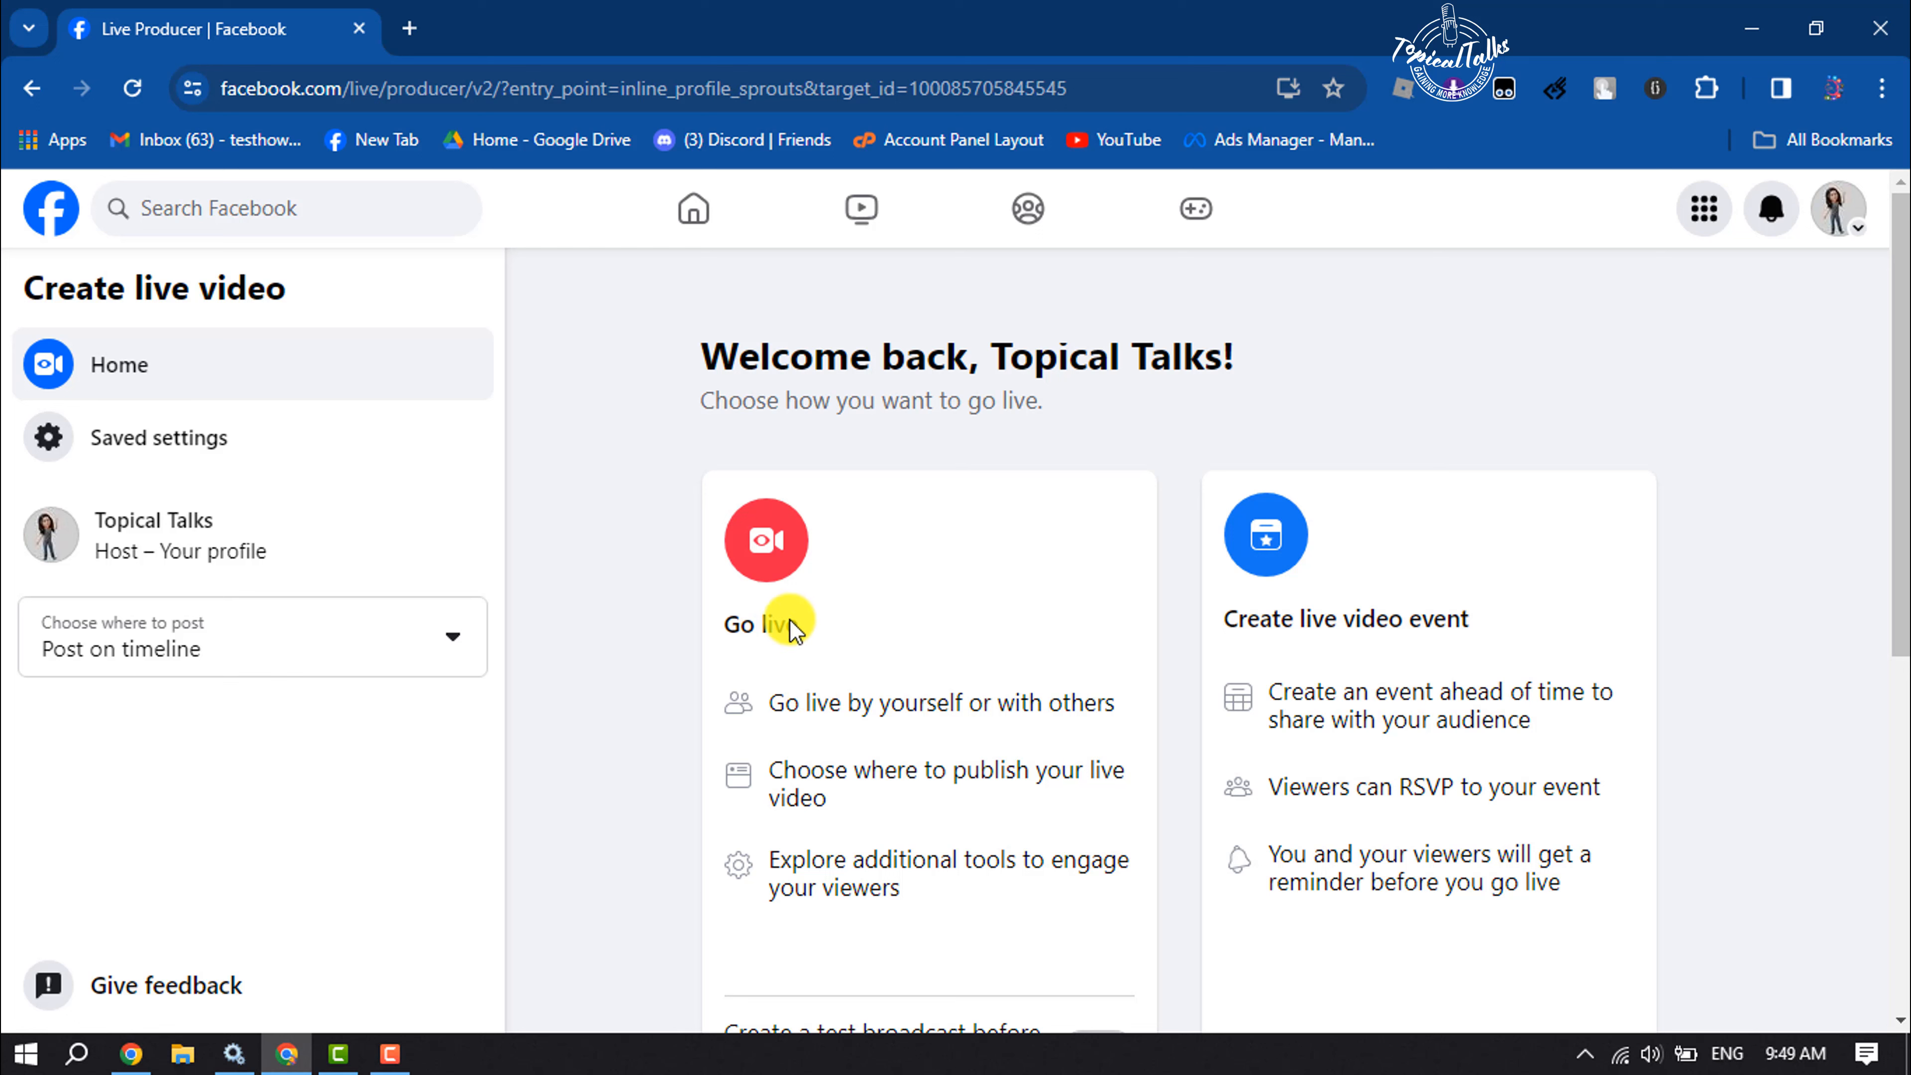
{"action": "mouse_move", "coordinate": [1249, 646]}
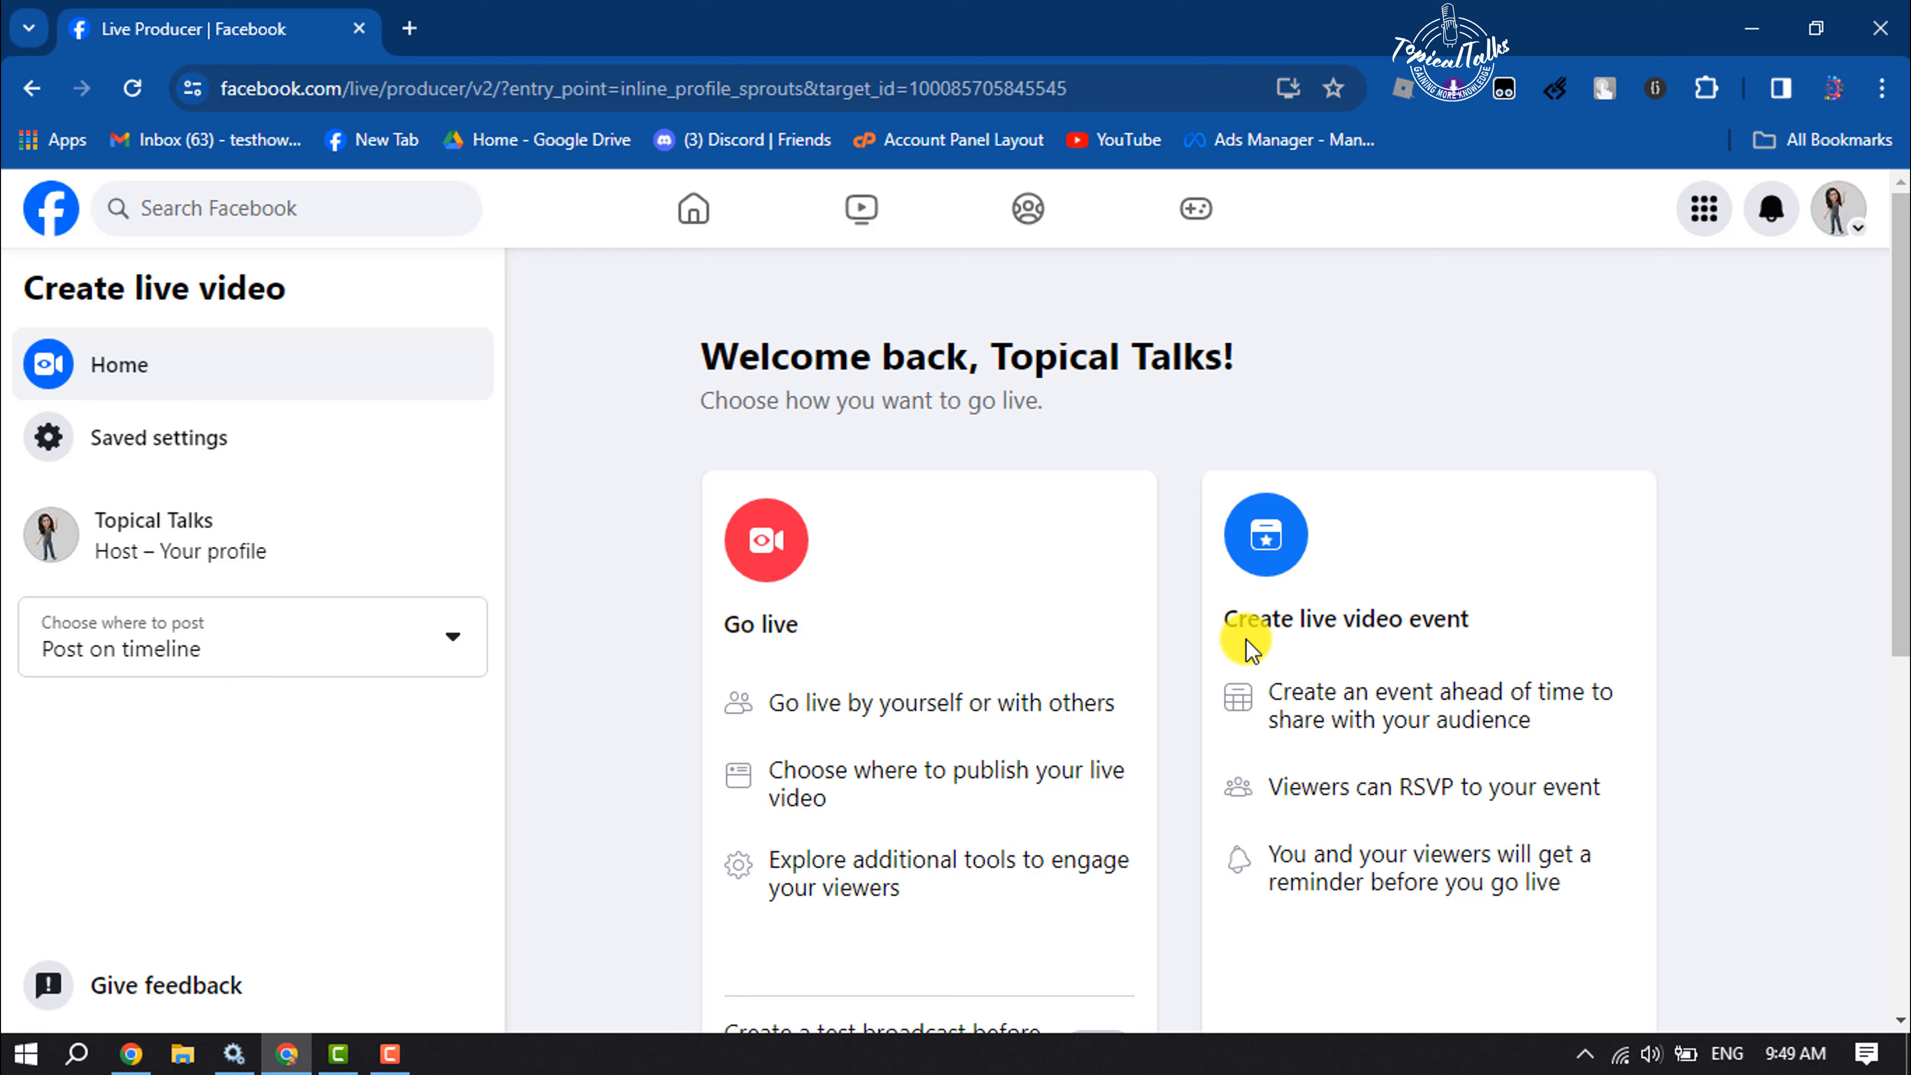
{"action": "scroll", "scroll_direction": "down", "scroll_amount": 3}
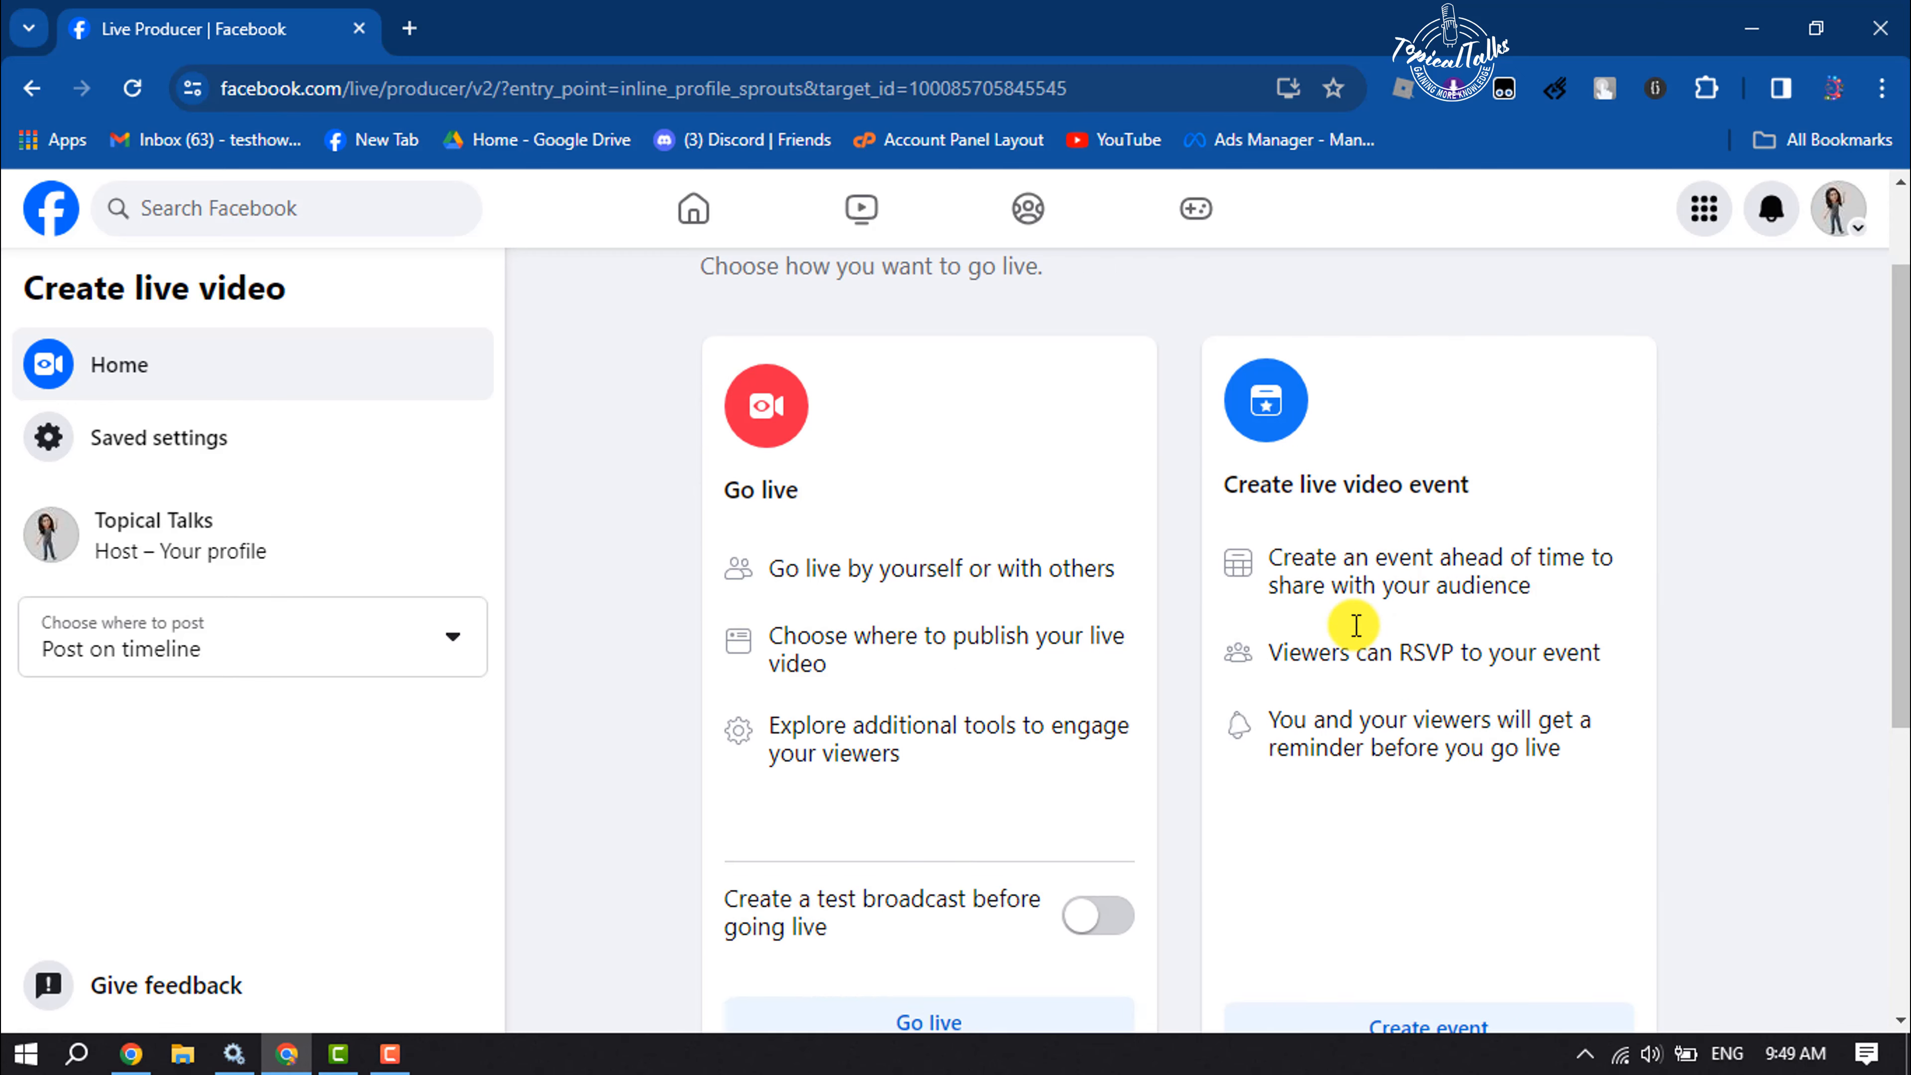
{"action": "scroll", "scroll_direction": "down", "scroll_amount": 3}
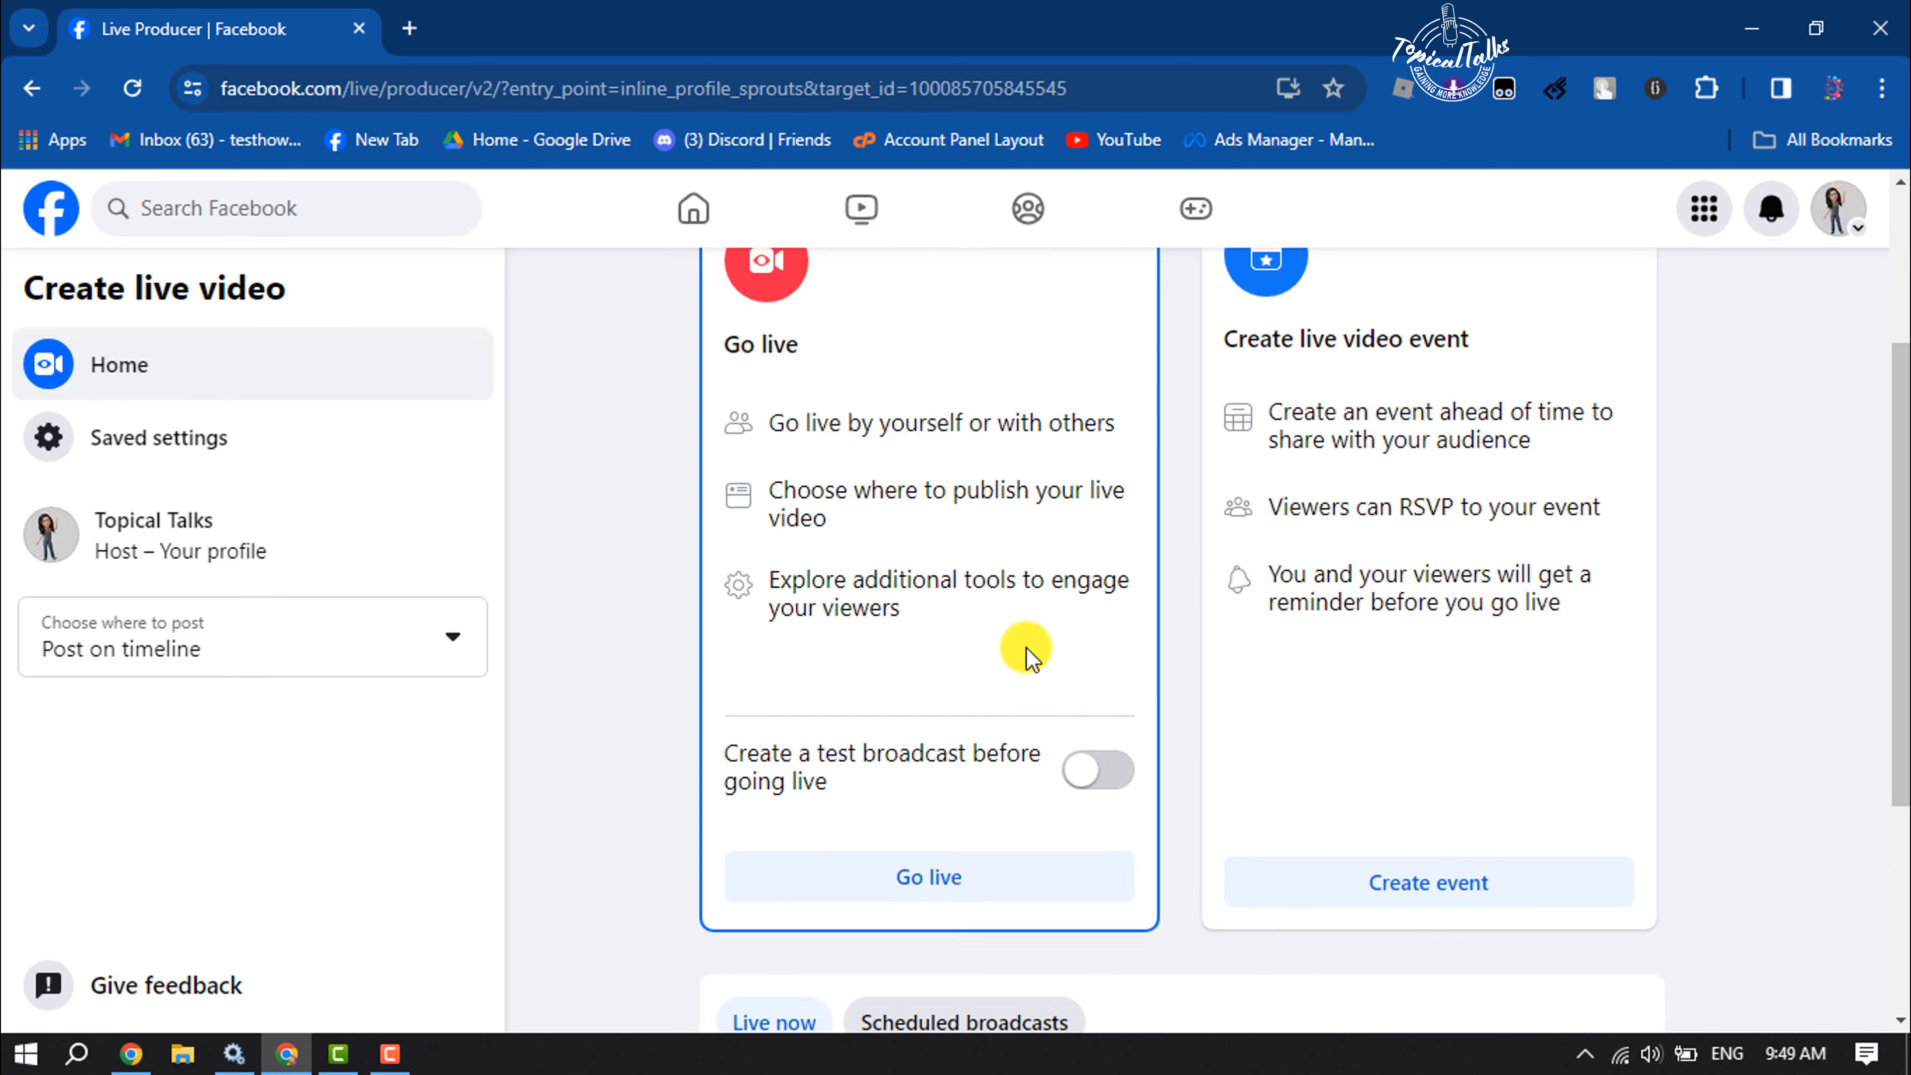
{"action": "scroll", "scroll_direction": "down", "scroll_amount": 3}
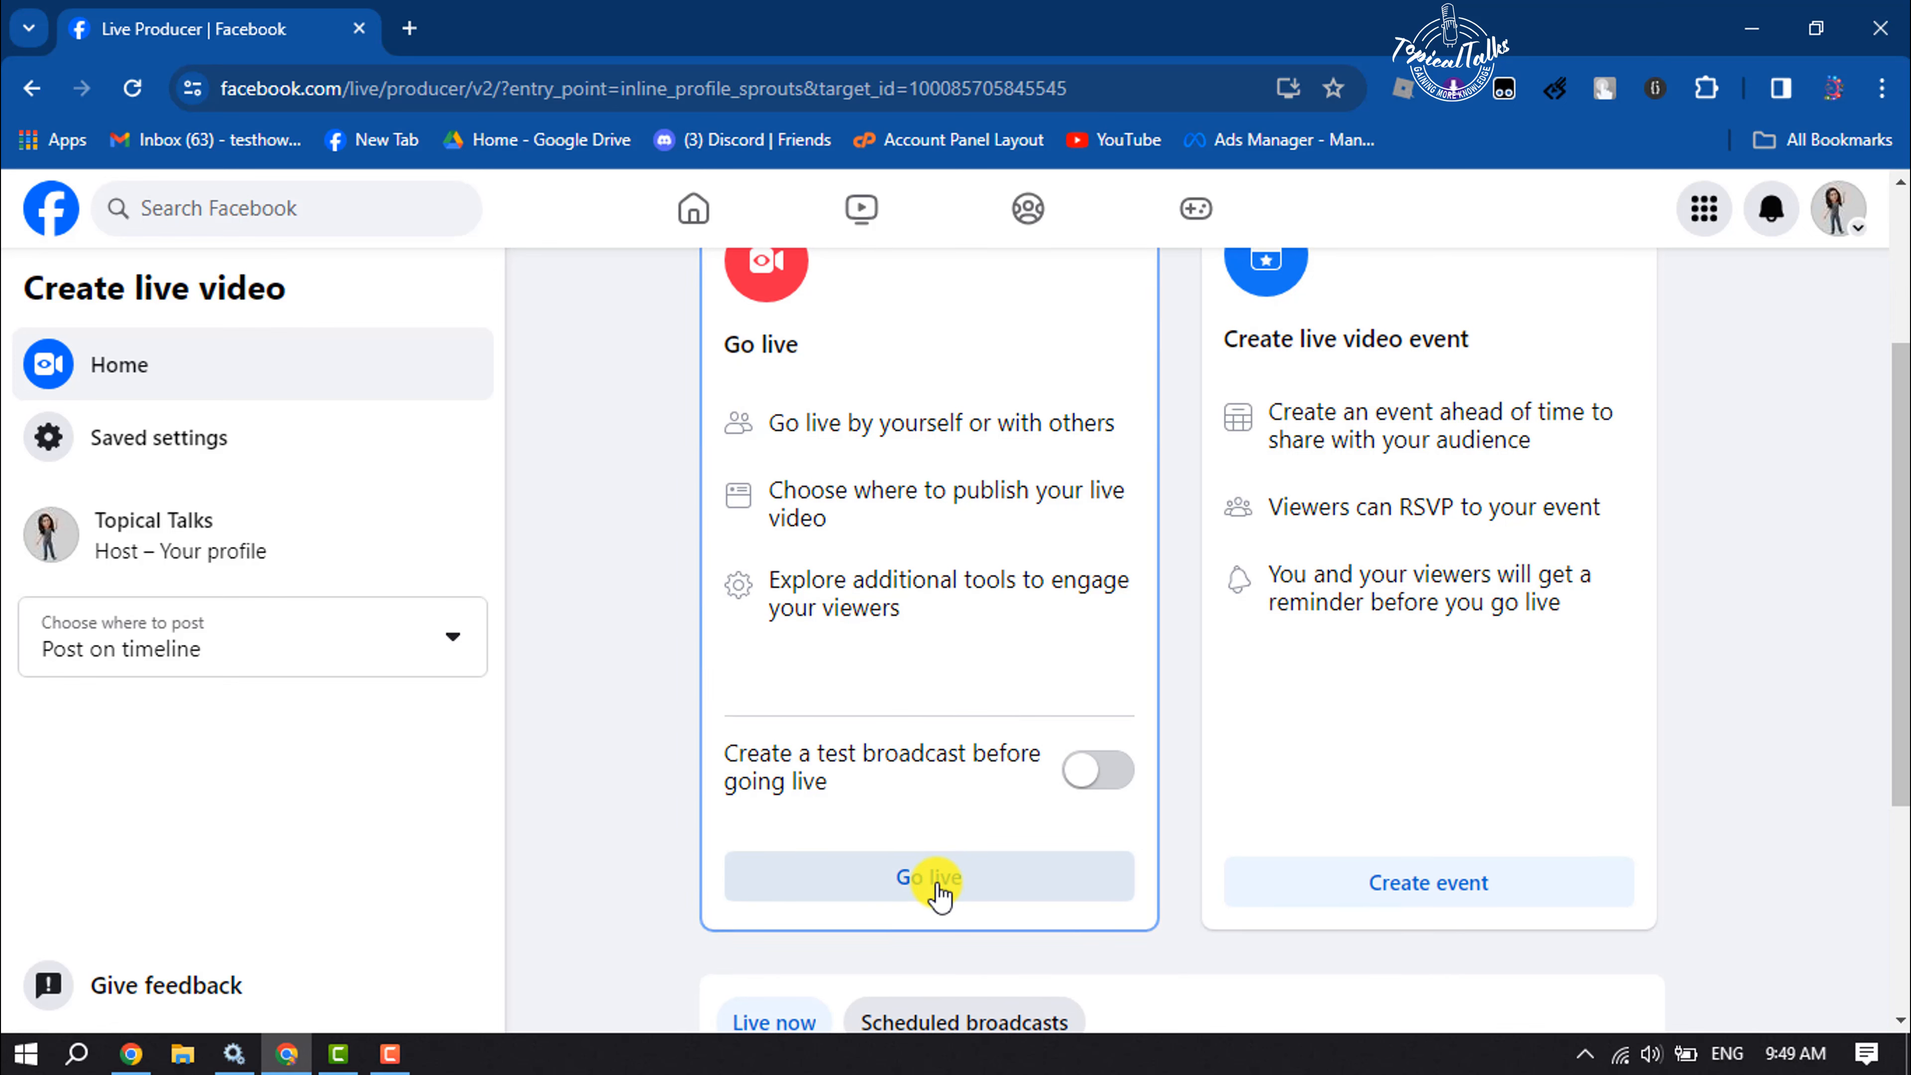
Choose Go live and grant camera and microphone access so the webcam source connects
{"action": "left_click", "coordinate": [929, 875]}
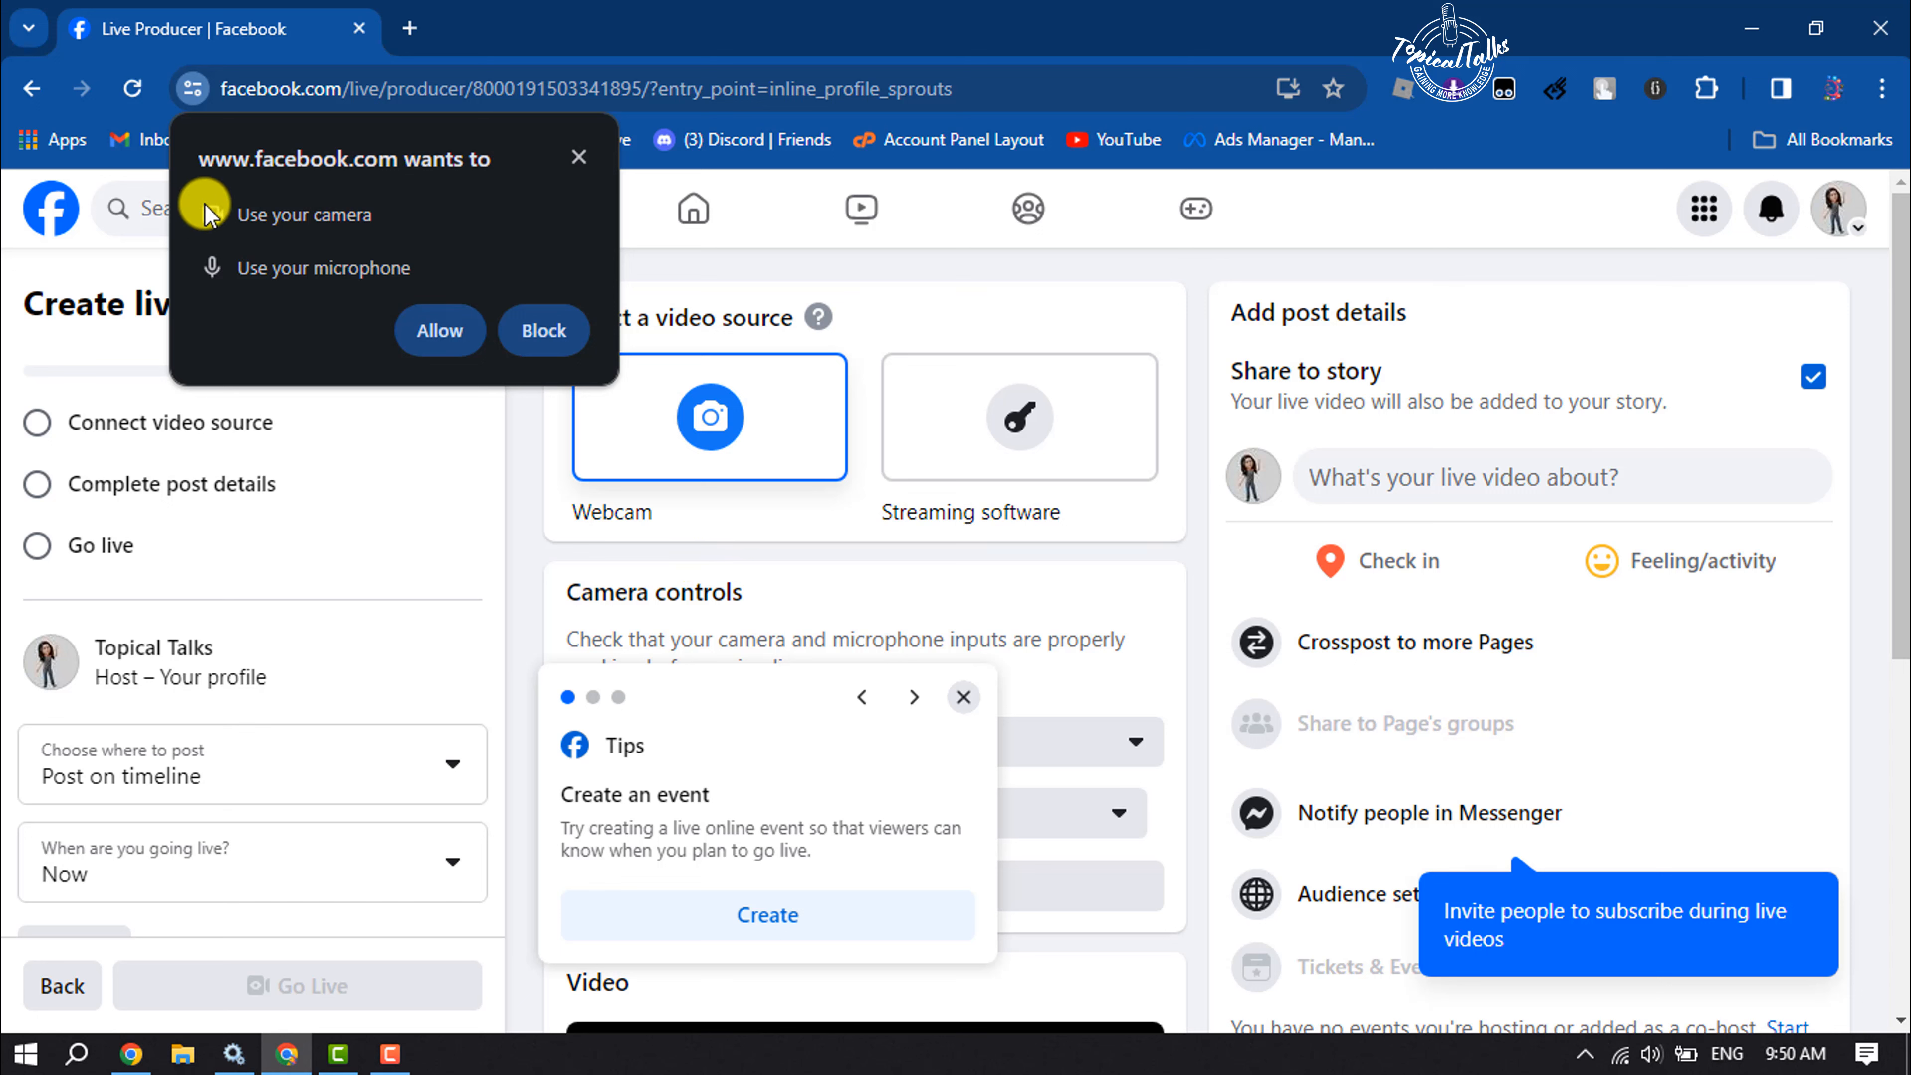
{"action": "mouse_move", "coordinate": [322, 260]}
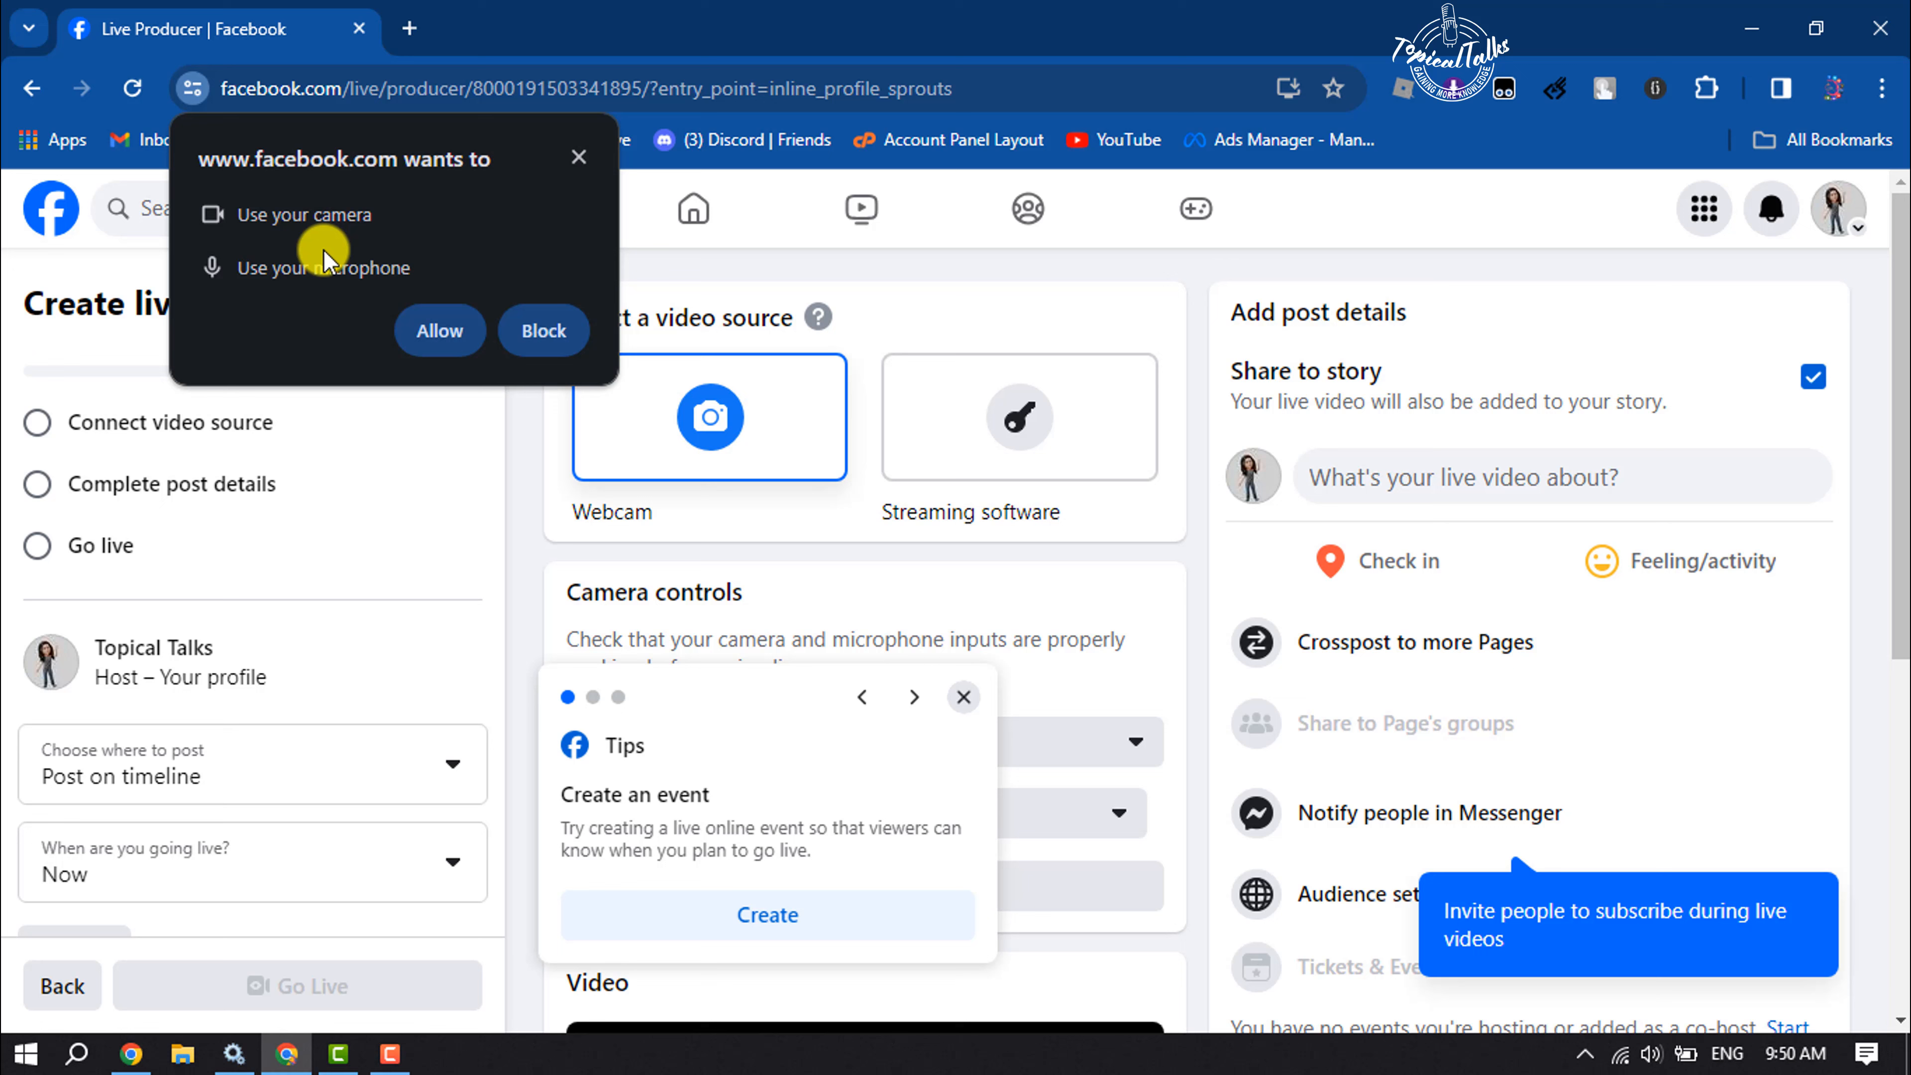
{"action": "mouse_move", "coordinate": [419, 283]}
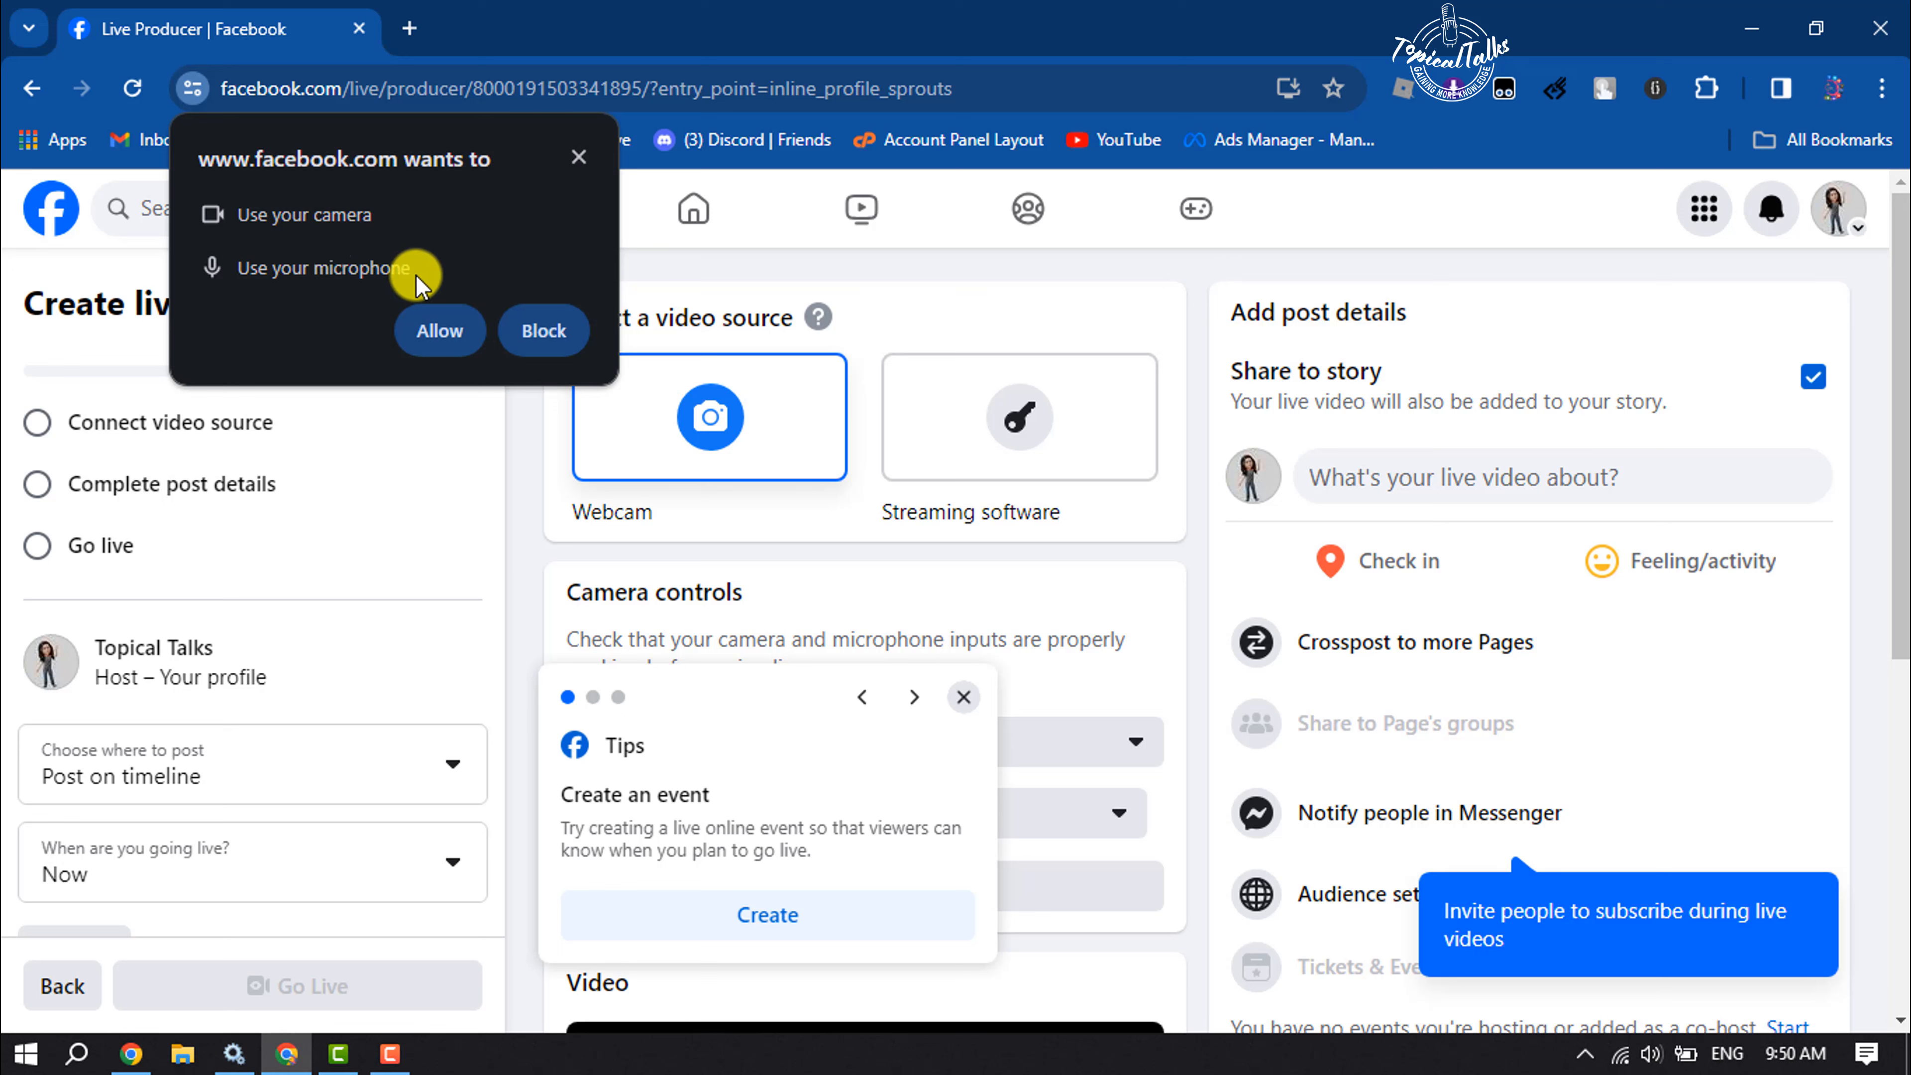
{"action": "left_click", "coordinate": [439, 331]}
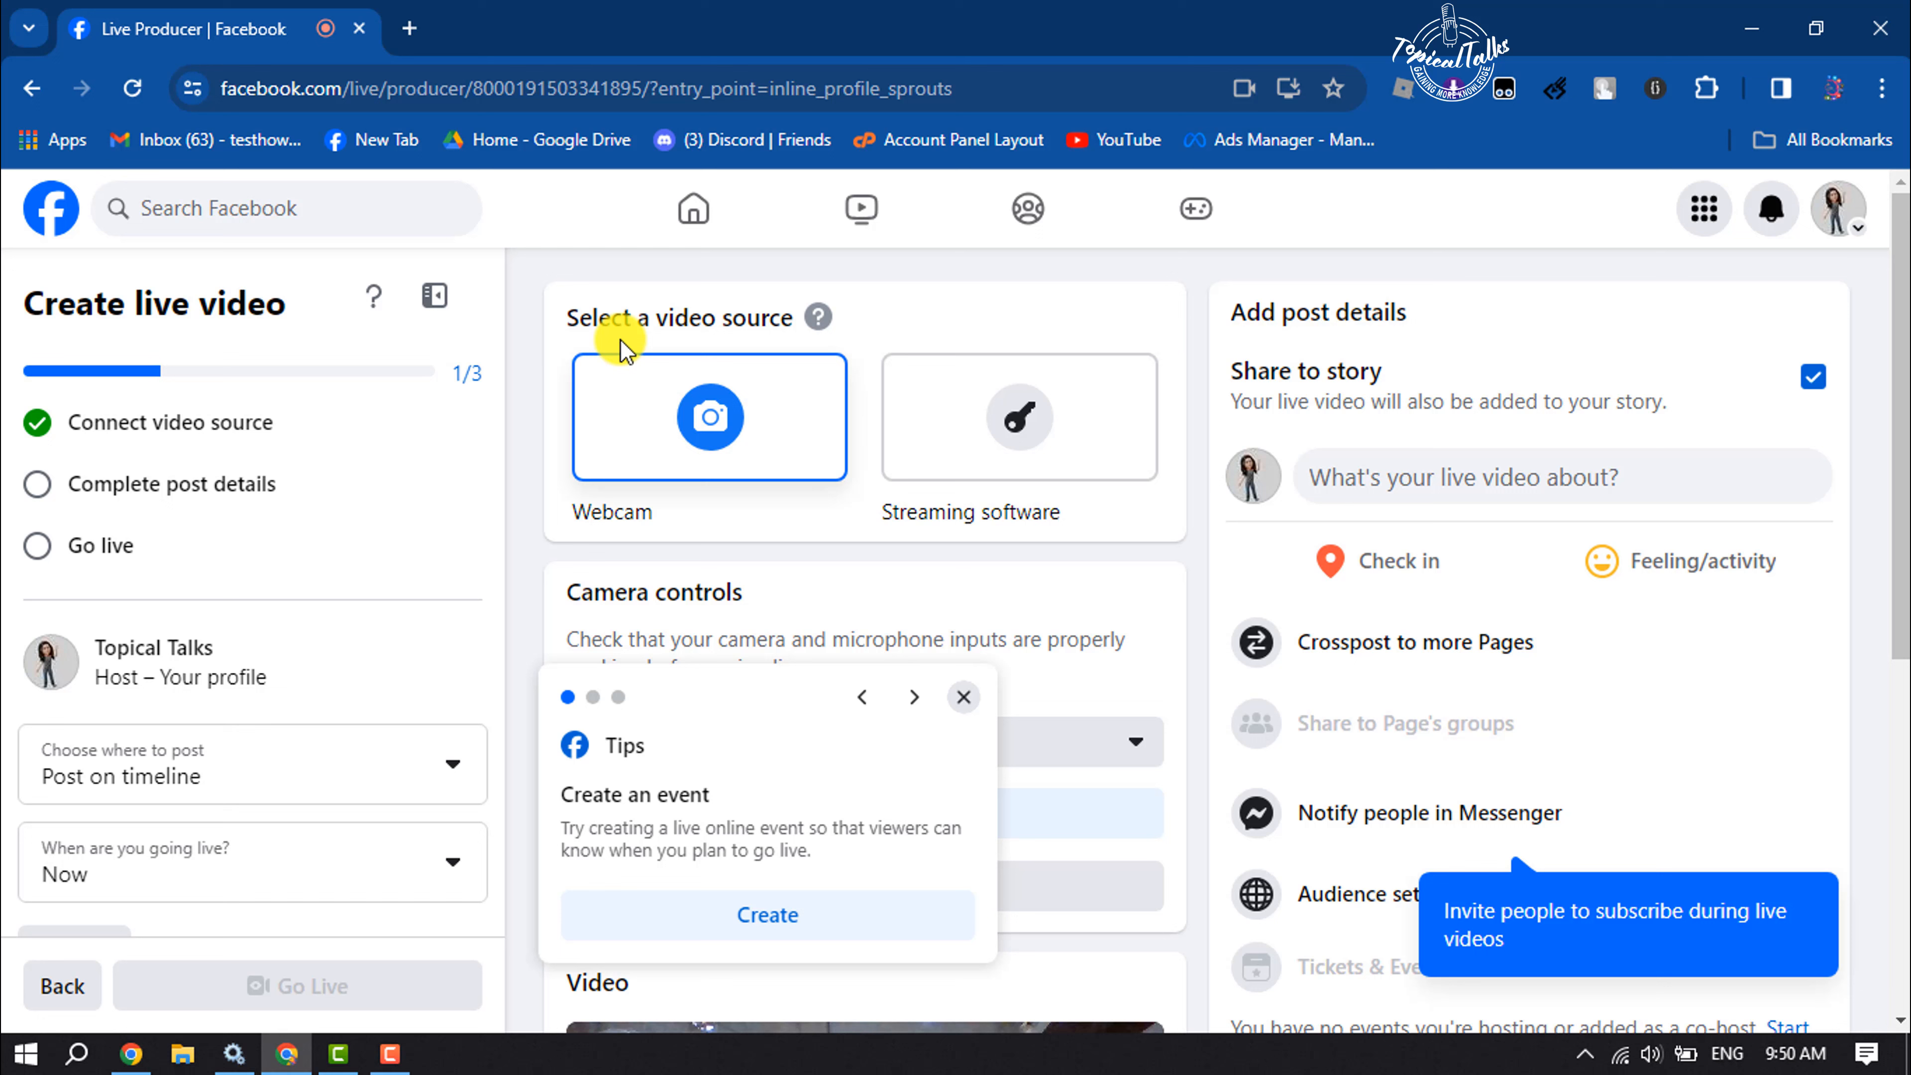
{"action": "mouse_move", "coordinate": [621, 473]}
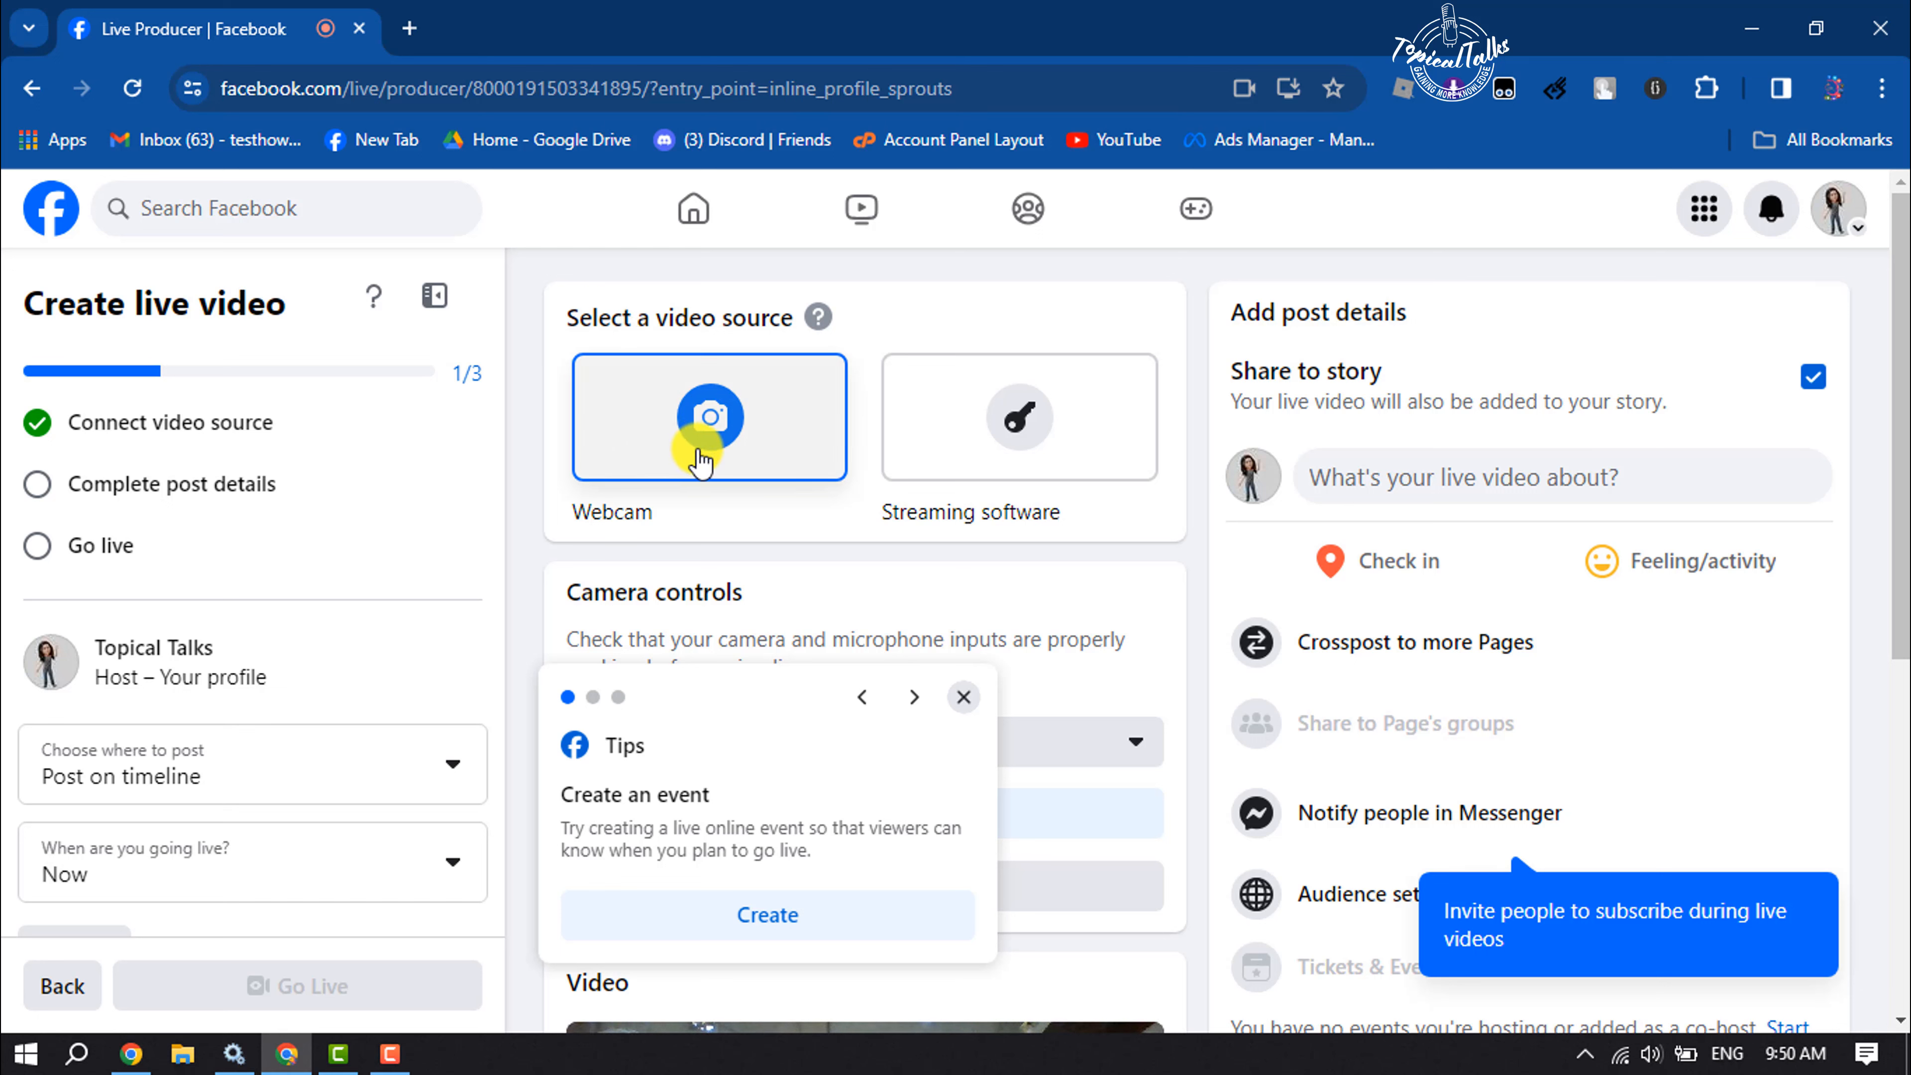
{"action": "mouse_move", "coordinate": [962, 552]}
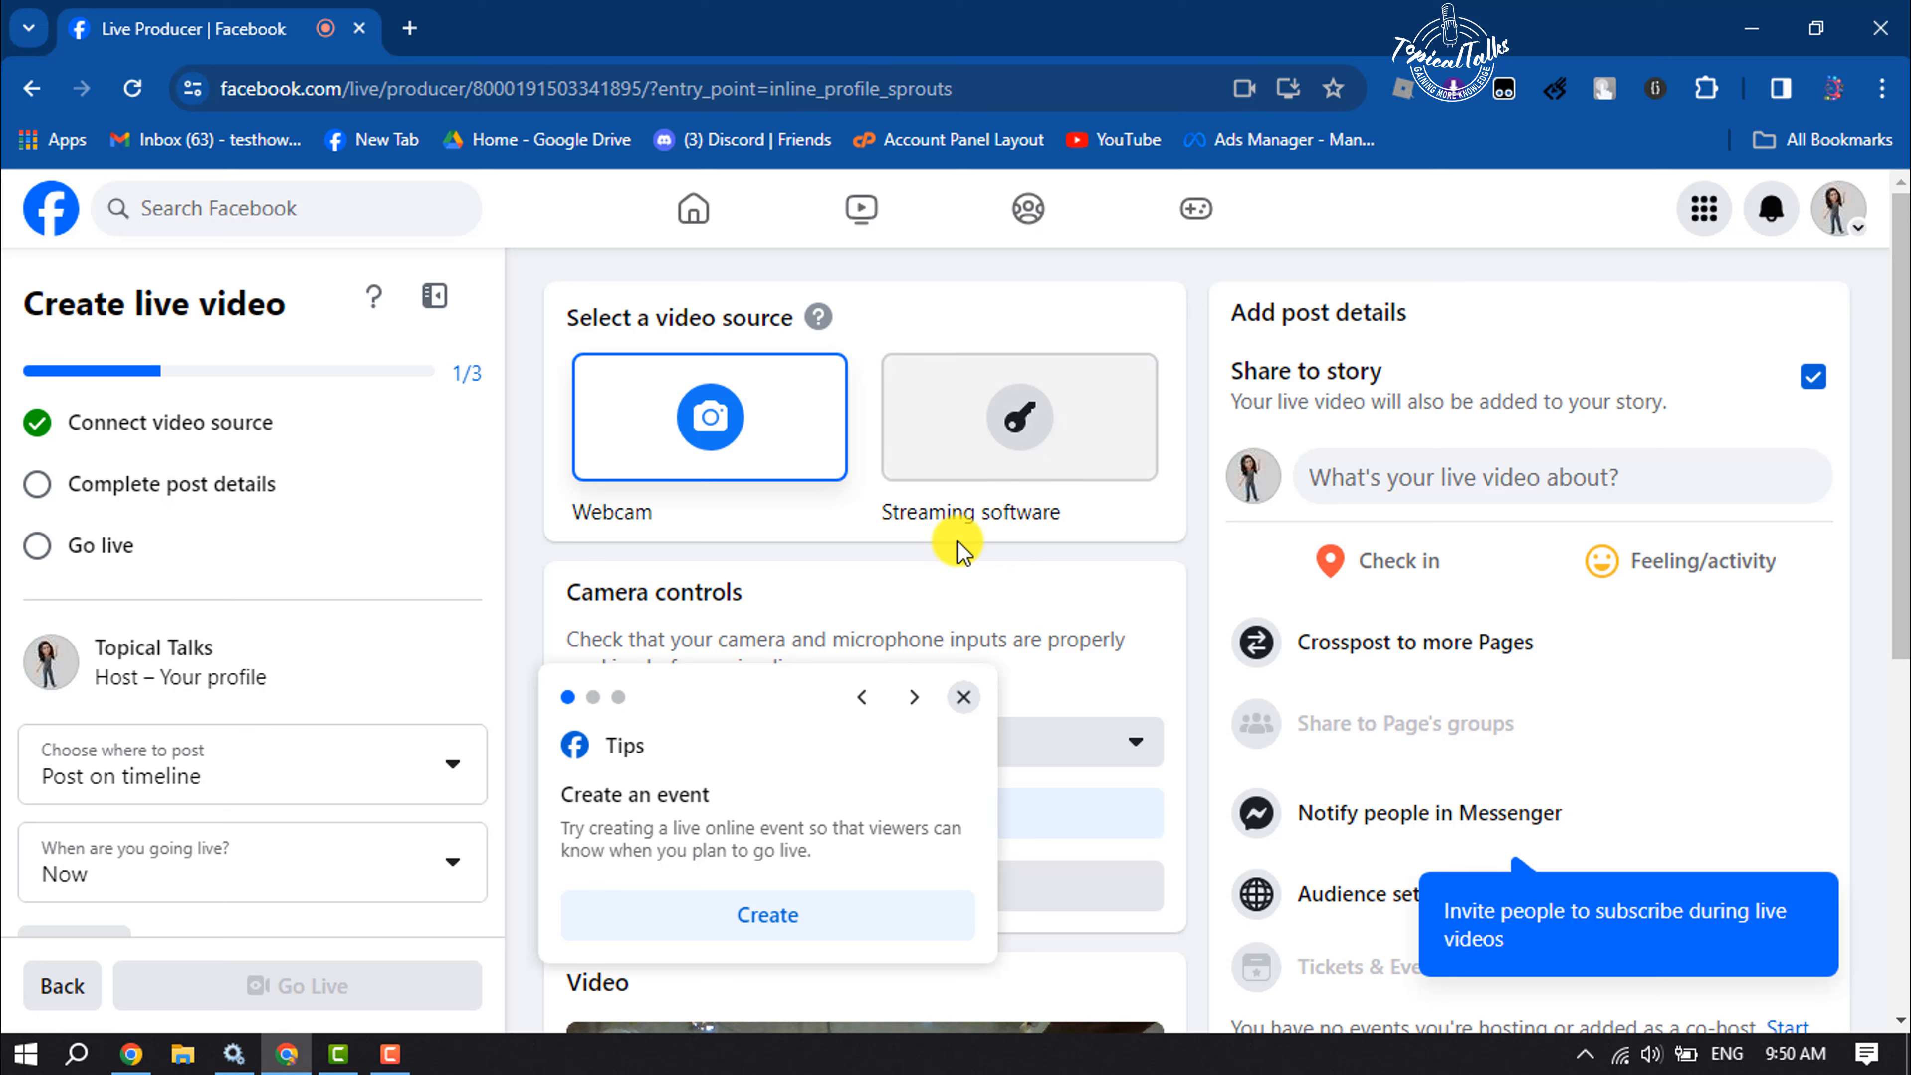
{"action": "mouse_move", "coordinate": [1033, 439]}
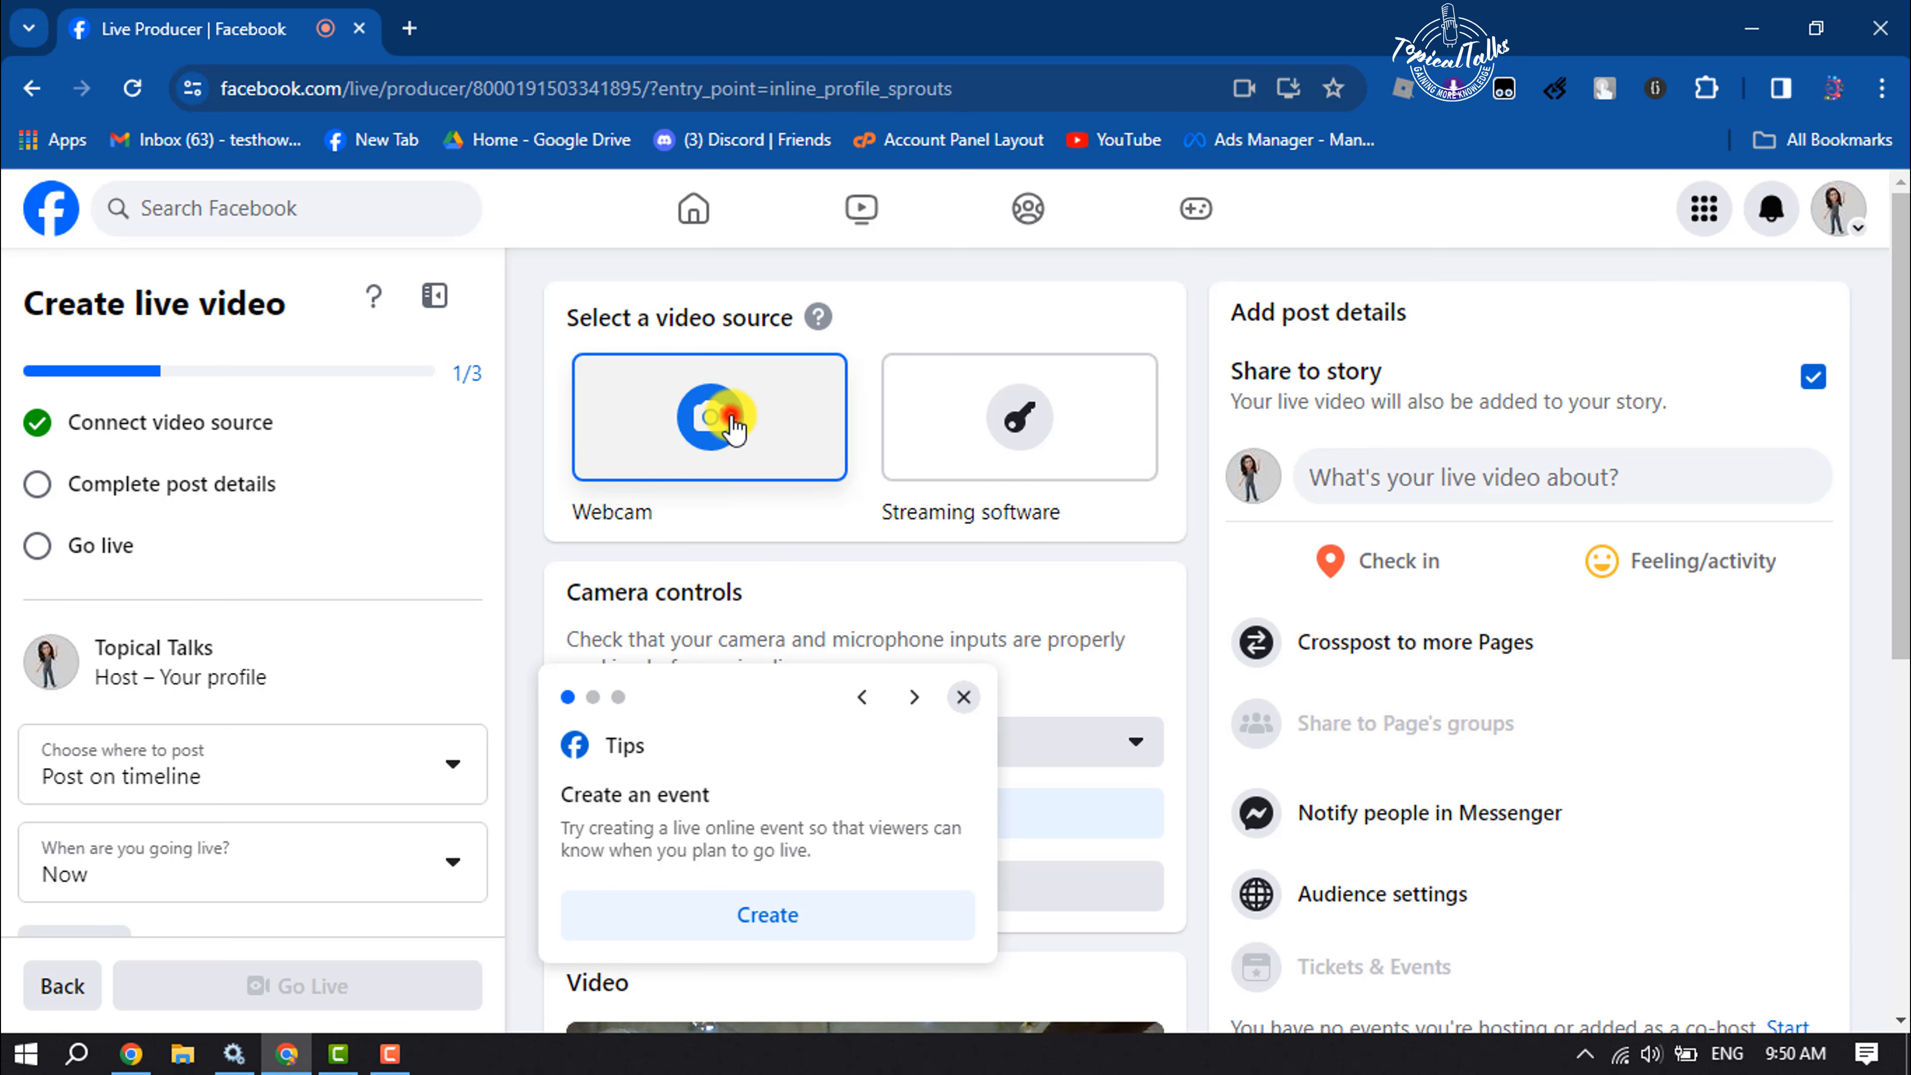
{"action": "scroll", "scroll_direction": "down", "scroll_amount": 3}
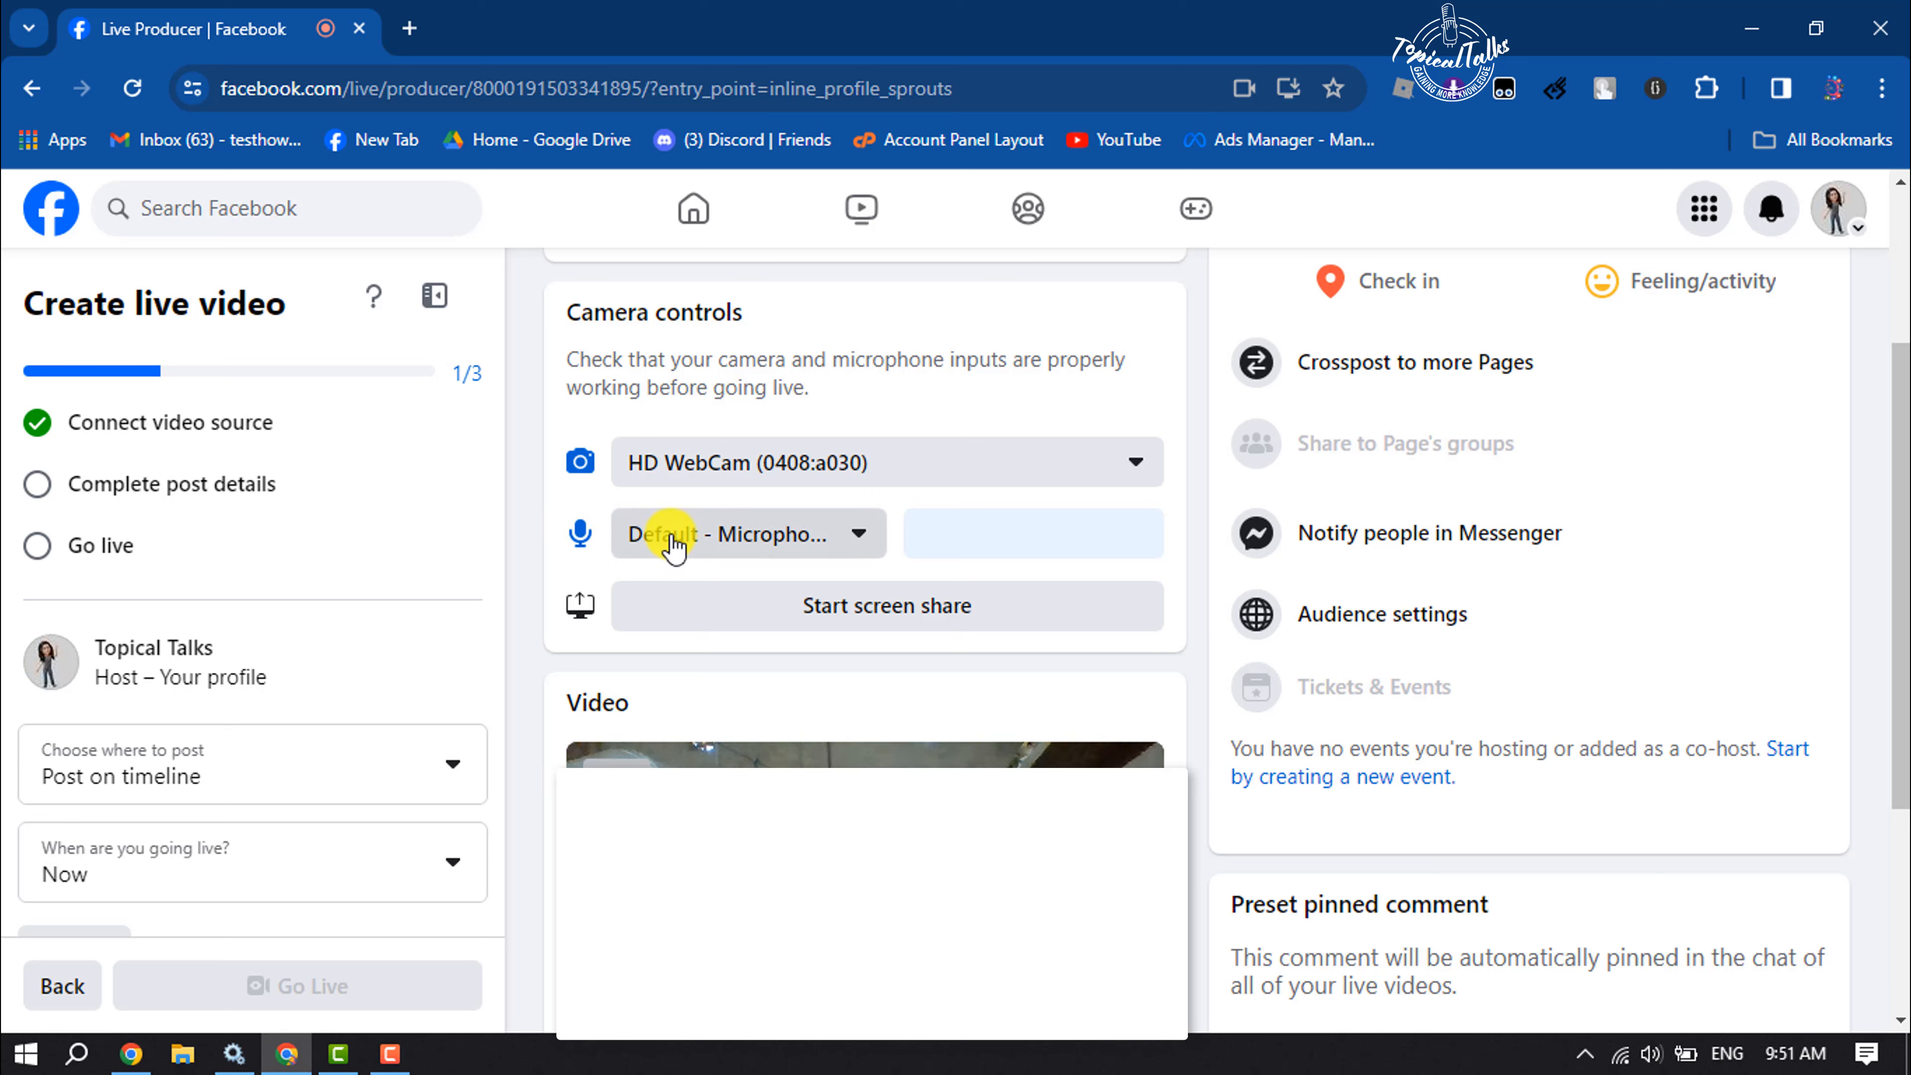
{"action": "left_click", "coordinate": [745, 533]}
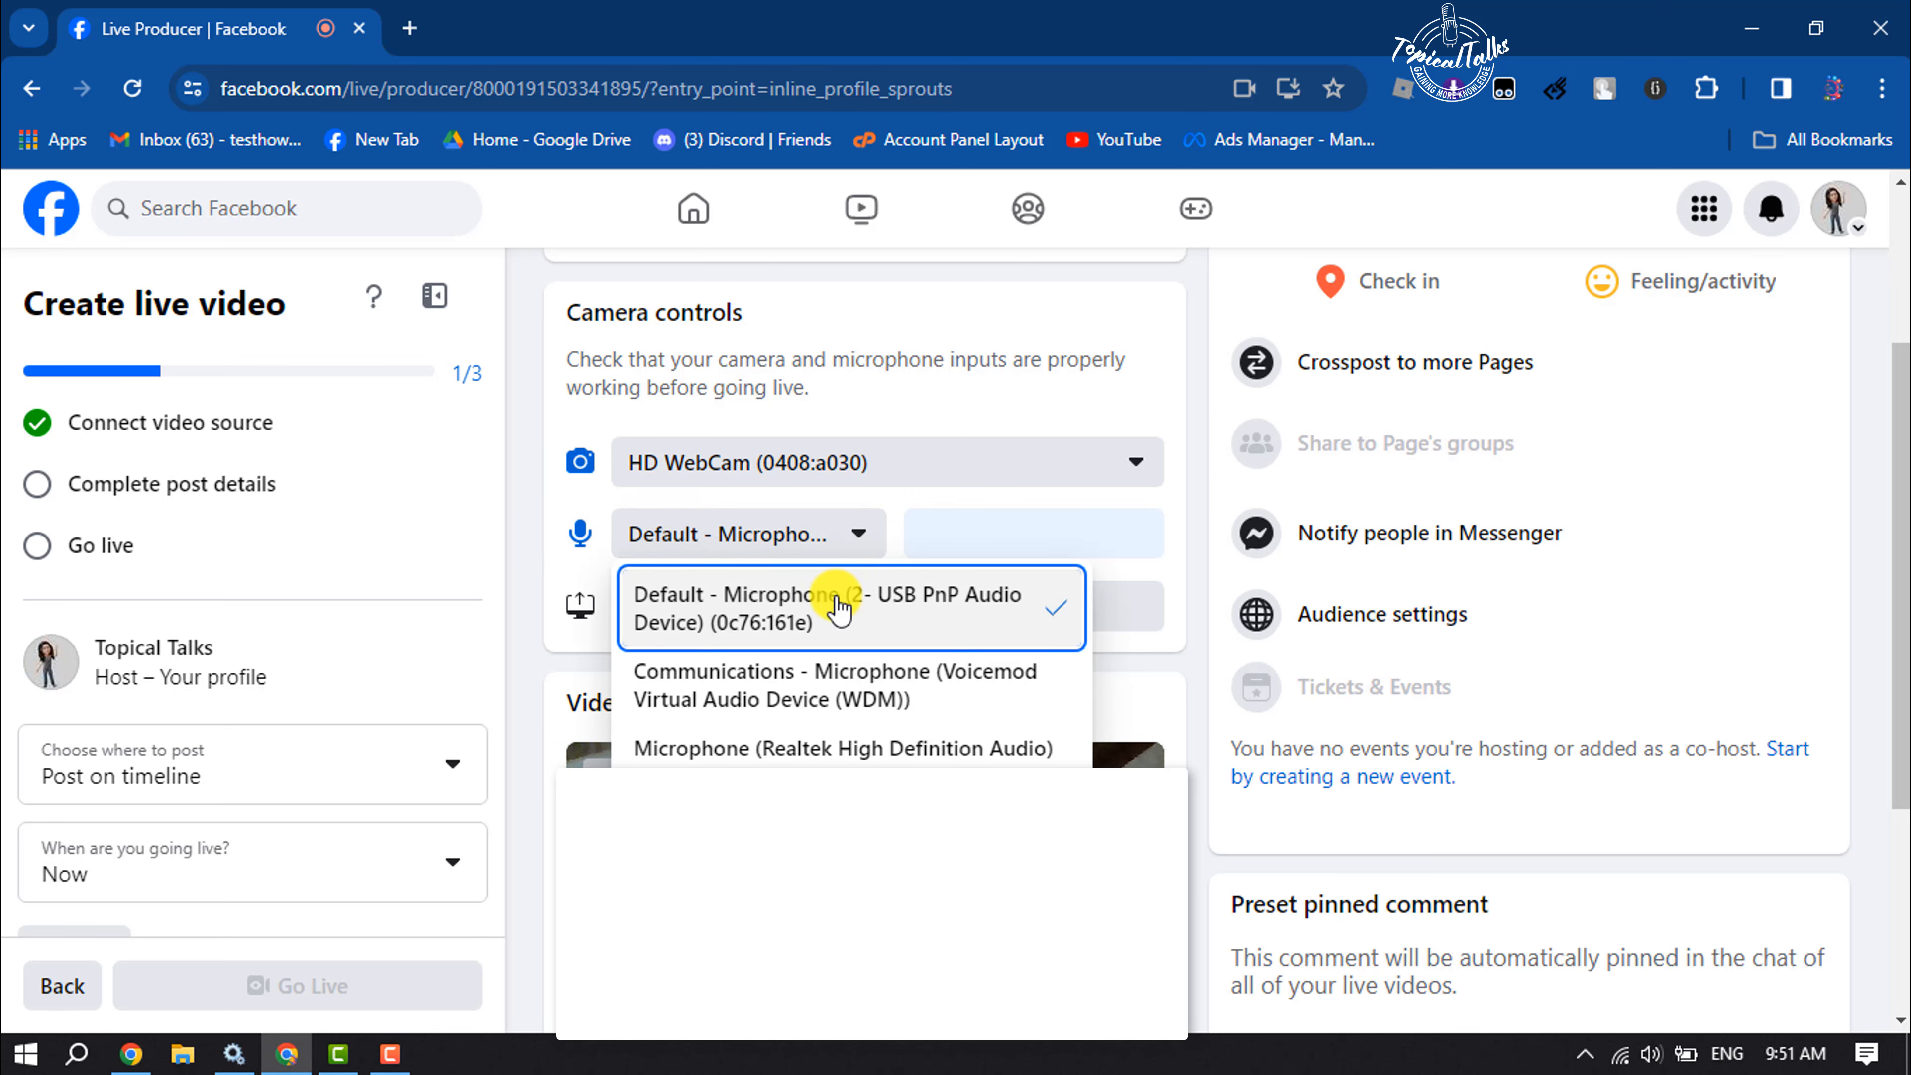
{"action": "left_click", "coordinate": [841, 607]}
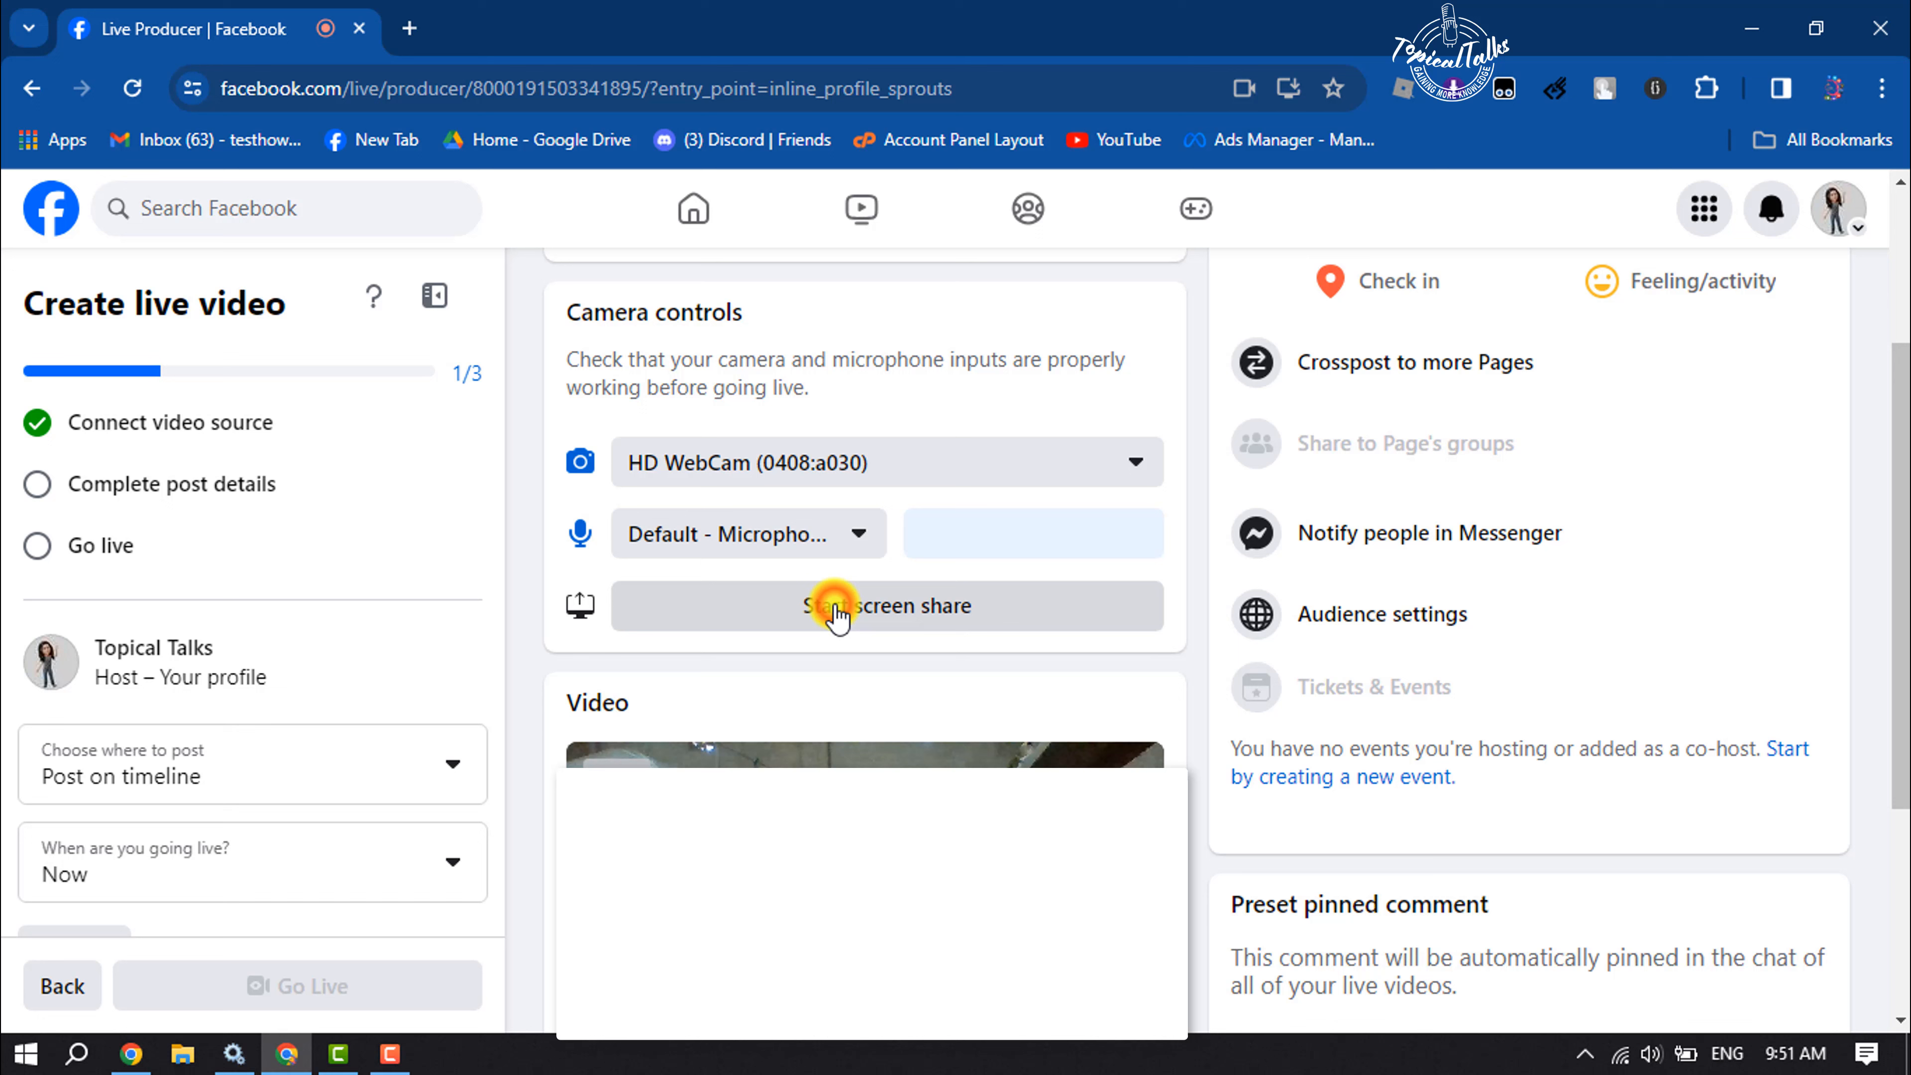
{"action": "mouse_move", "coordinate": [922, 570]}
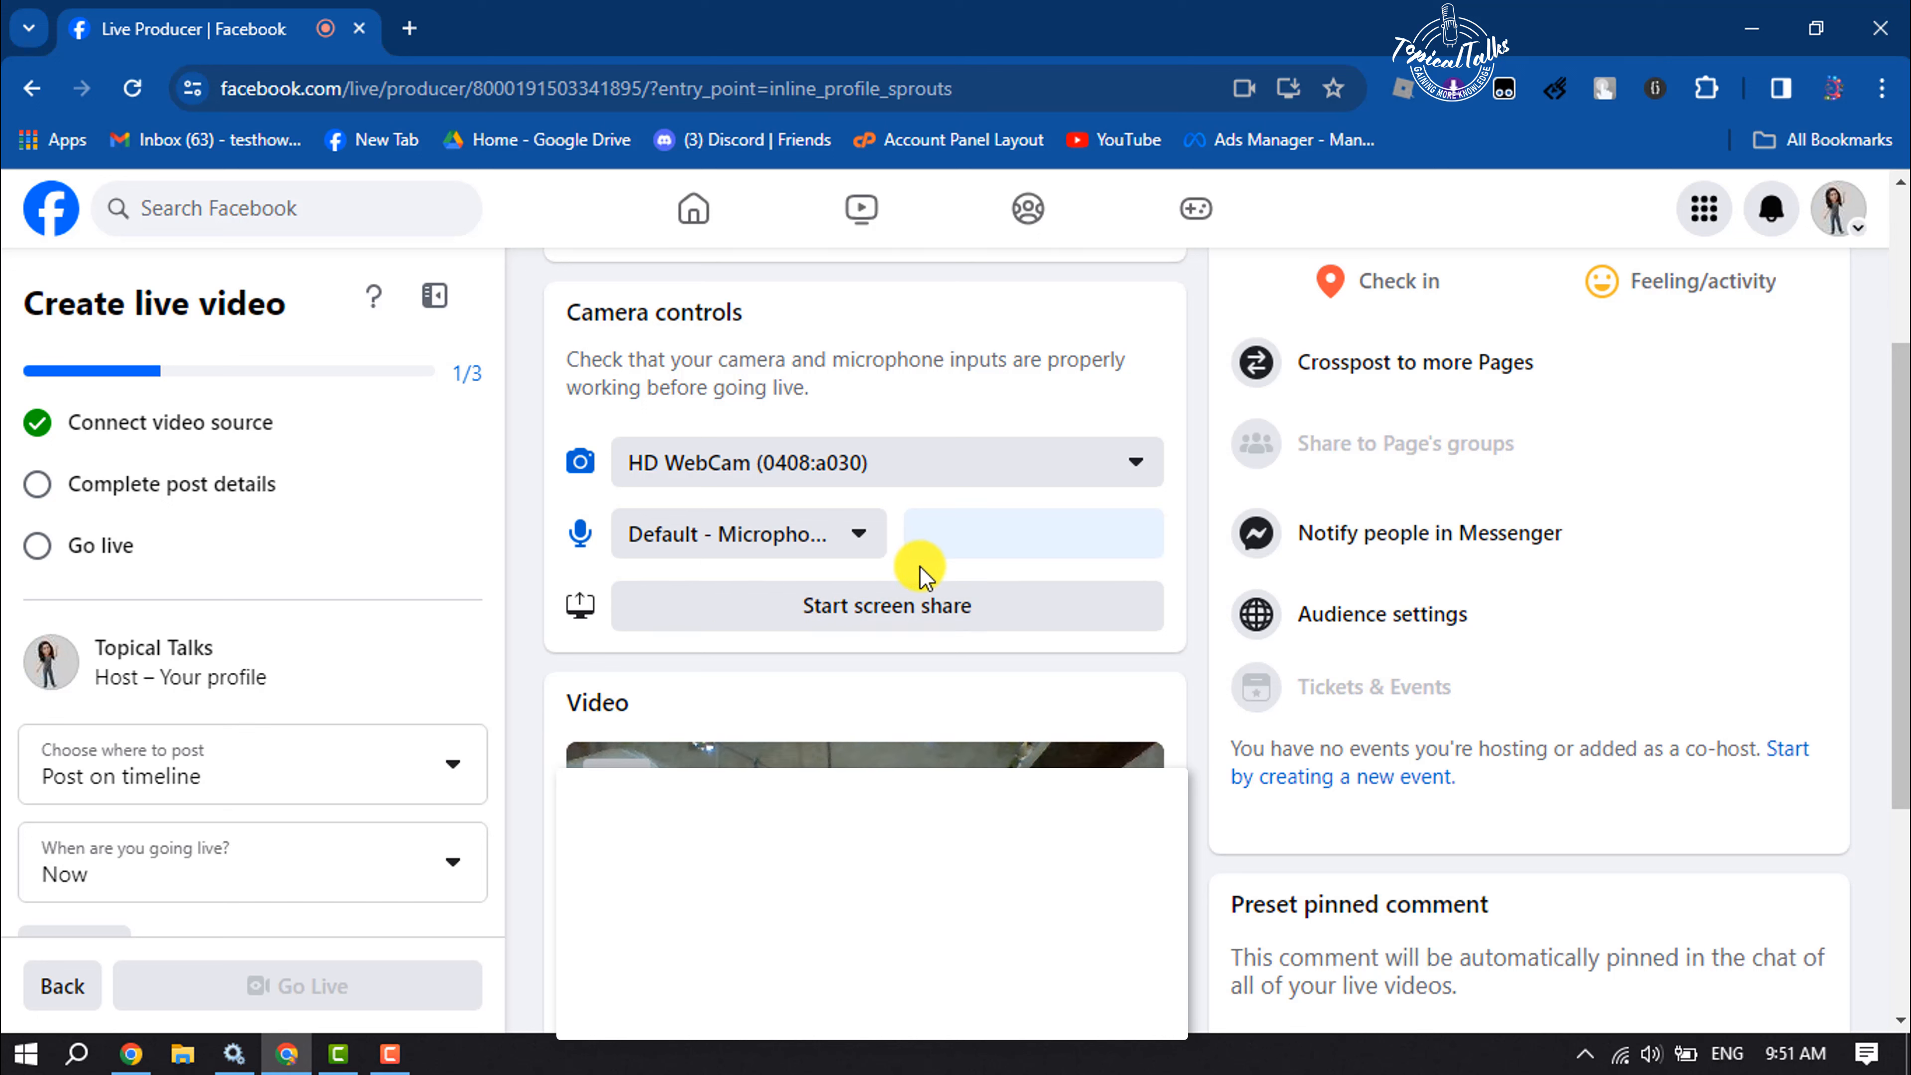
{"action": "mouse_move", "coordinate": [939, 563]}
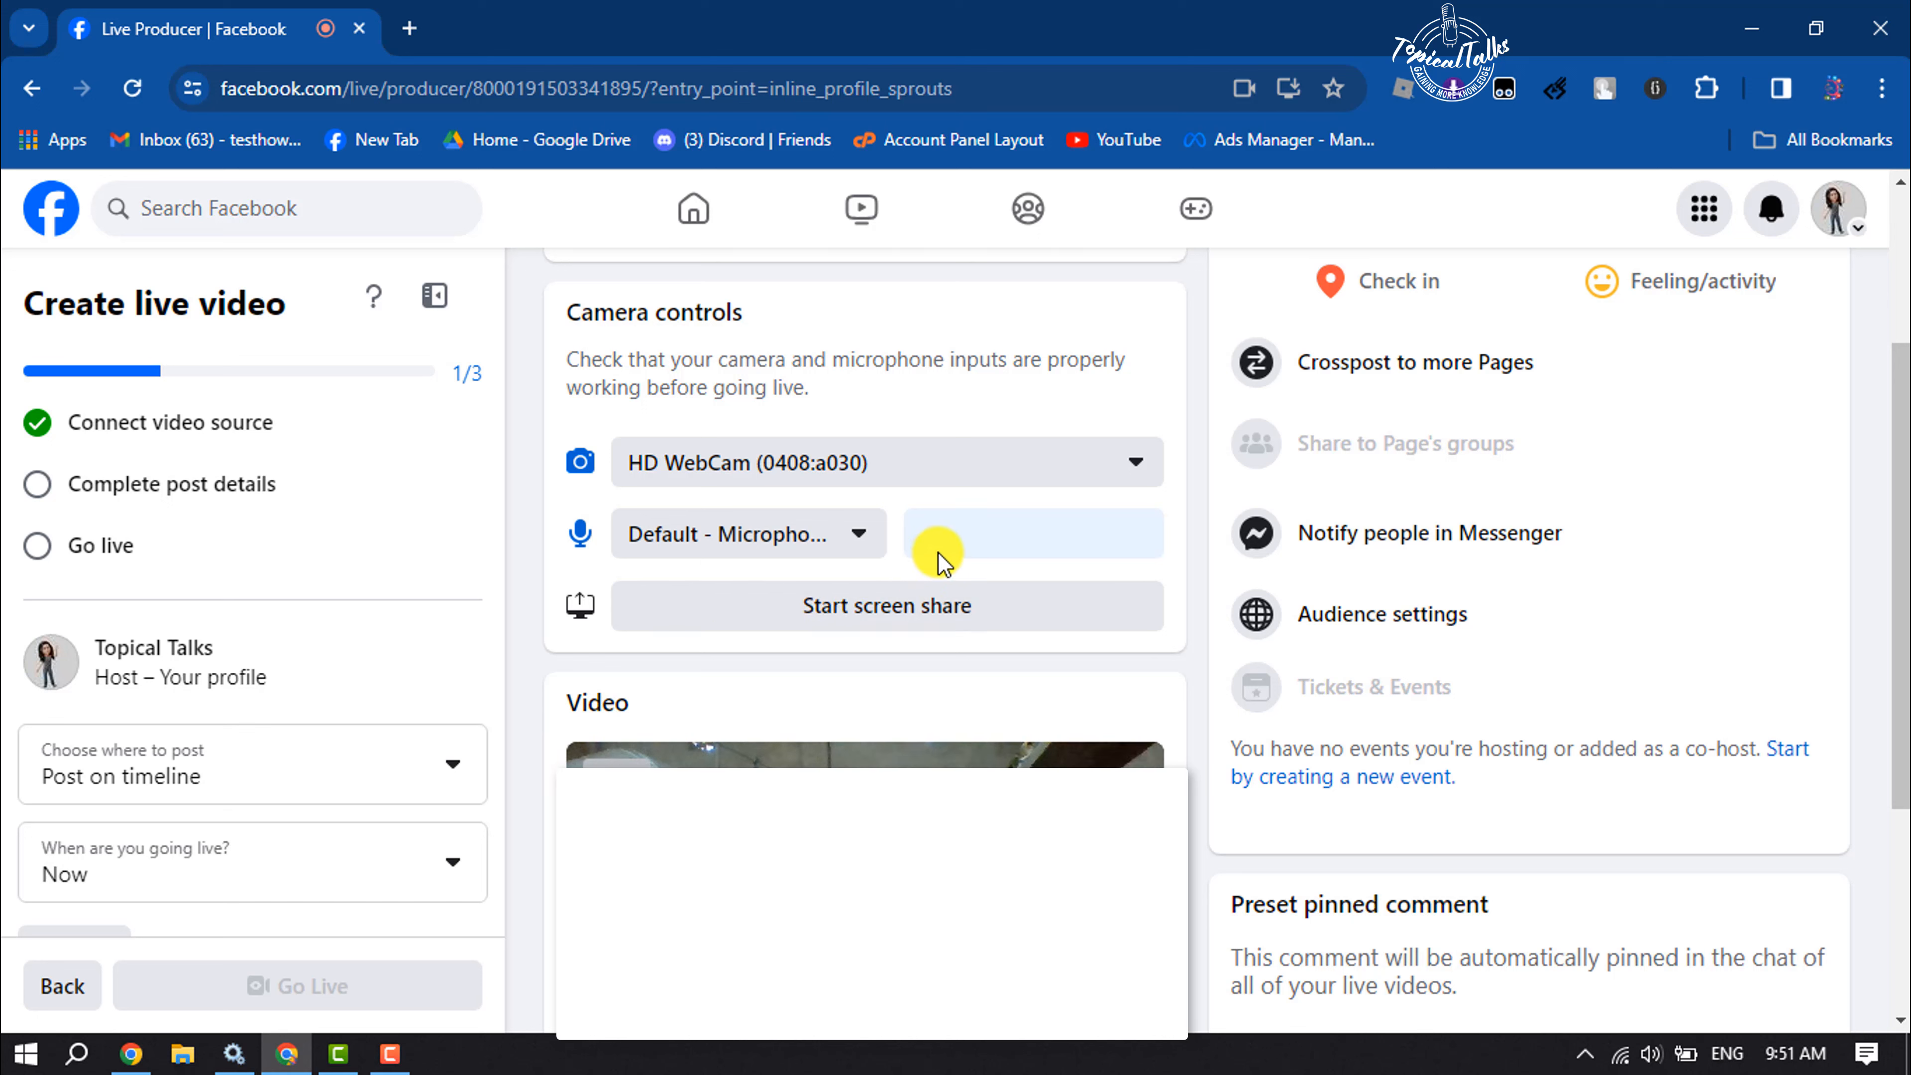
{"action": "mouse_move", "coordinate": [976, 576]}
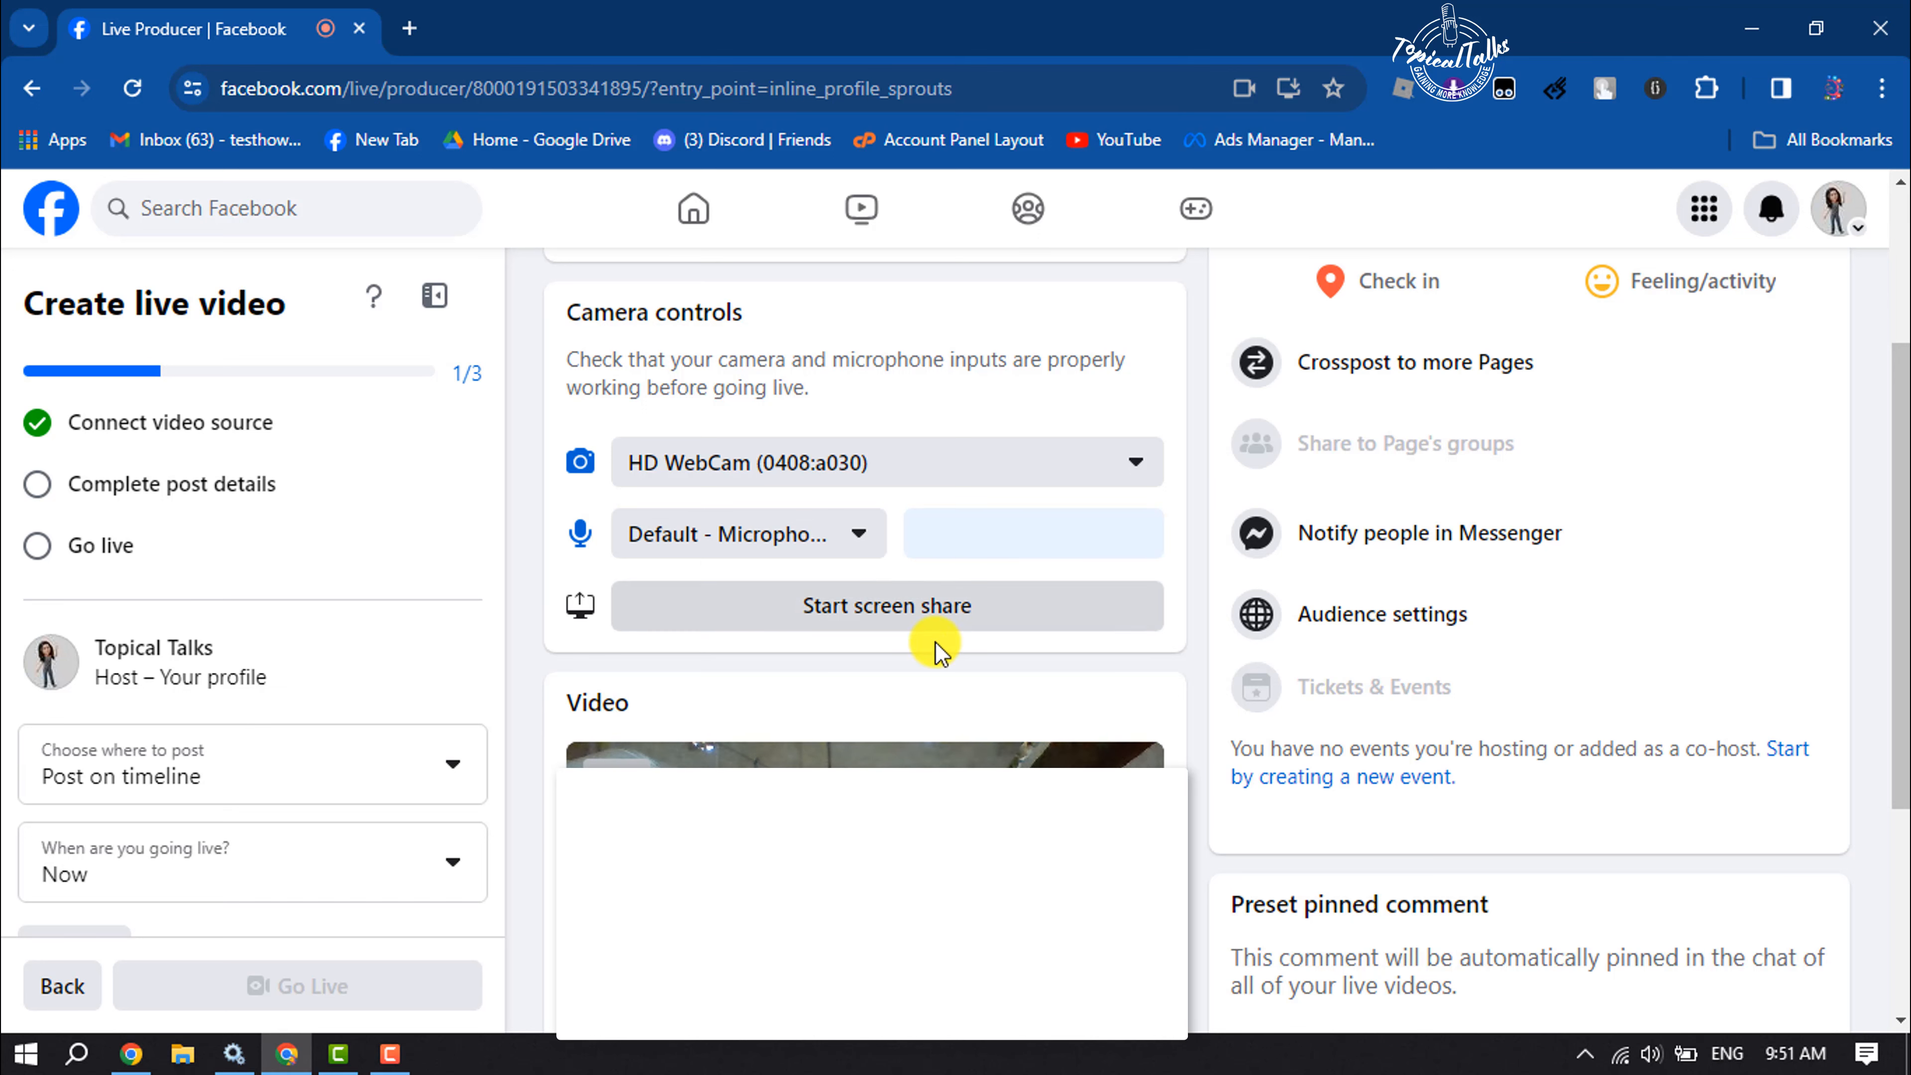
{"action": "mouse_move", "coordinate": [963, 619]}
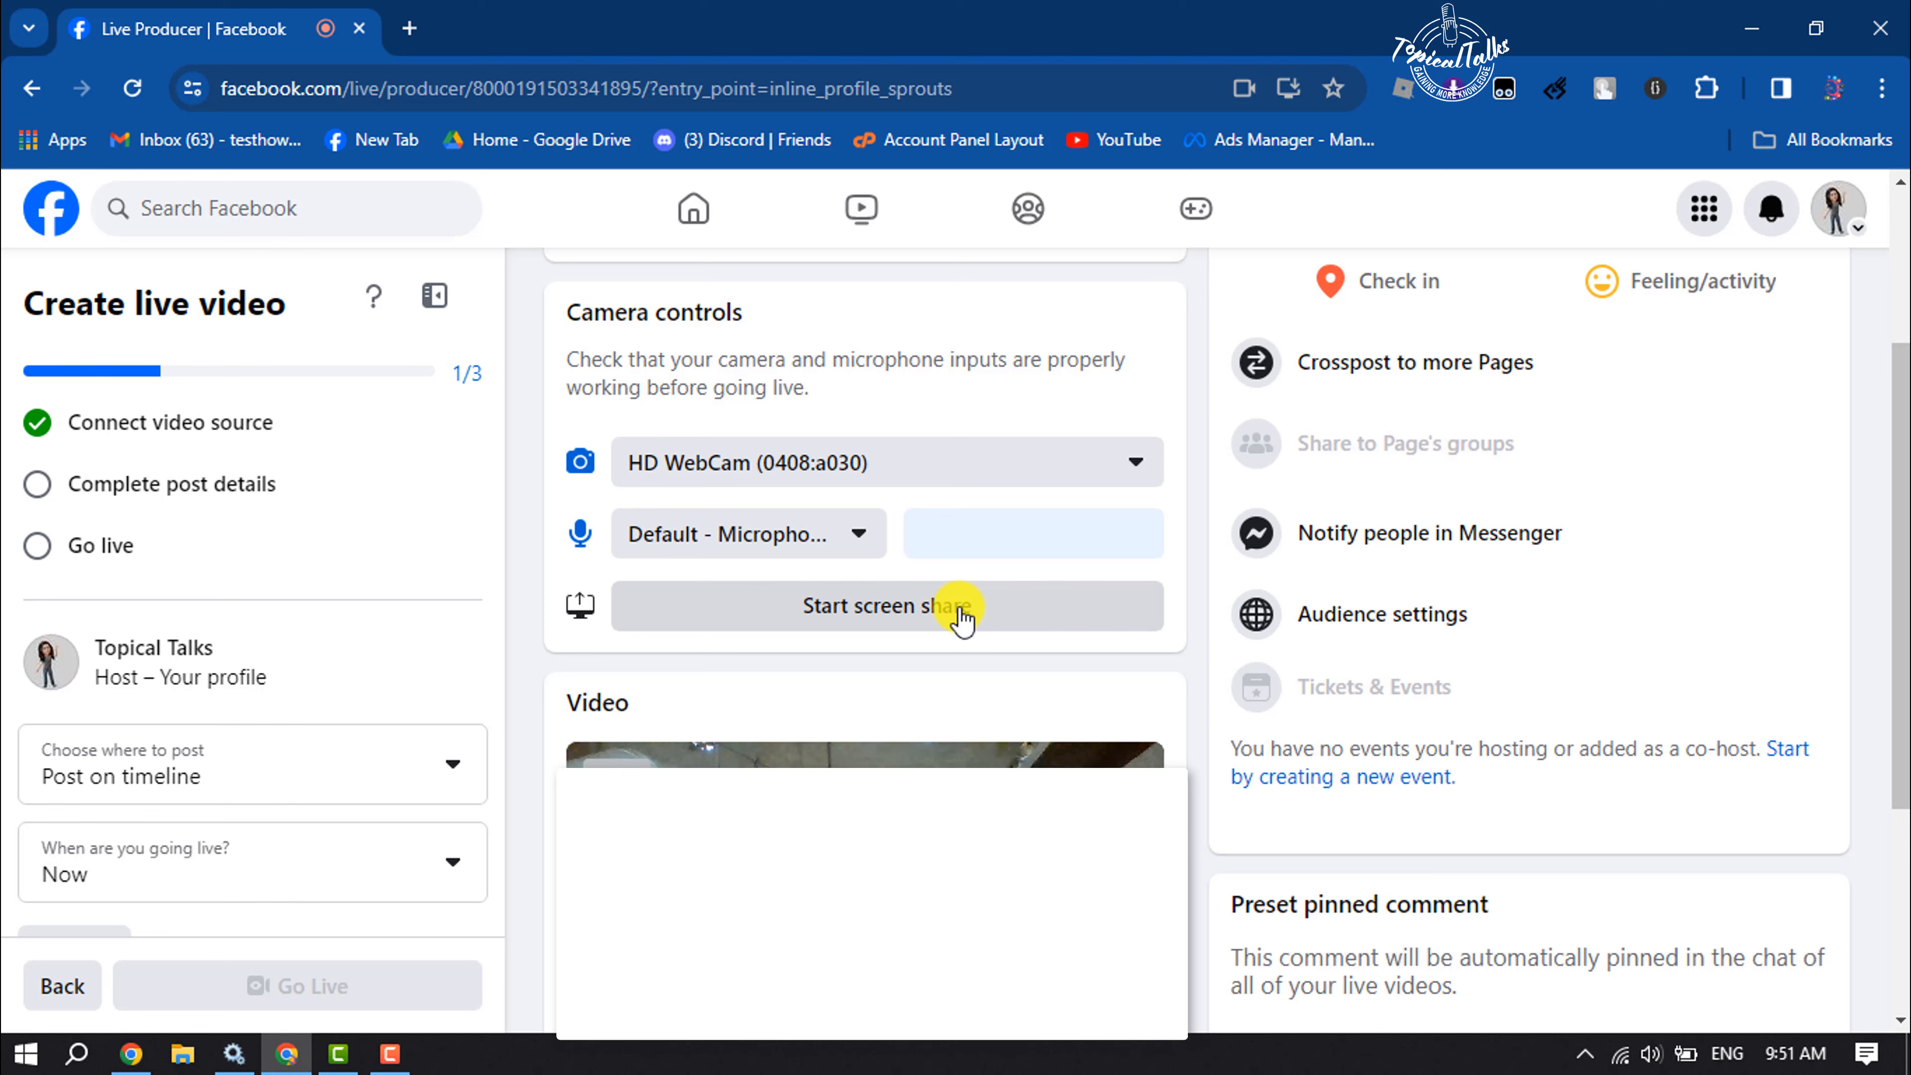
{"action": "scroll", "scroll_direction": "down", "scroll_amount": 3}
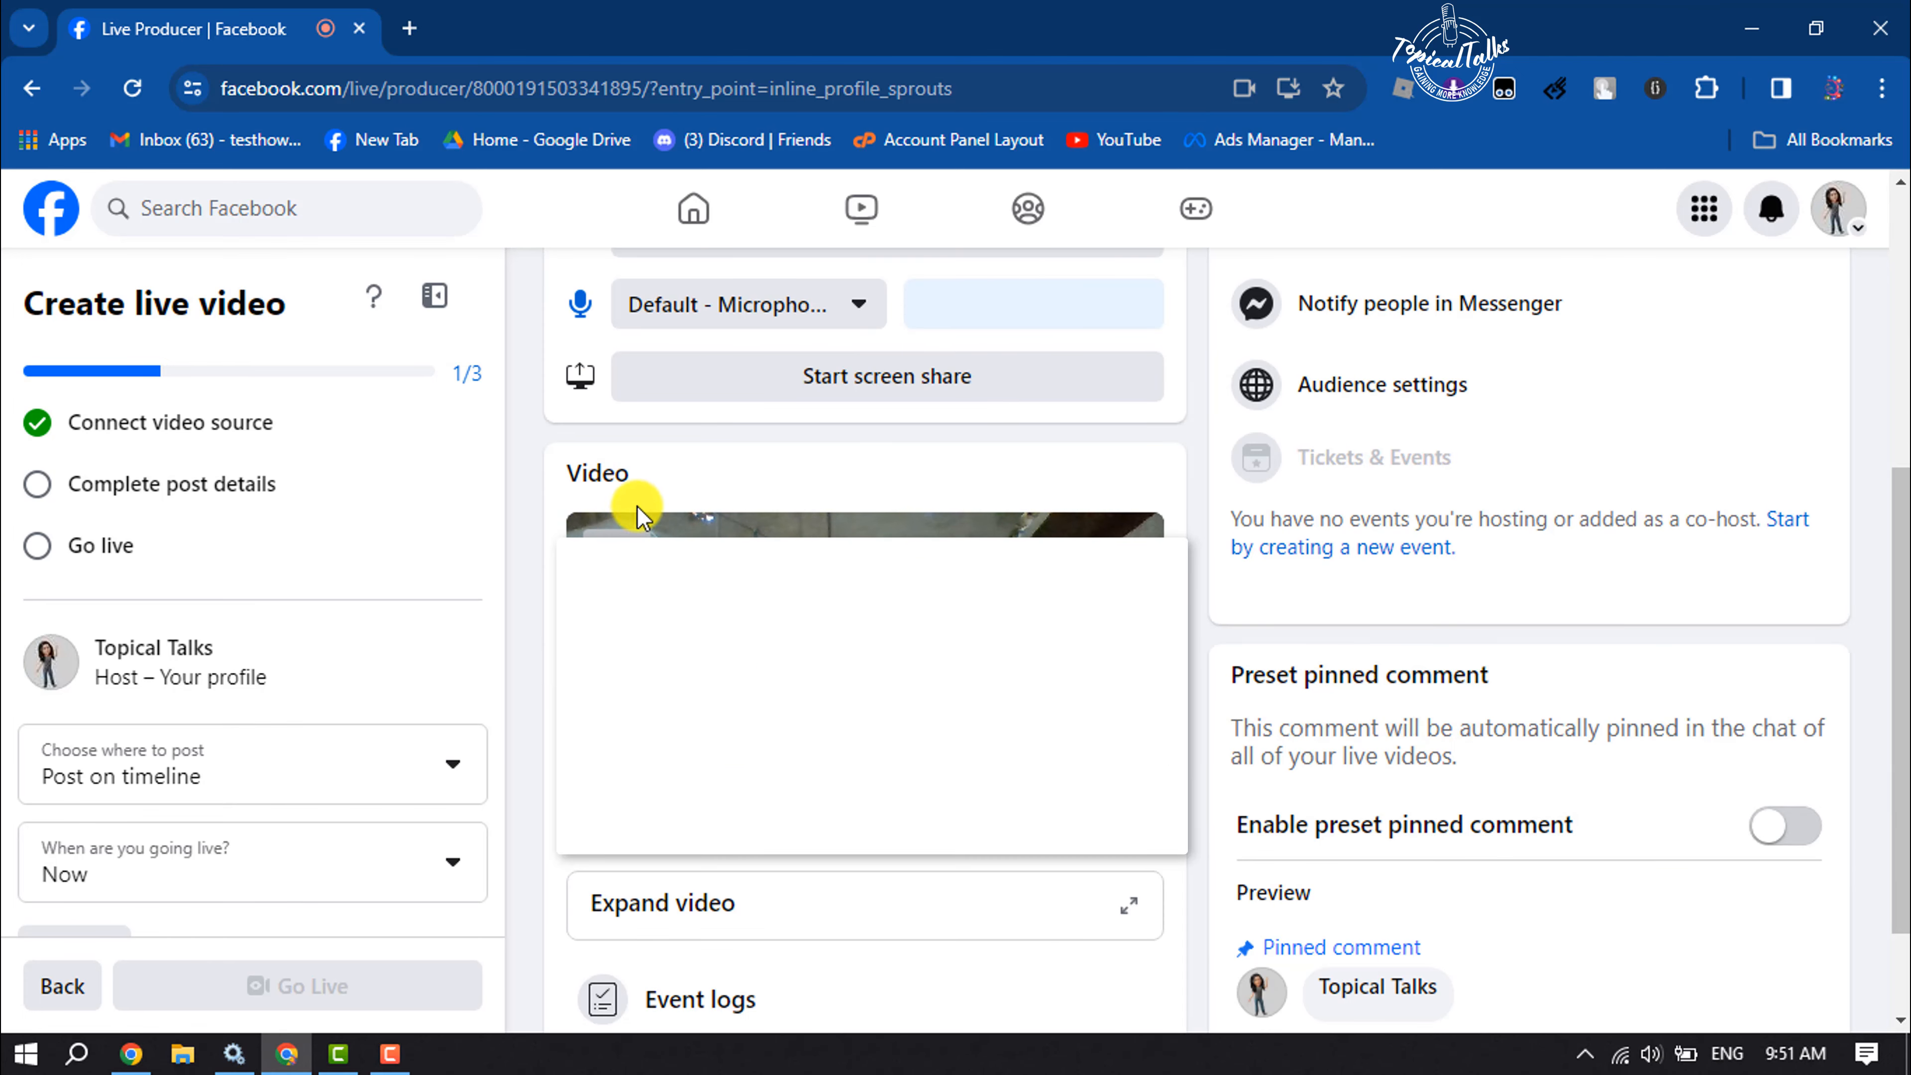
{"action": "mouse_move", "coordinate": [1109, 531]}
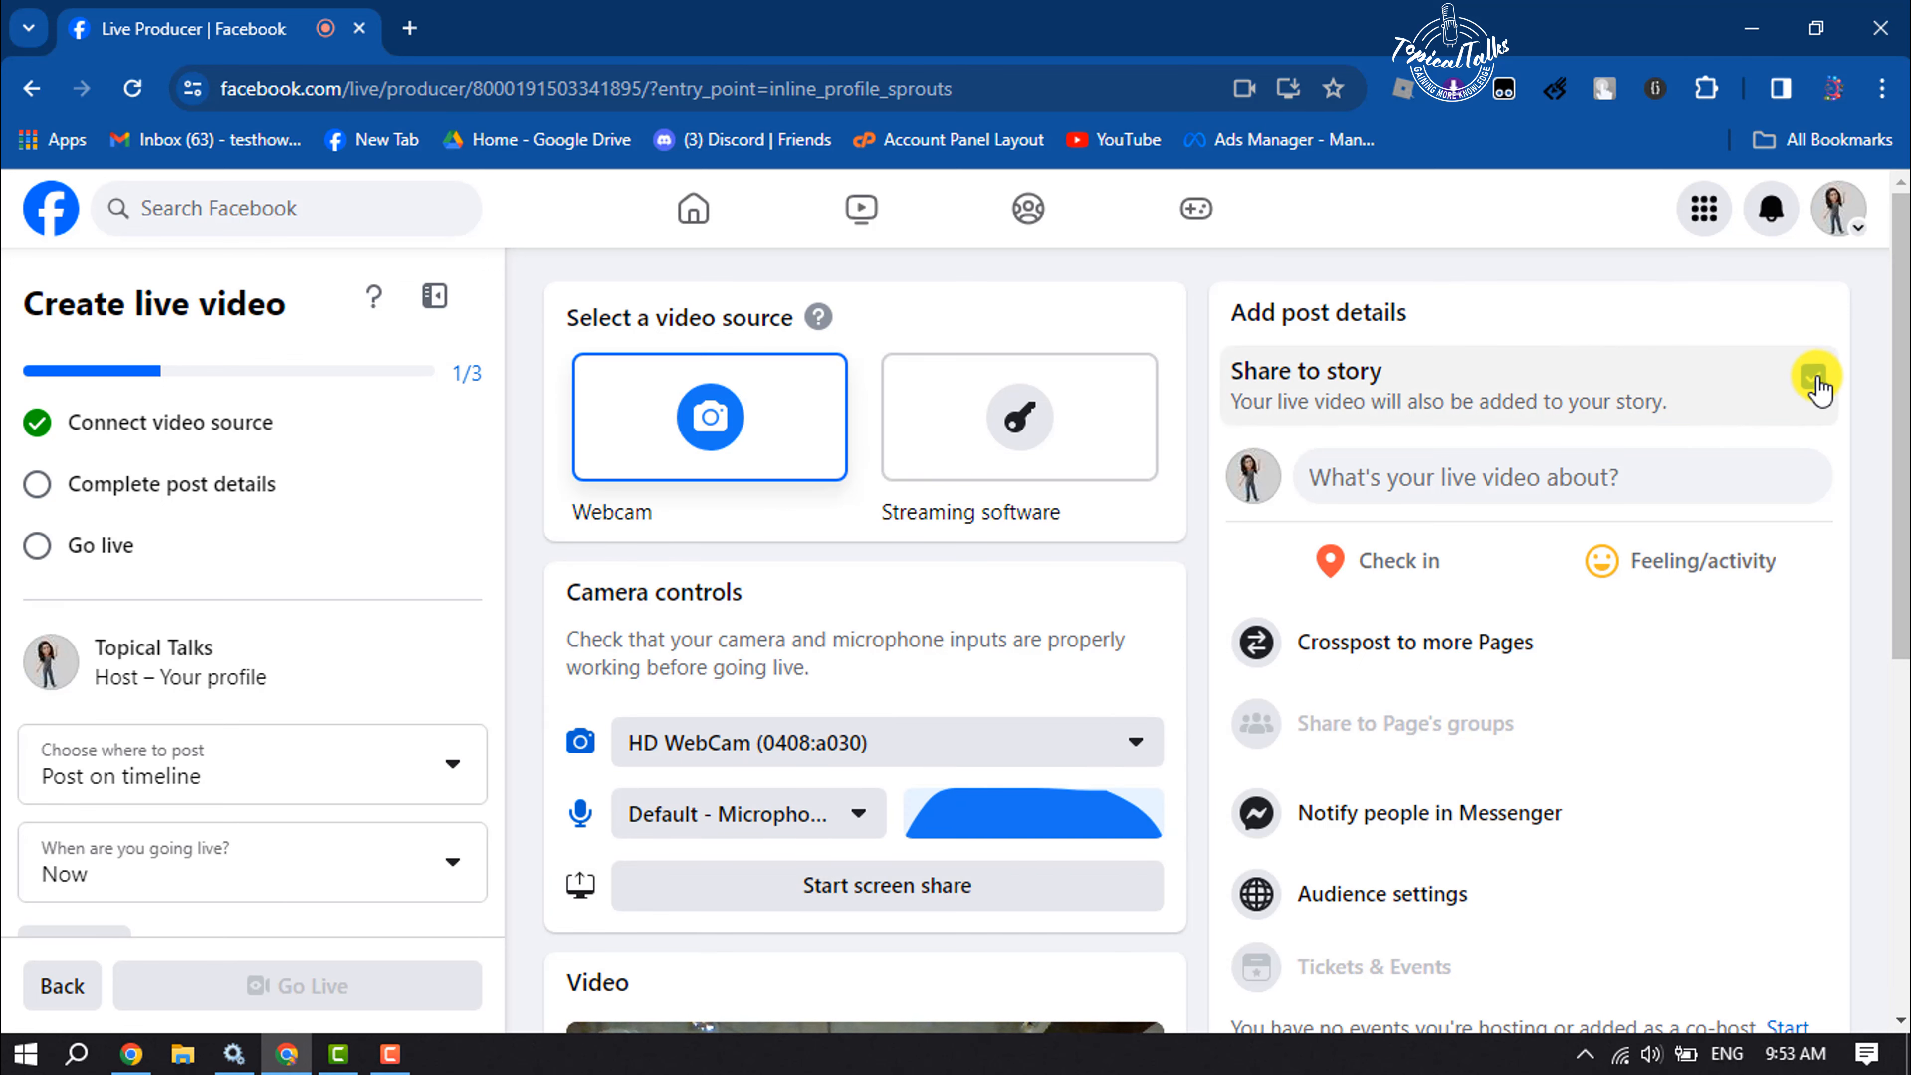
Share the live to the story and give the post title 'test' with description 'sfsaf afasdf'
{"action": "left_click", "coordinate": [1814, 376]}
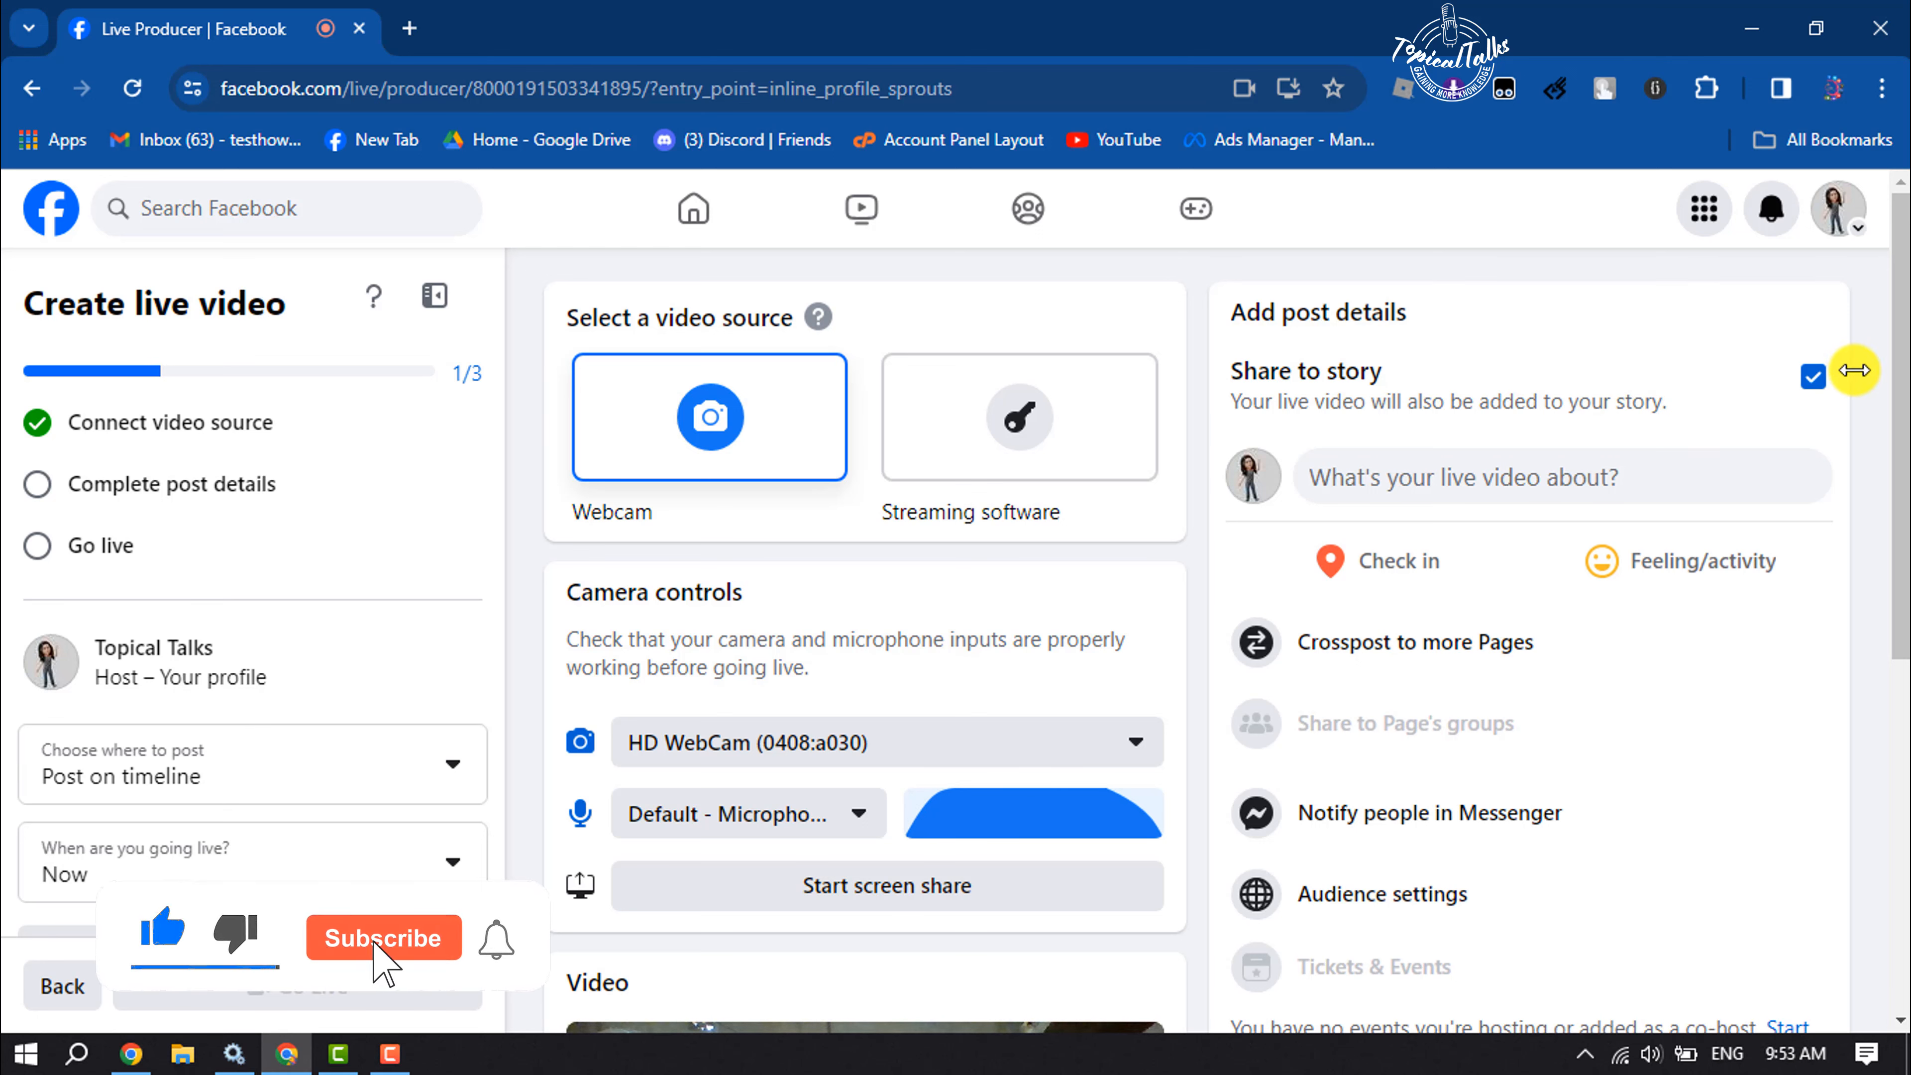
{"action": "left_click", "coordinate": [382, 937]}
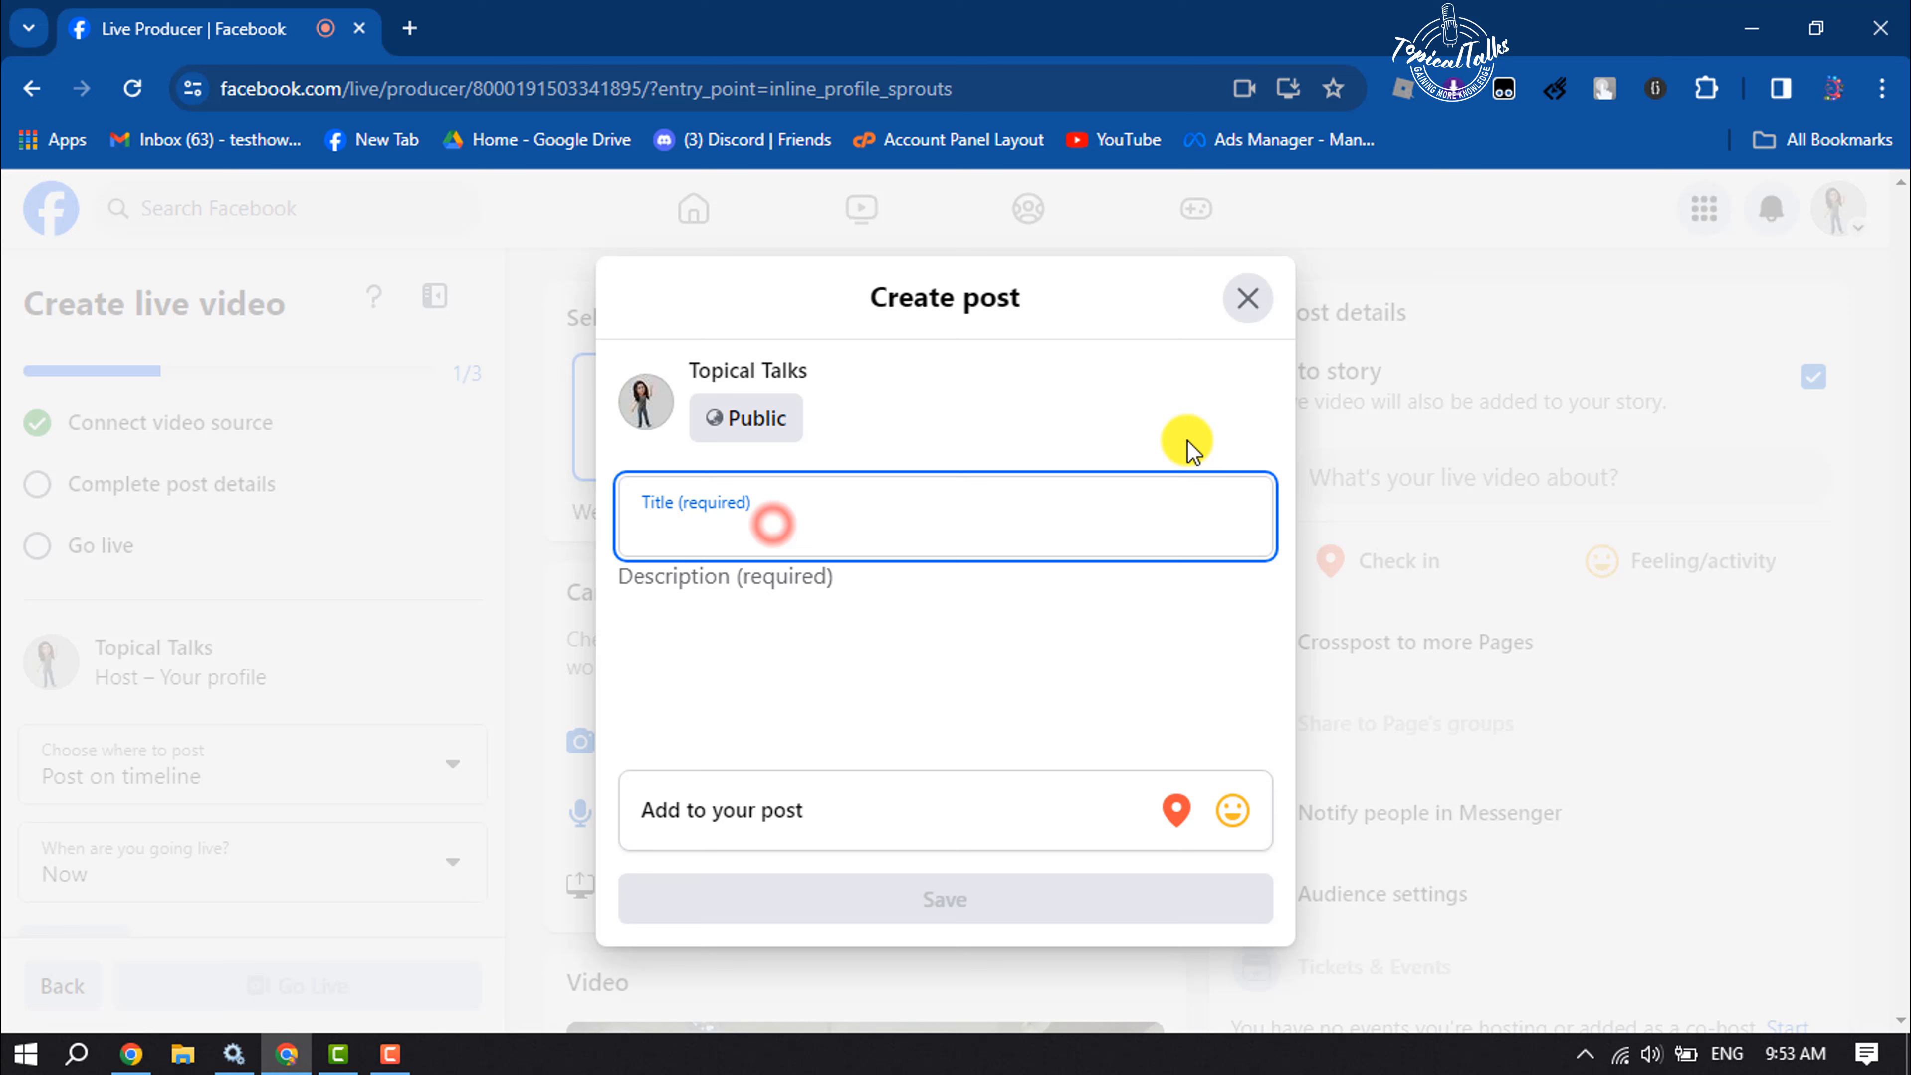
{"action": "left_click", "coordinate": [770, 524]}
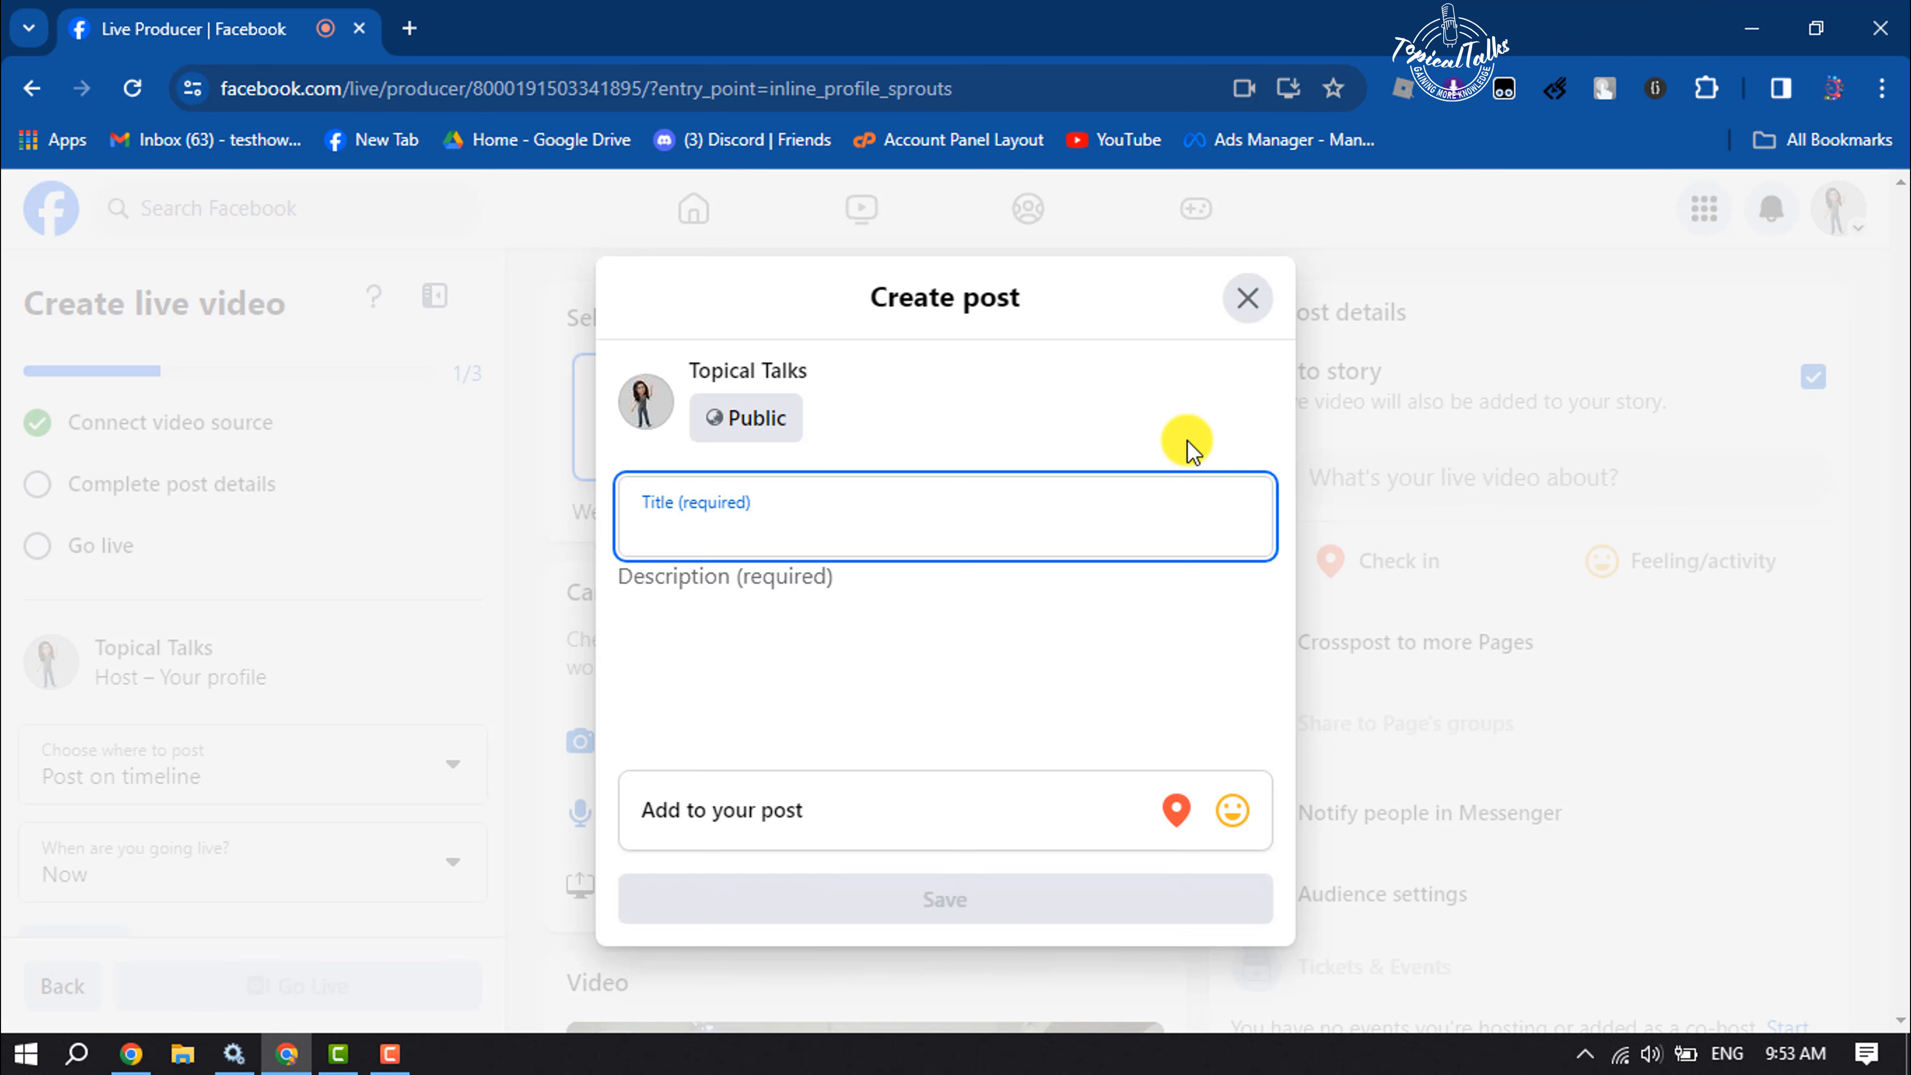
{"action": "type", "text": "test"}
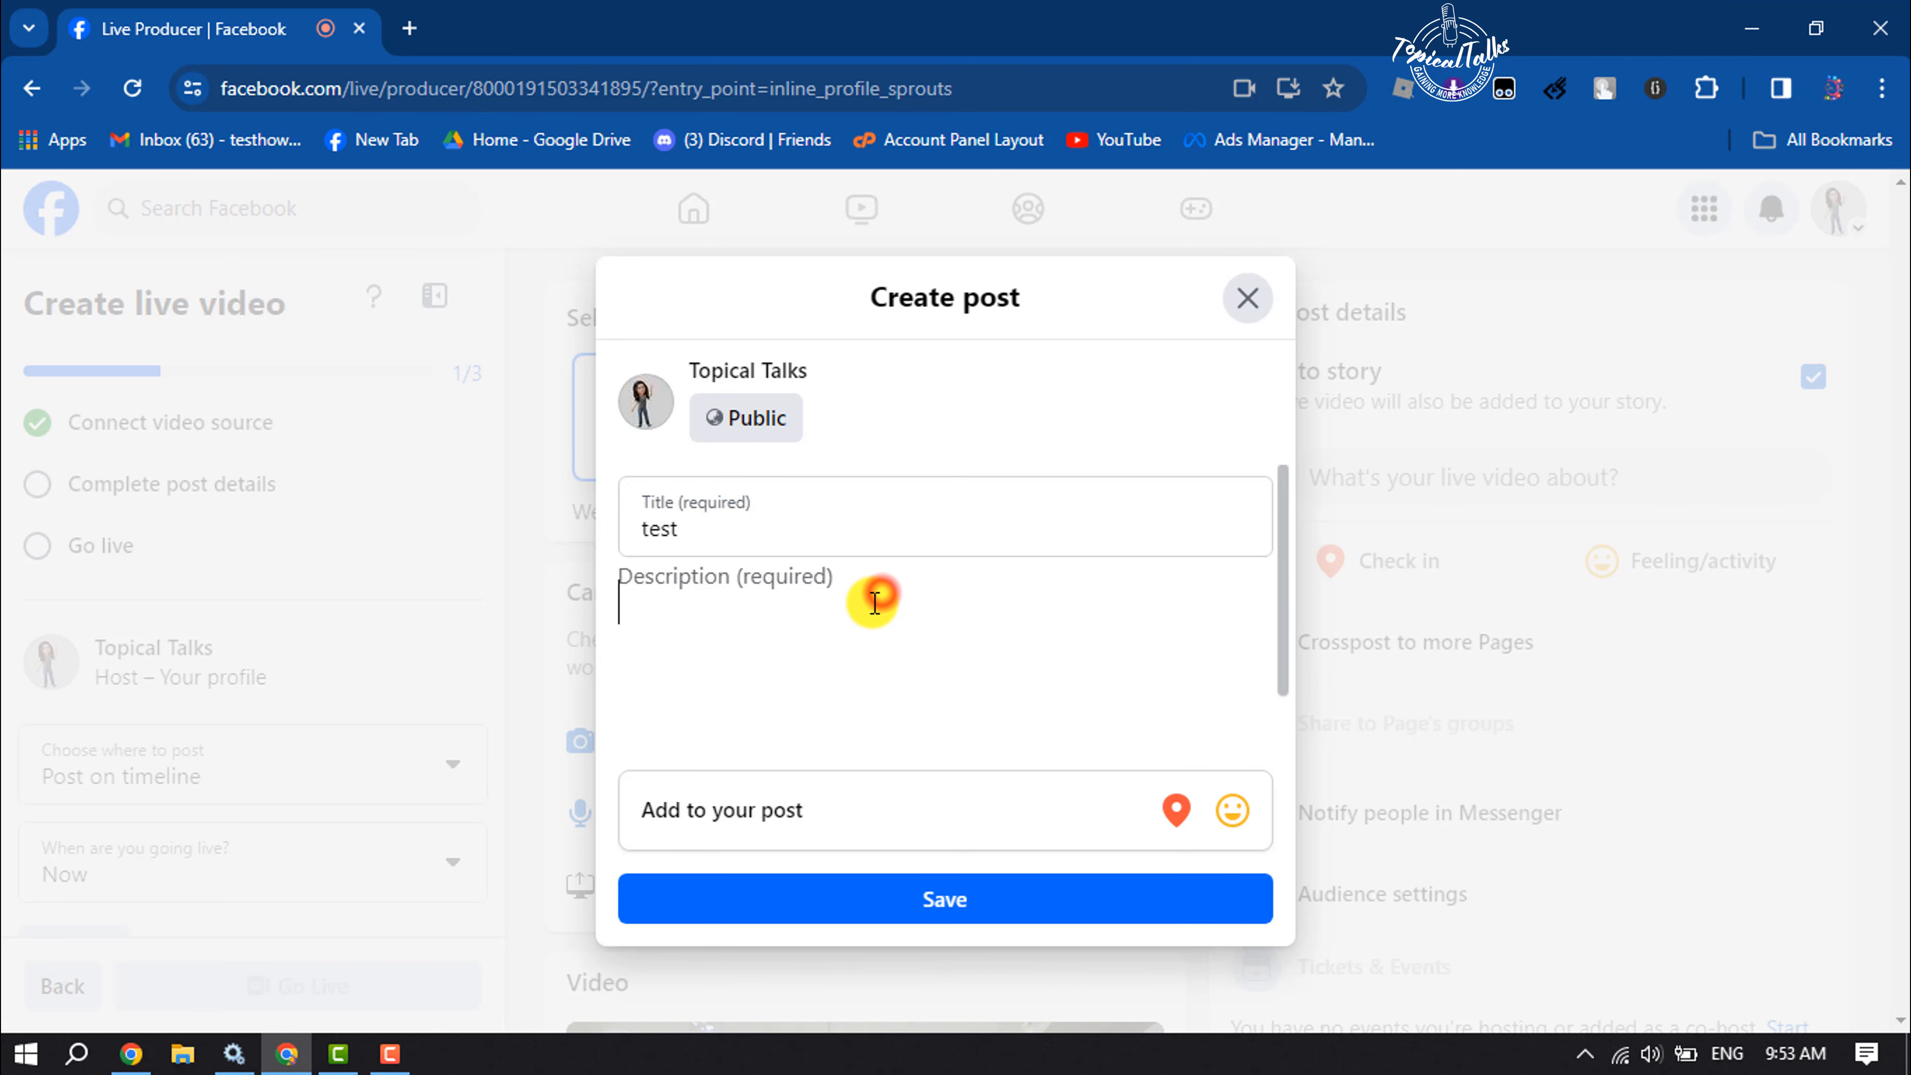
{"action": "type", "text": "sfsaf afasdf"}
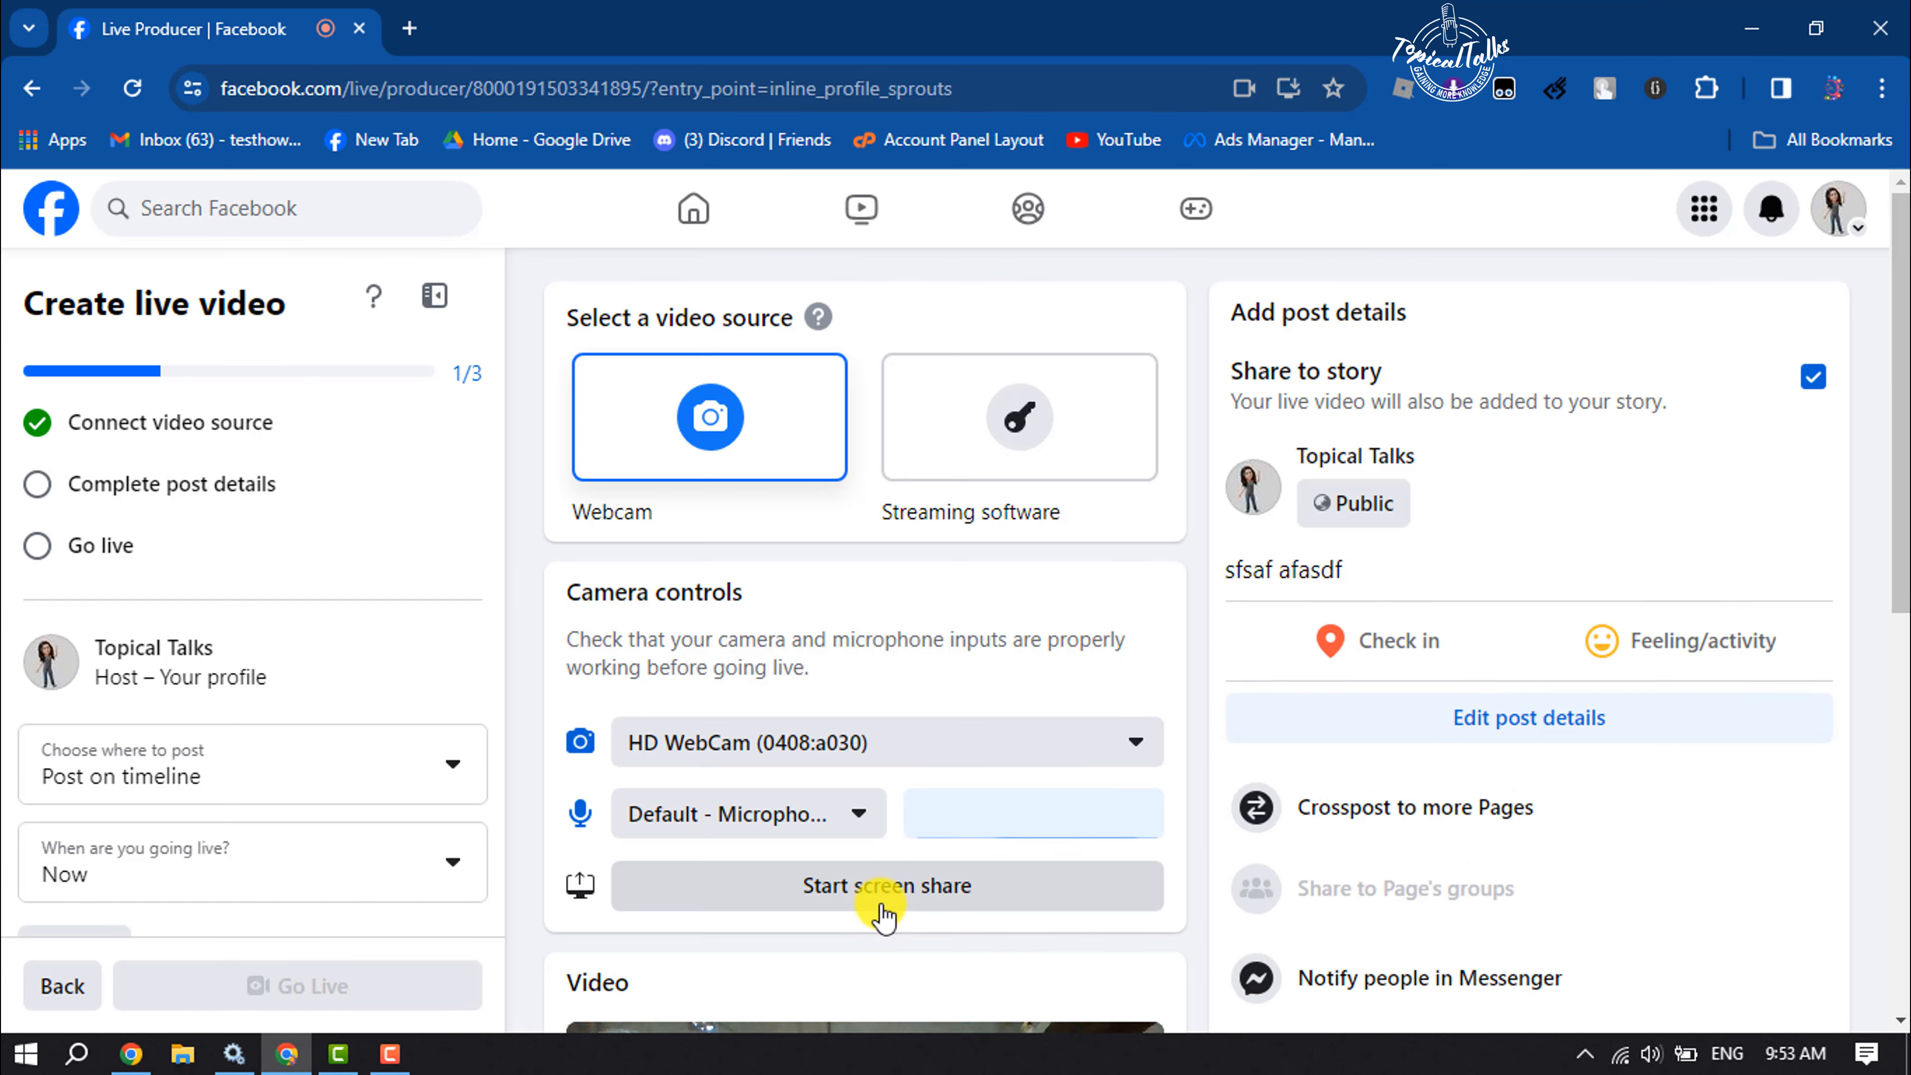
{"action": "type", "text": "test"}
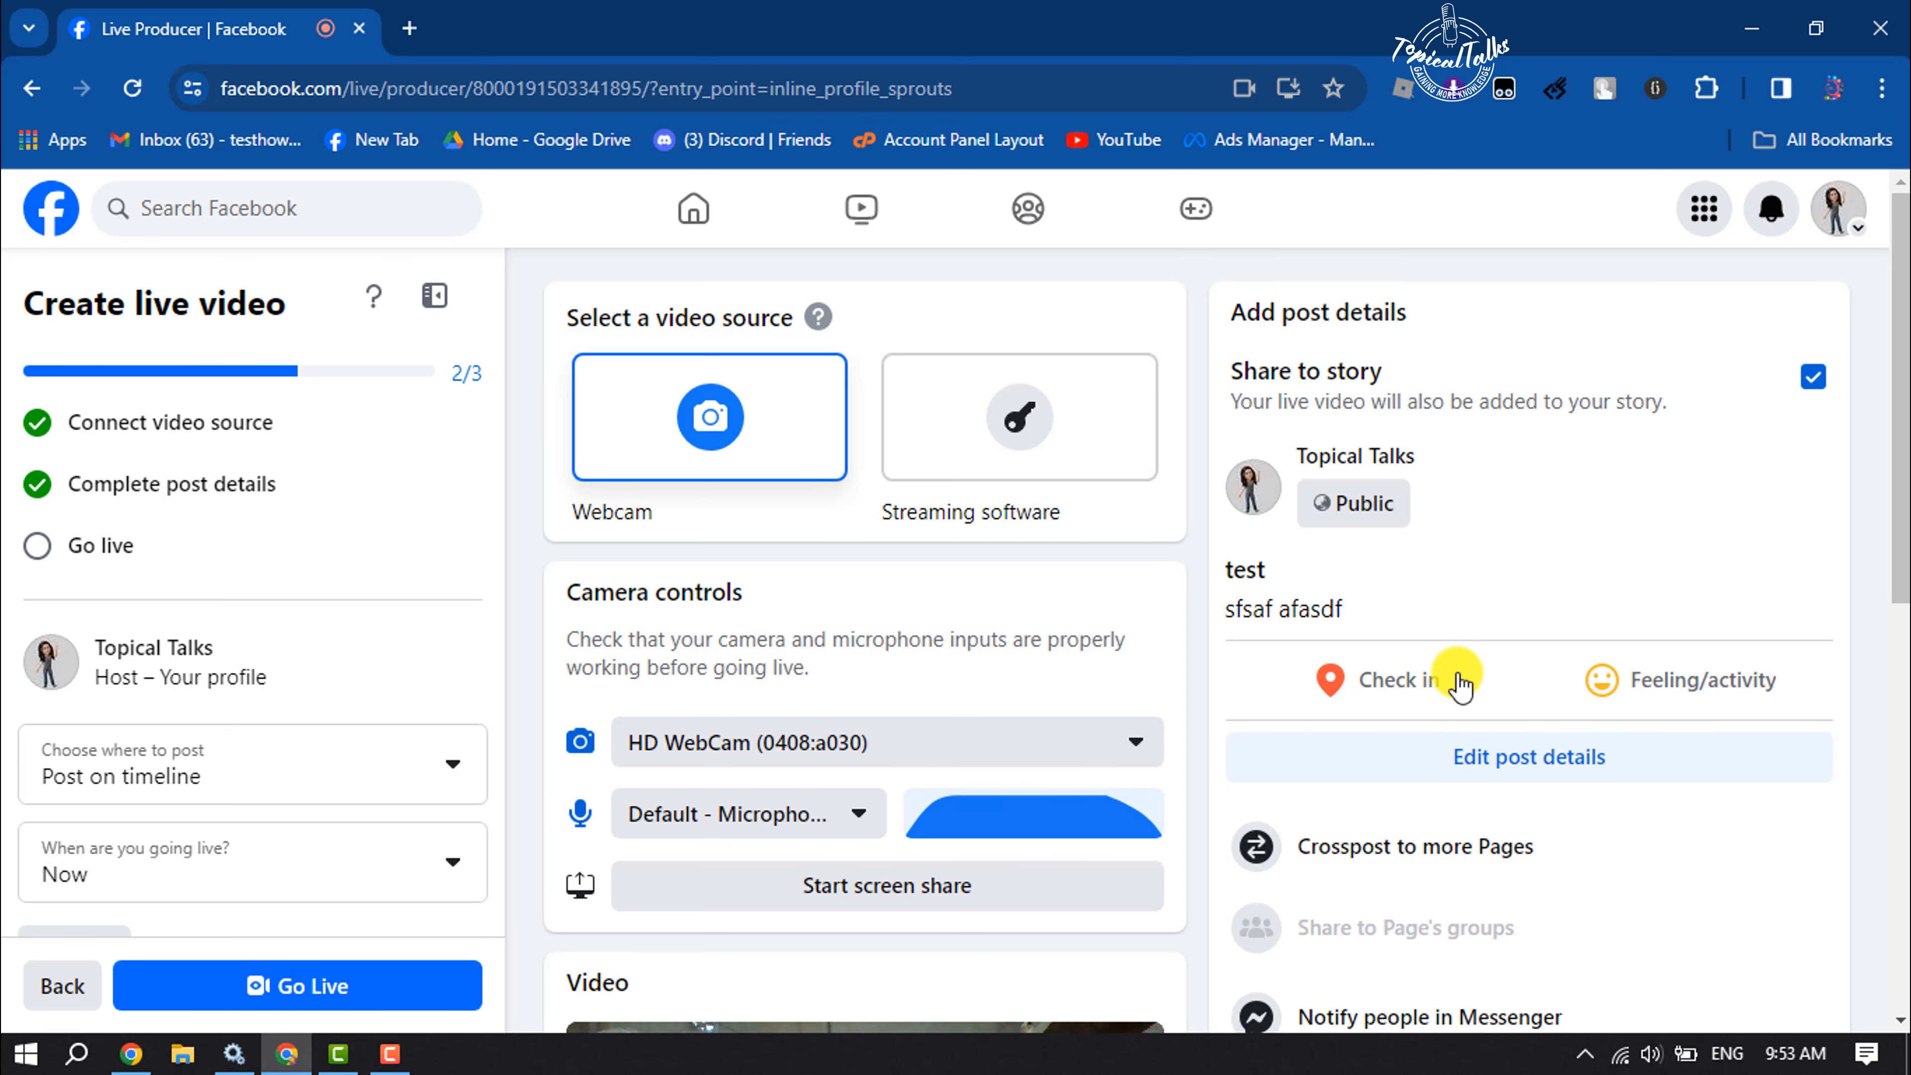
{"action": "scroll", "scroll_direction": "down", "scroll_amount": 3}
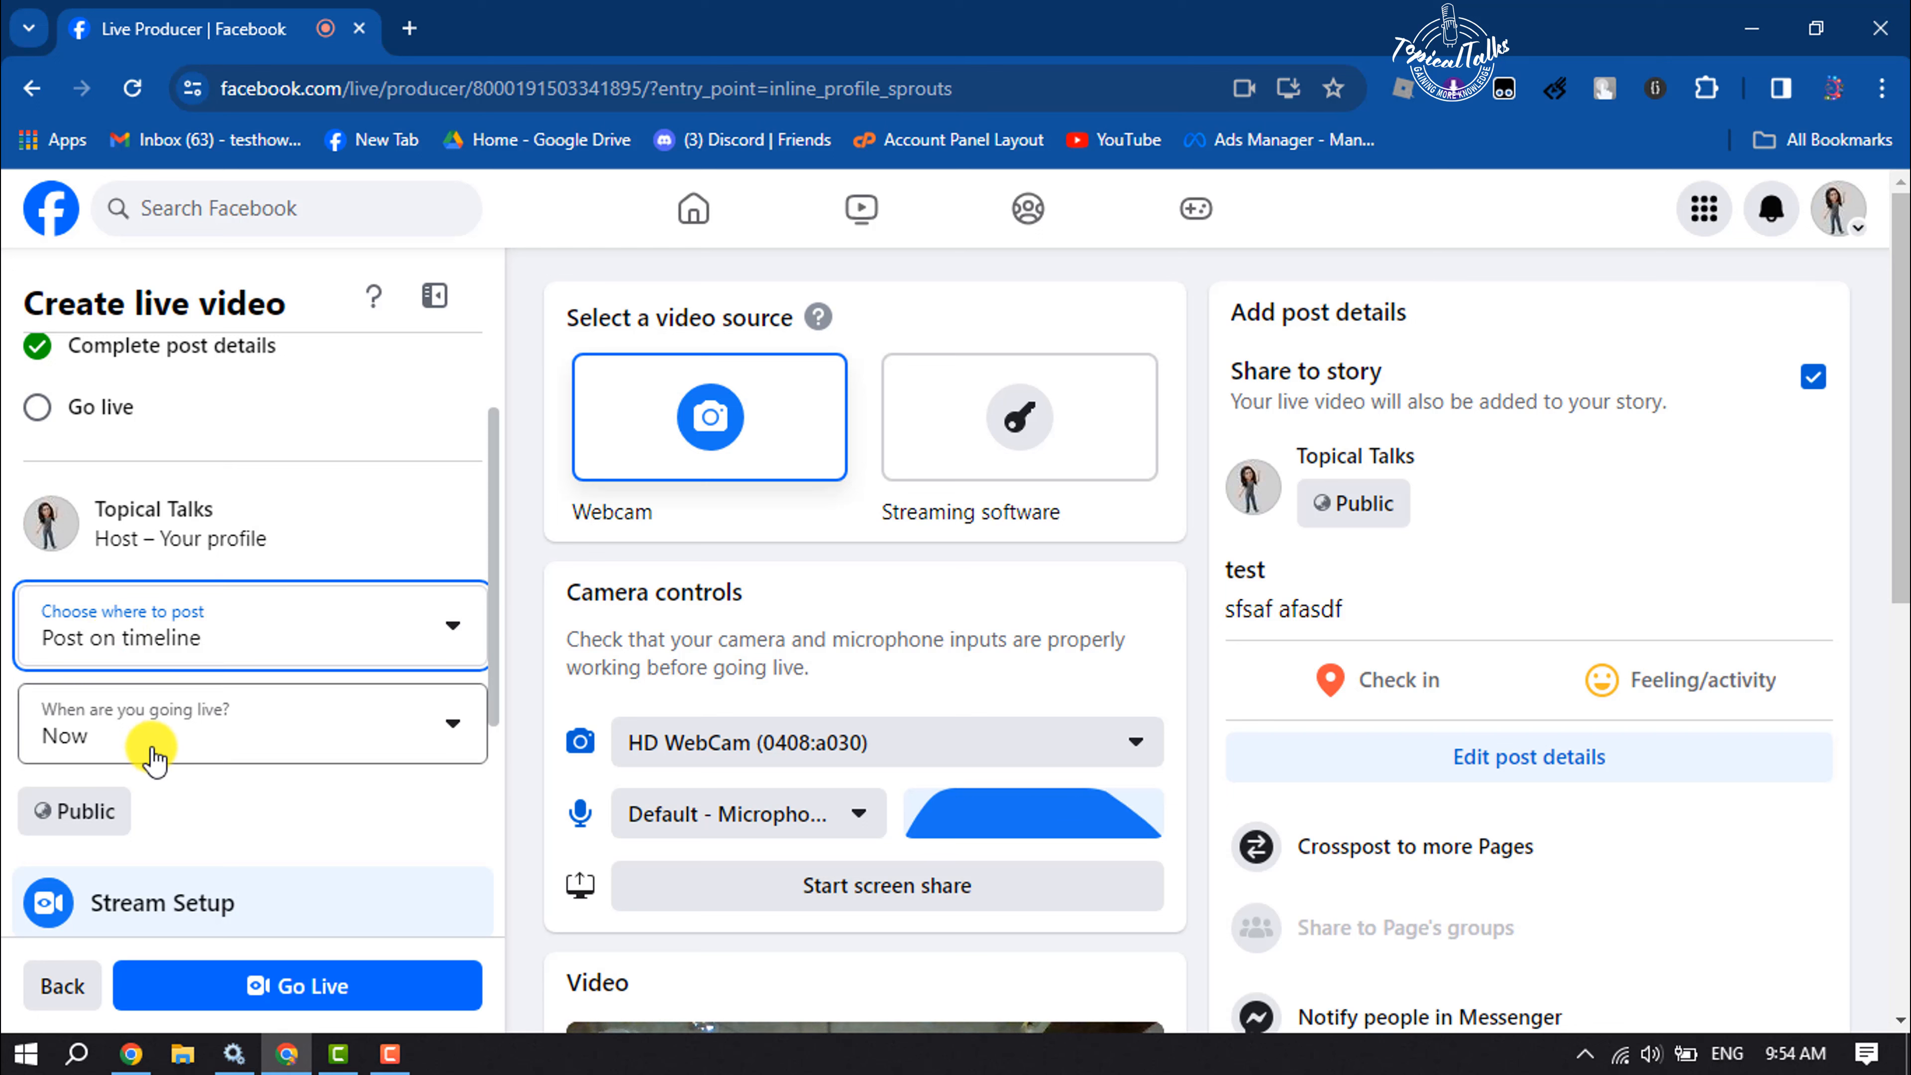
{"action": "left_click", "coordinate": [250, 722]}
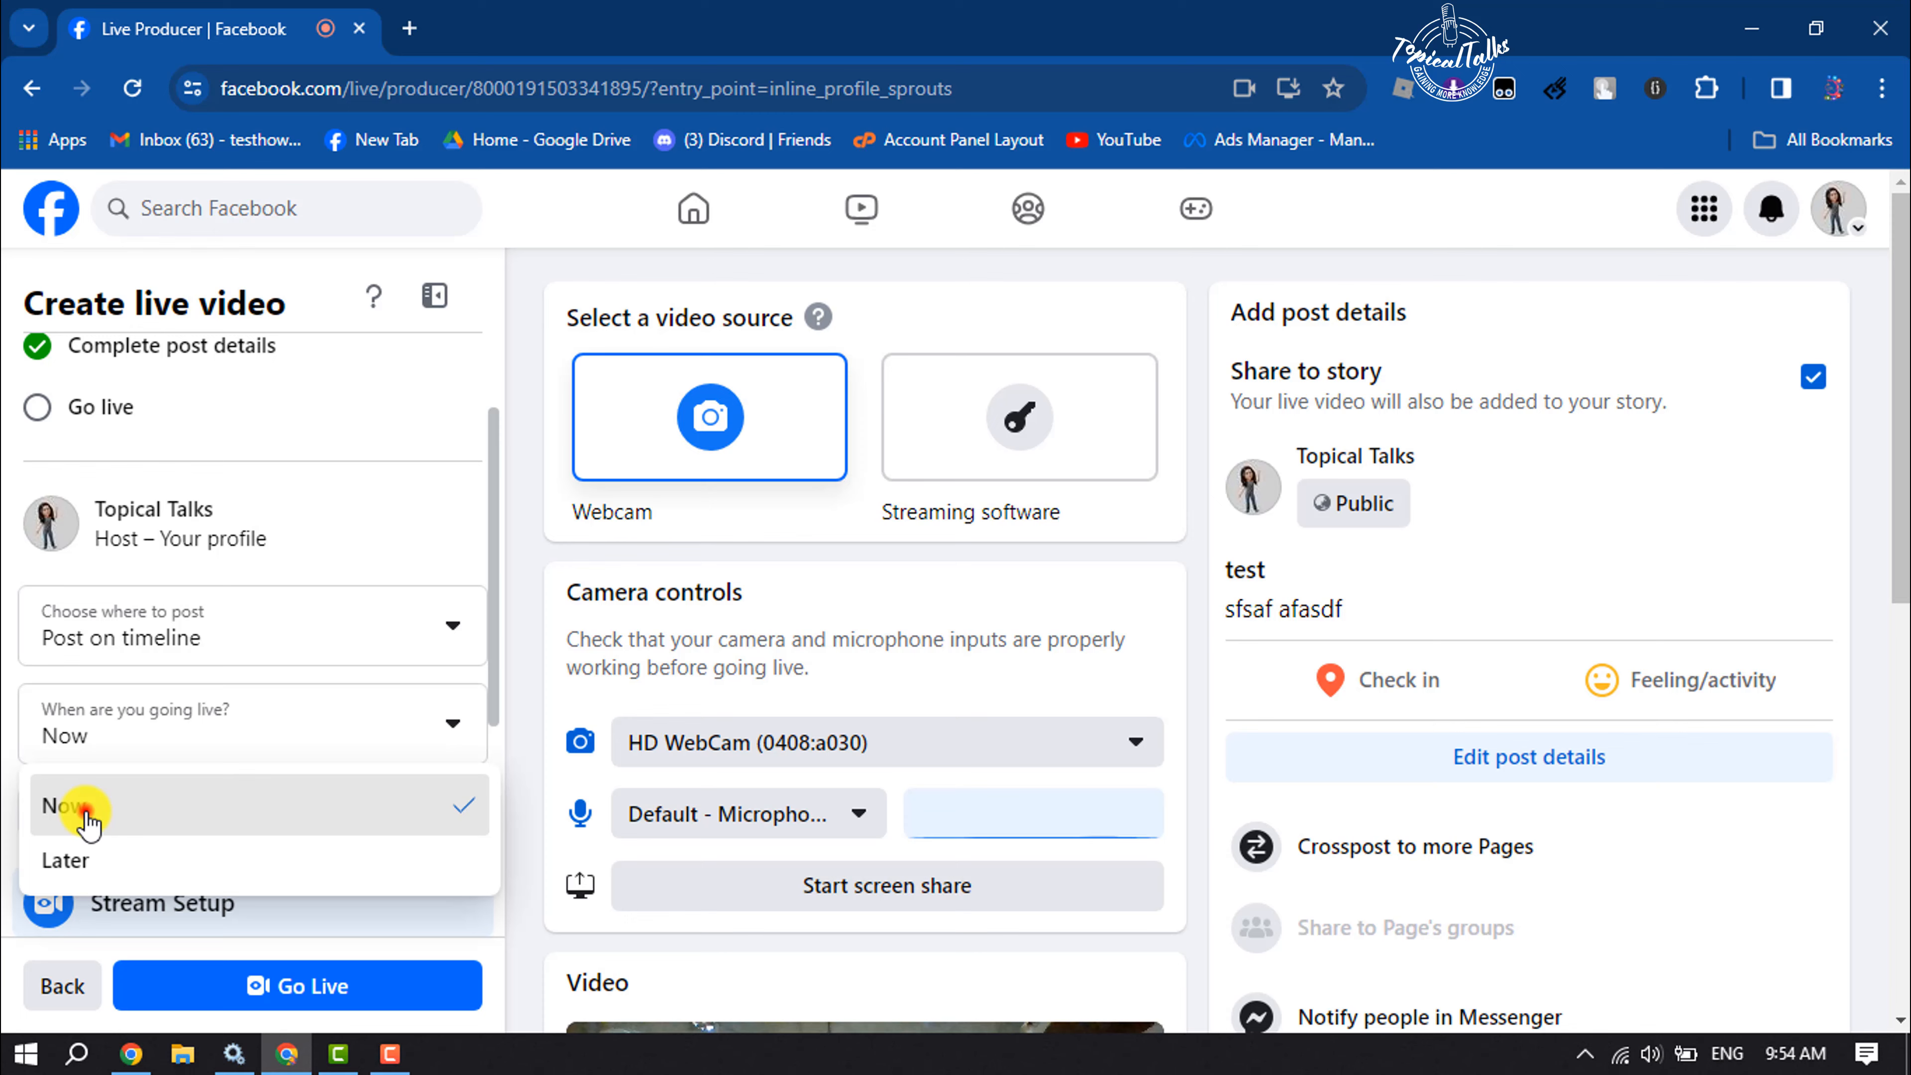
{"action": "left_click", "coordinate": [67, 805]}
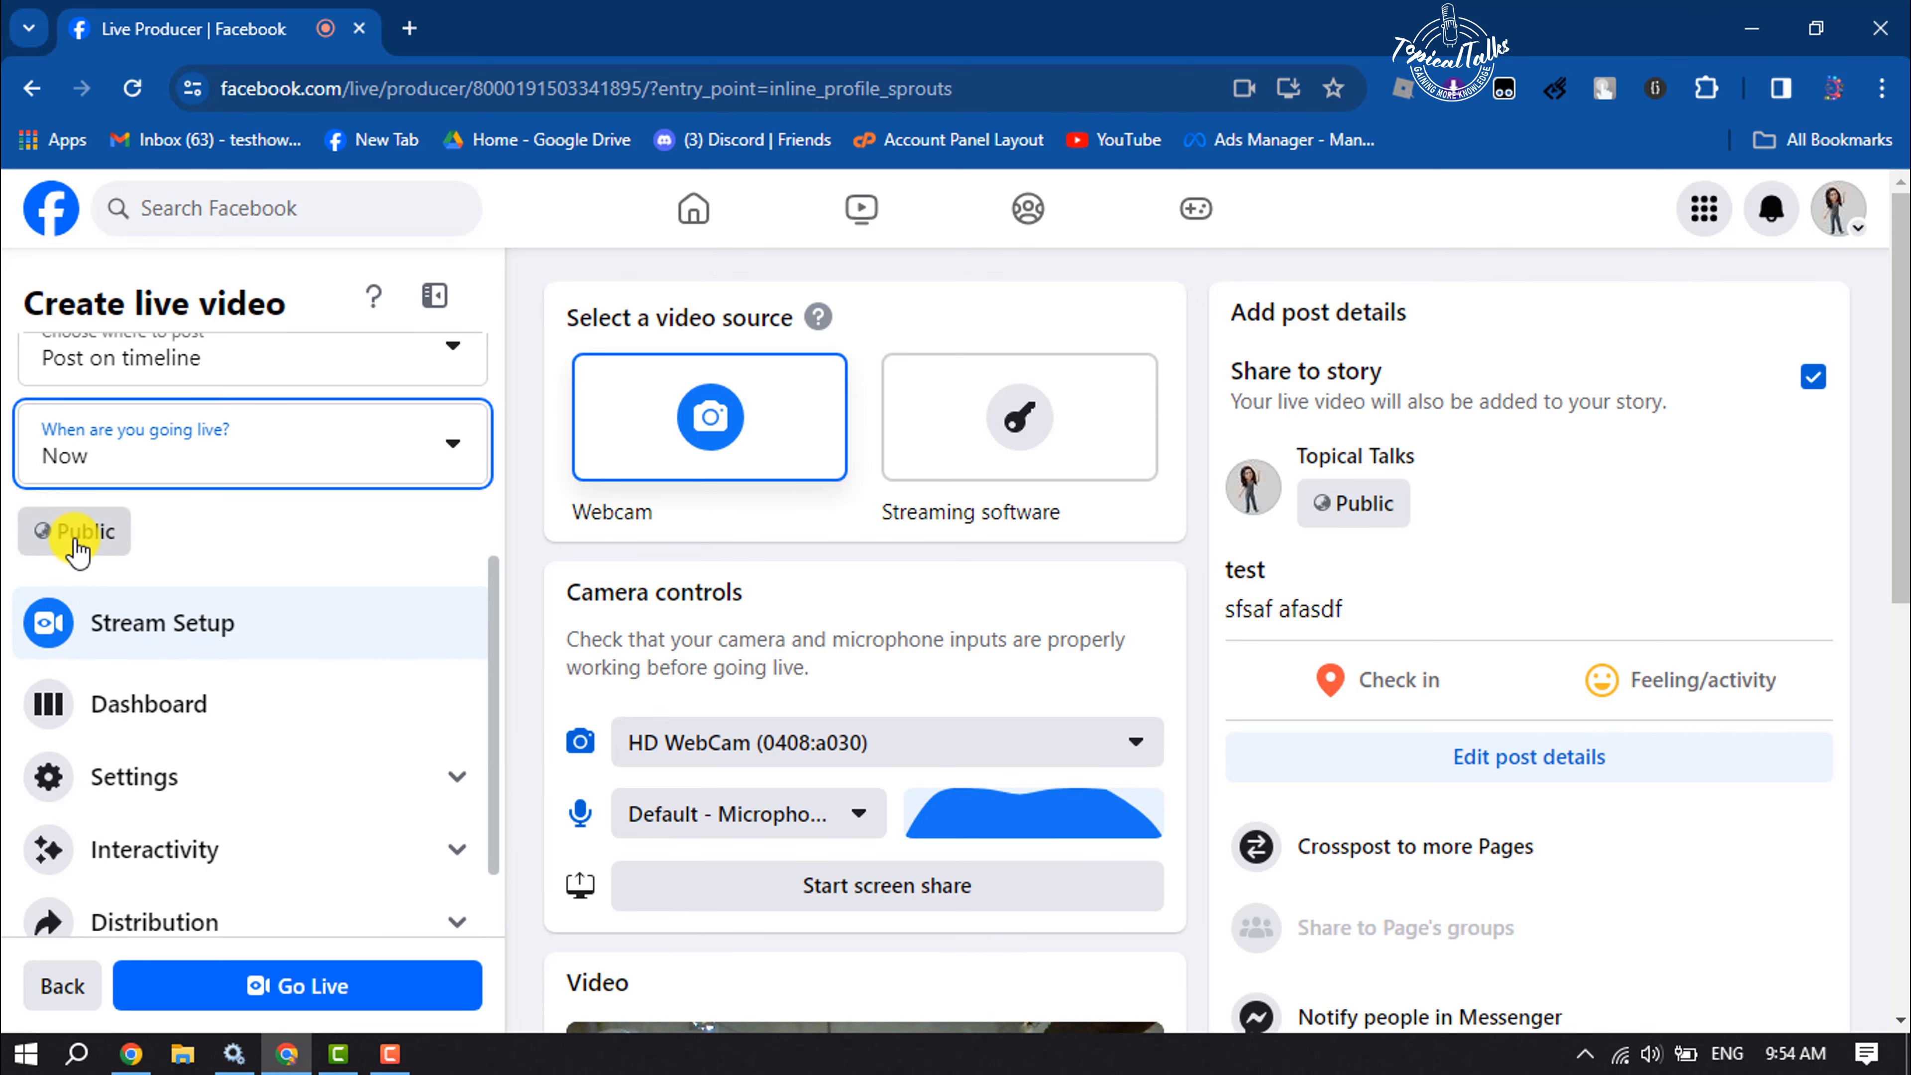
{"action": "left_click", "coordinate": [75, 532]}
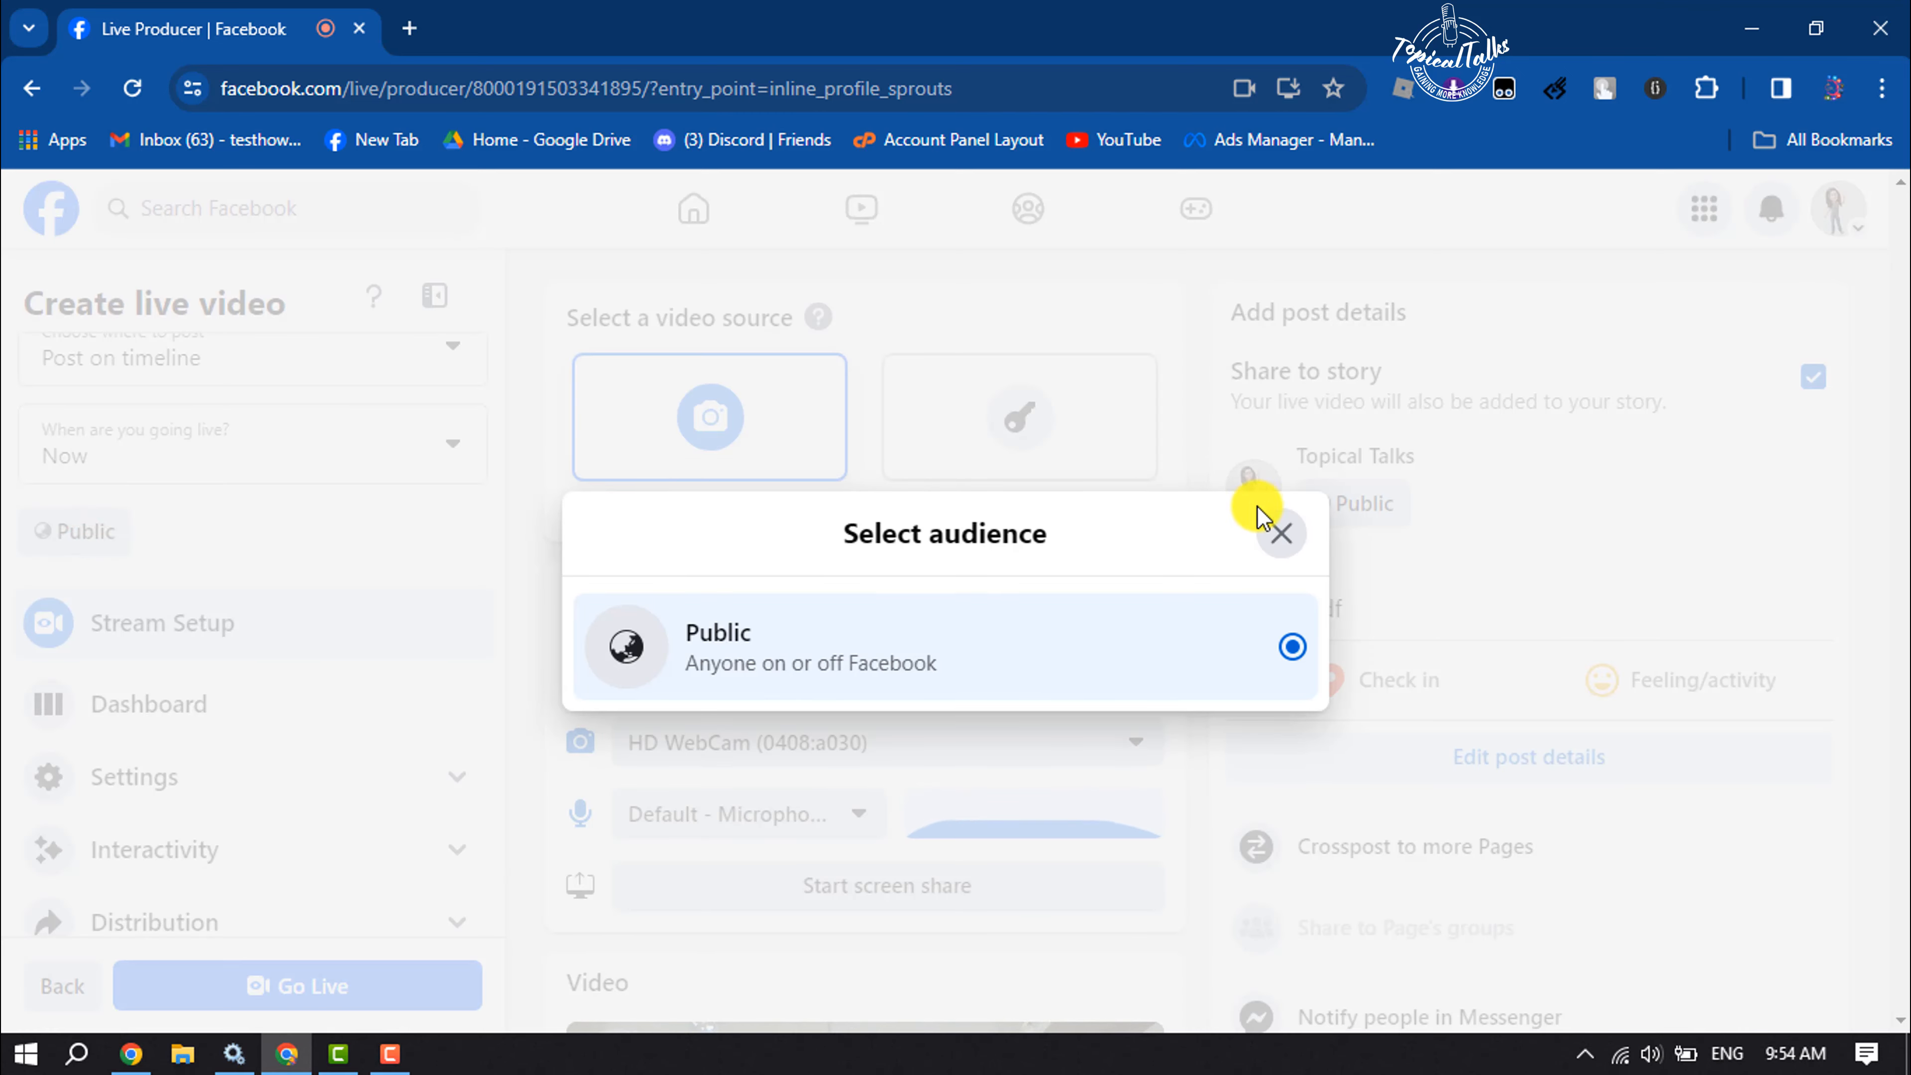
{"action": "left_click", "coordinate": [1278, 533]}
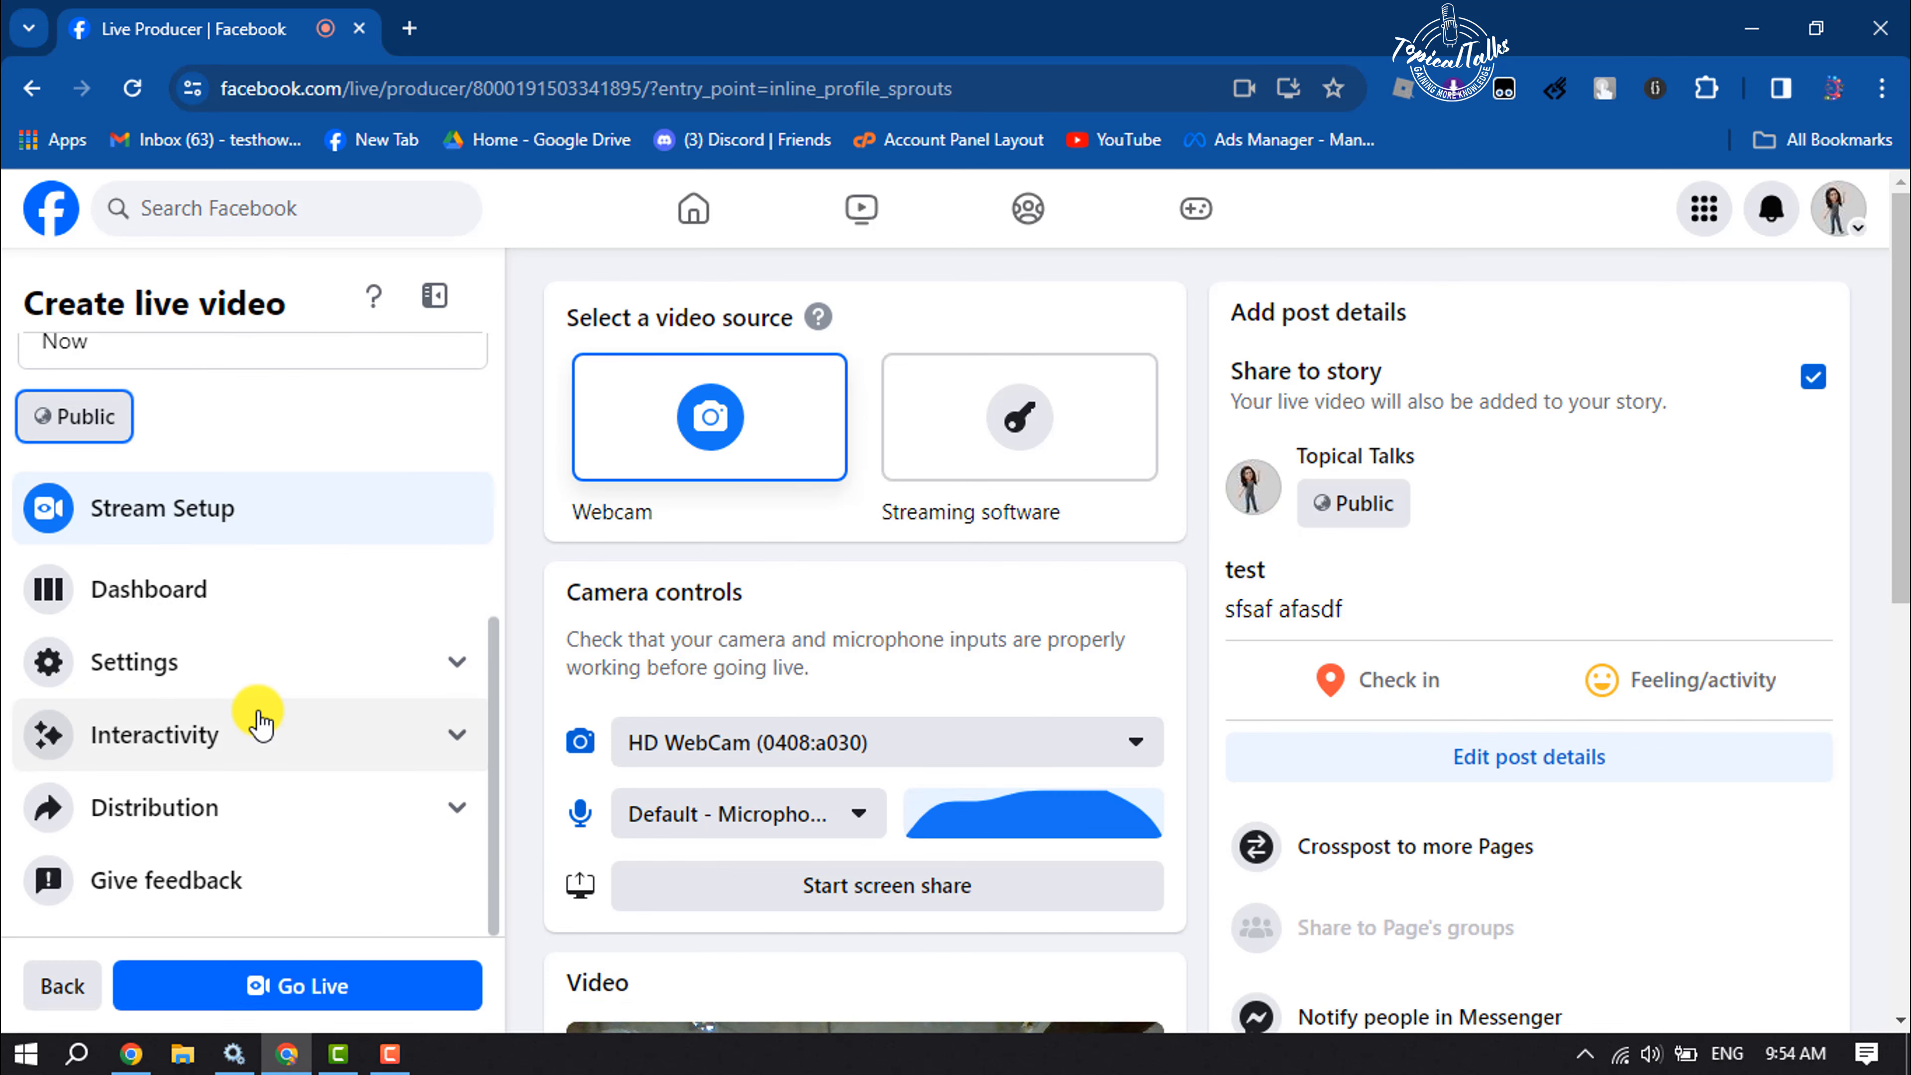
Go live, then end the broadcast and confirm ending the live video
{"action": "left_click", "coordinate": [297, 985]}
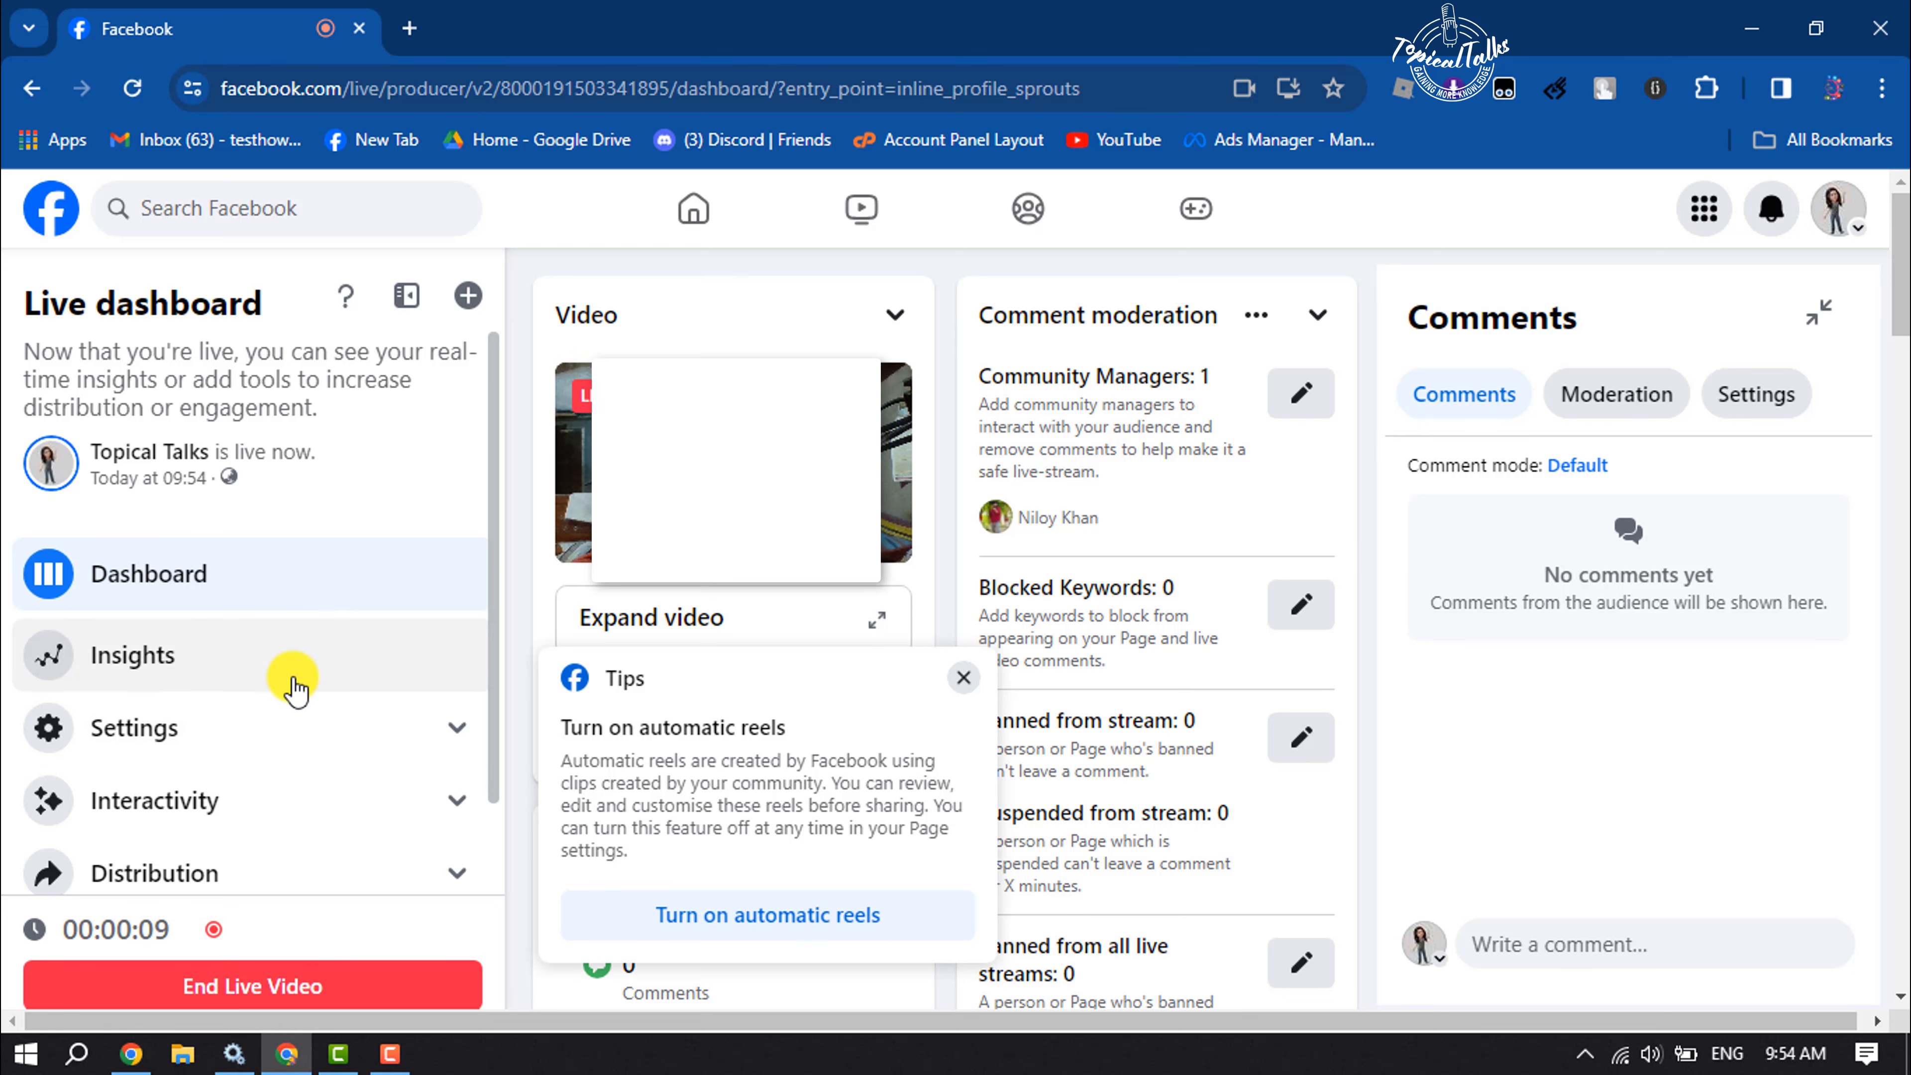
{"action": "mouse_move", "coordinate": [302, 711]}
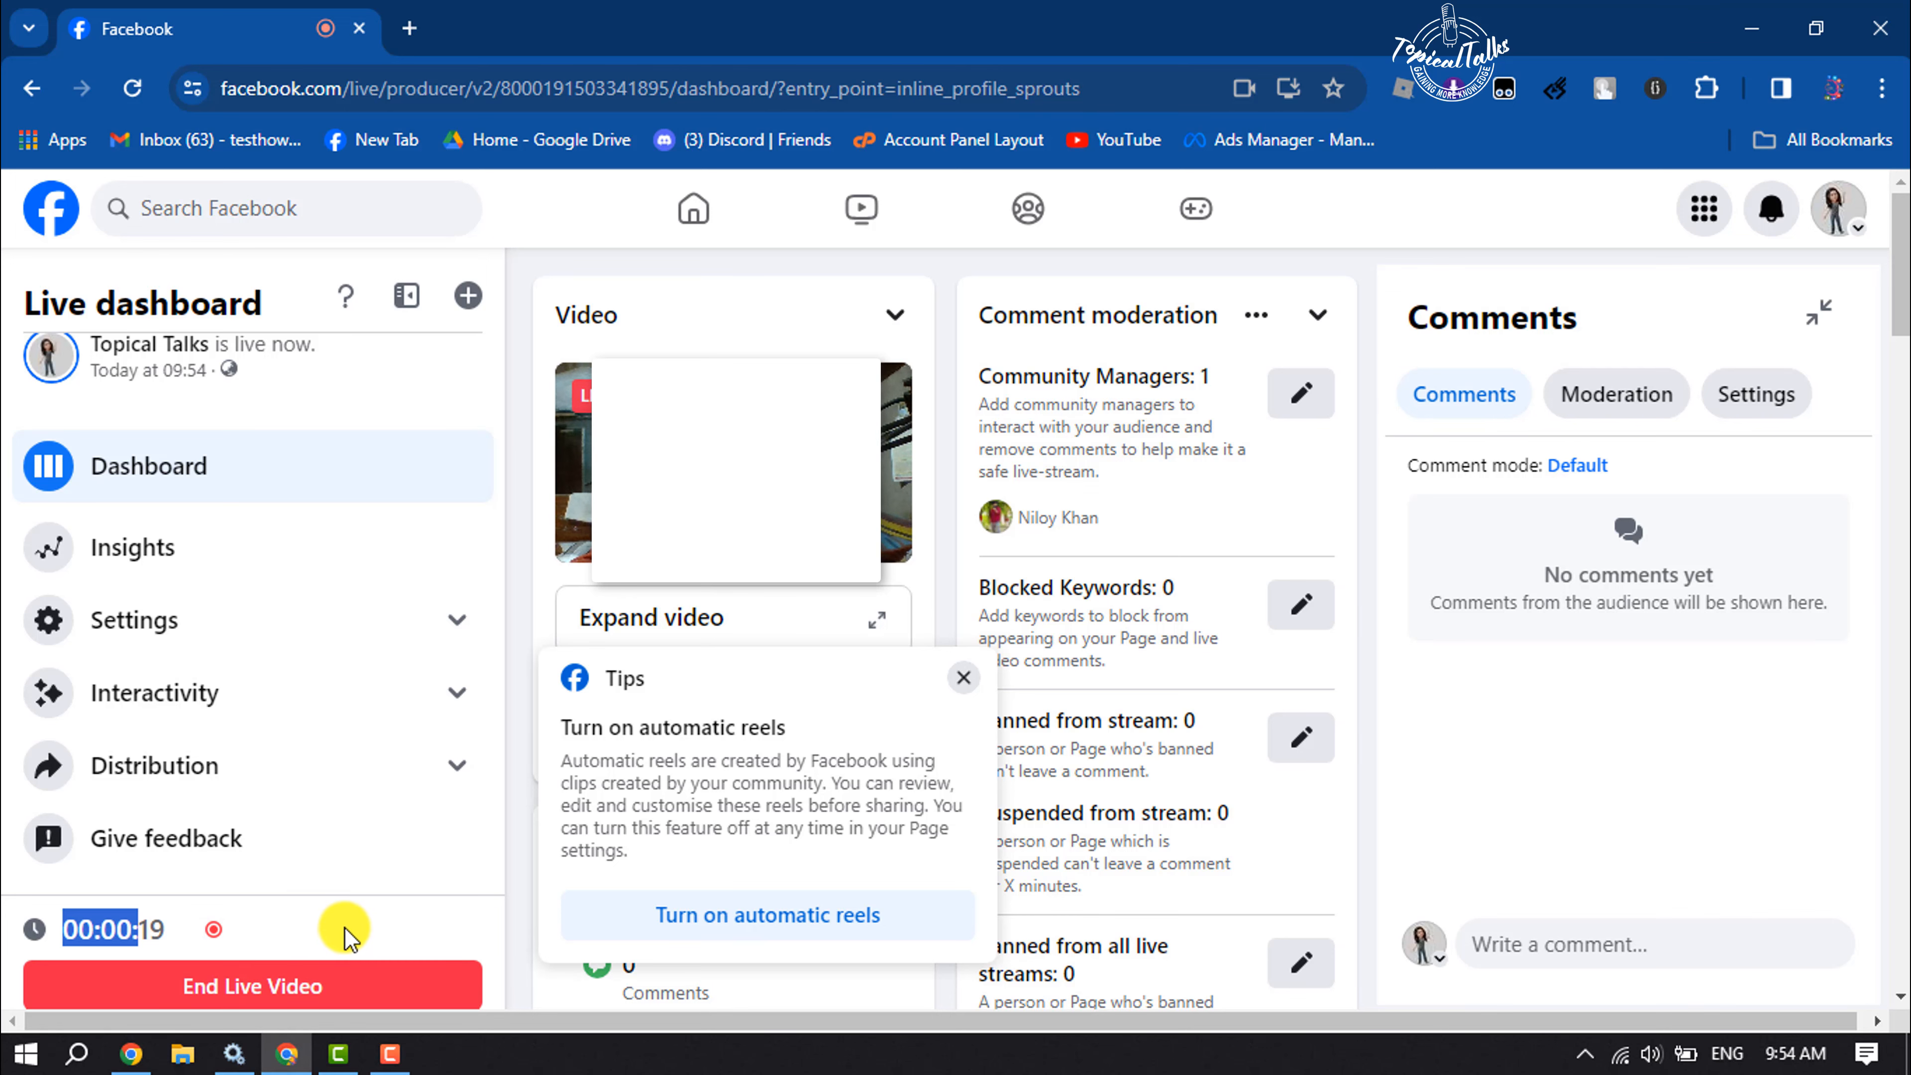
{"action": "left_click", "coordinate": [252, 986]}
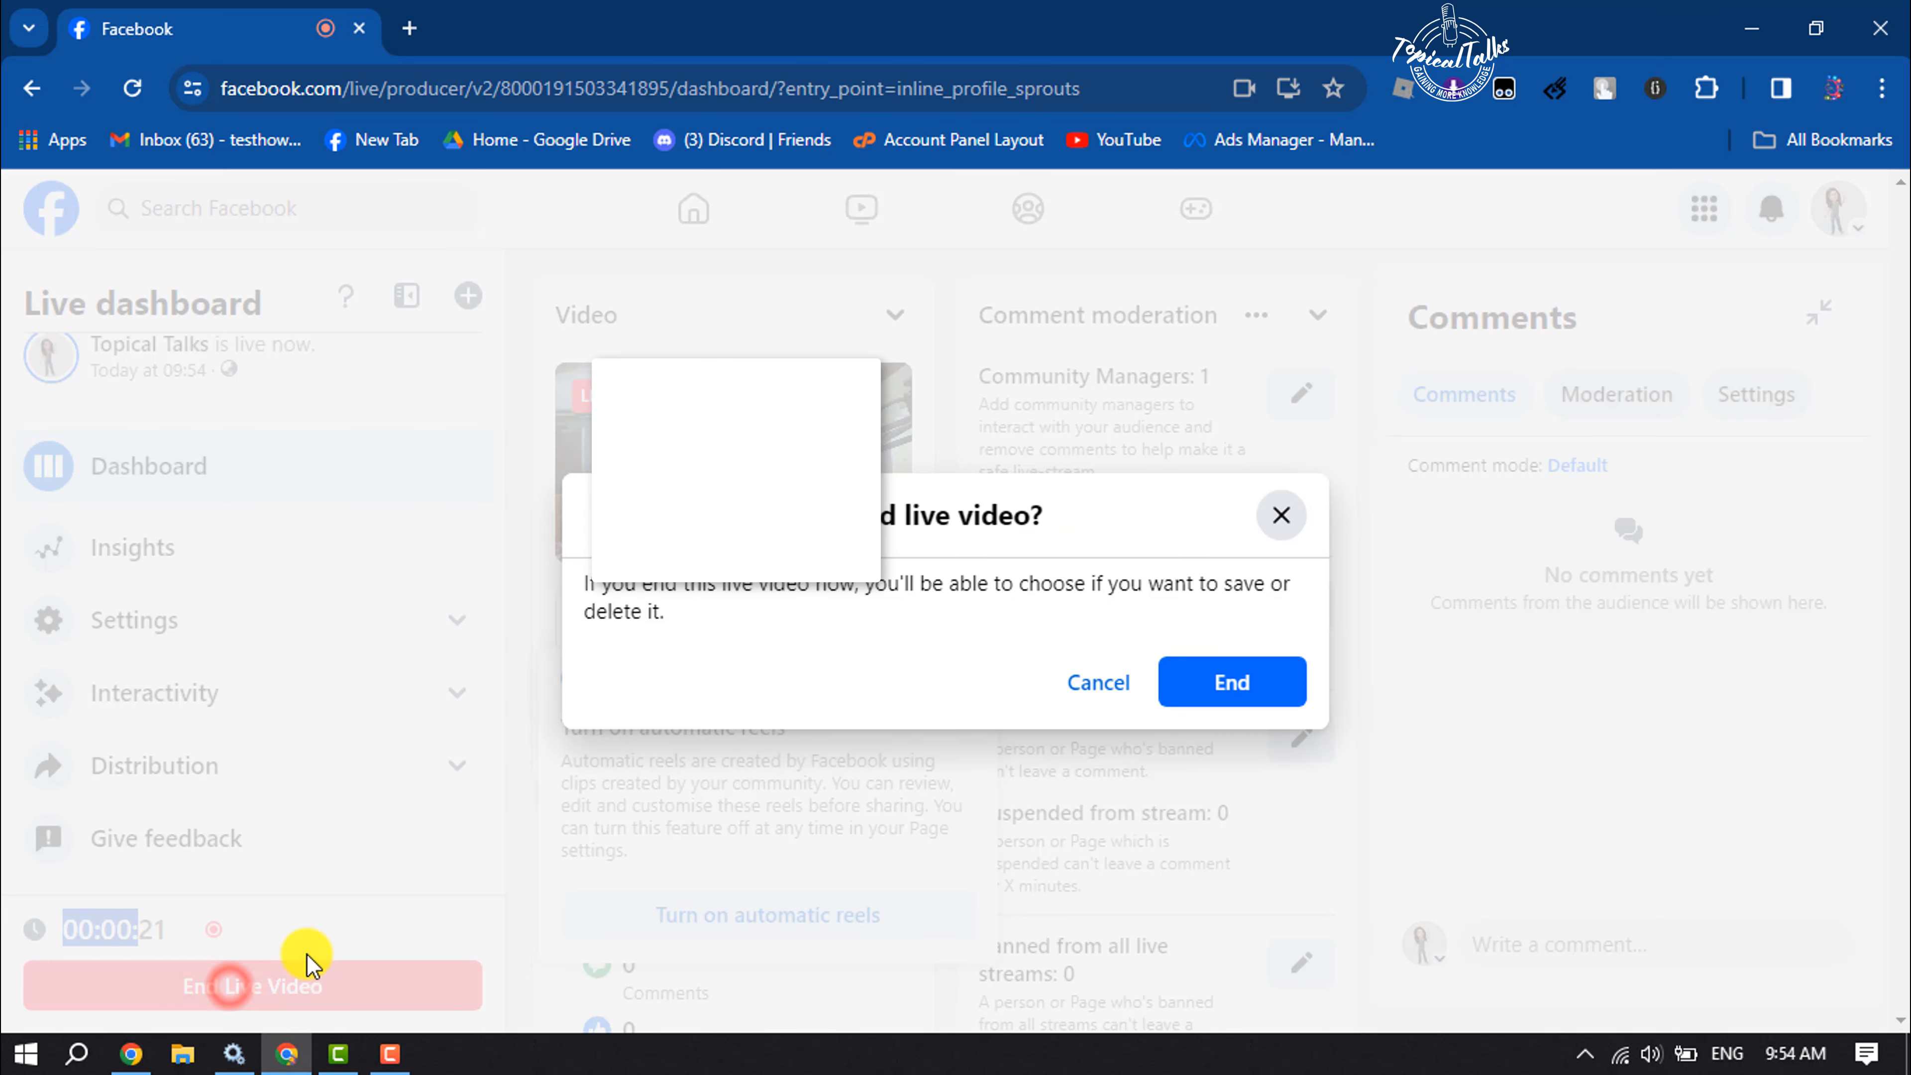
{"action": "left_click", "coordinate": [1231, 681]}
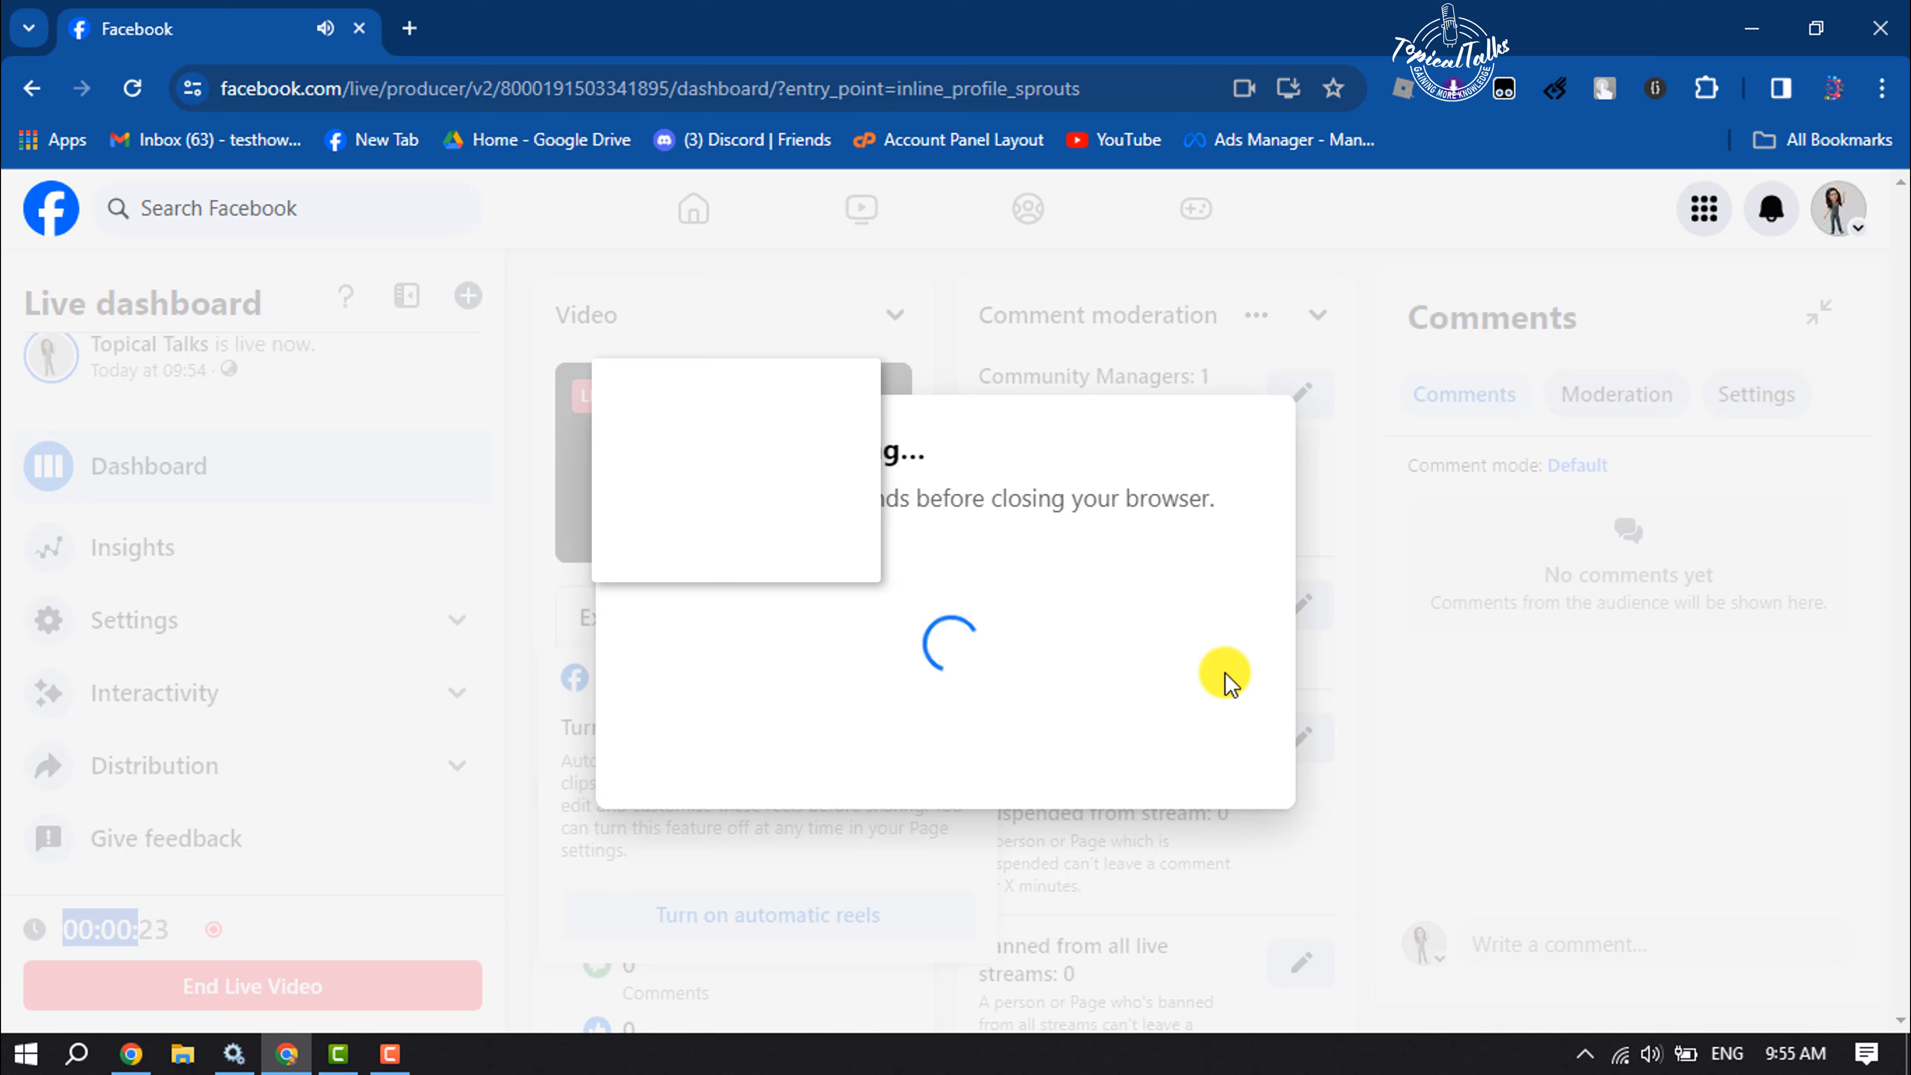